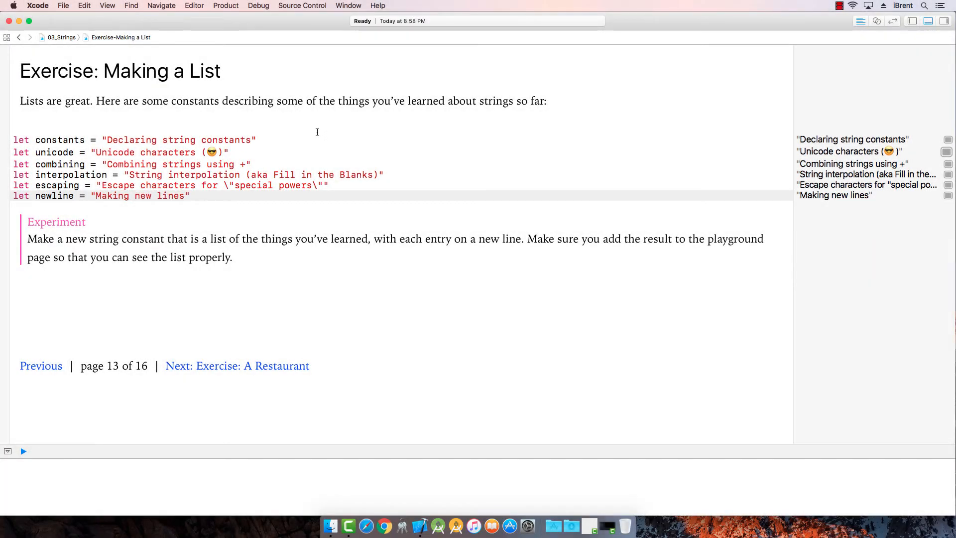
pyautogui.moveTo(89, 114)
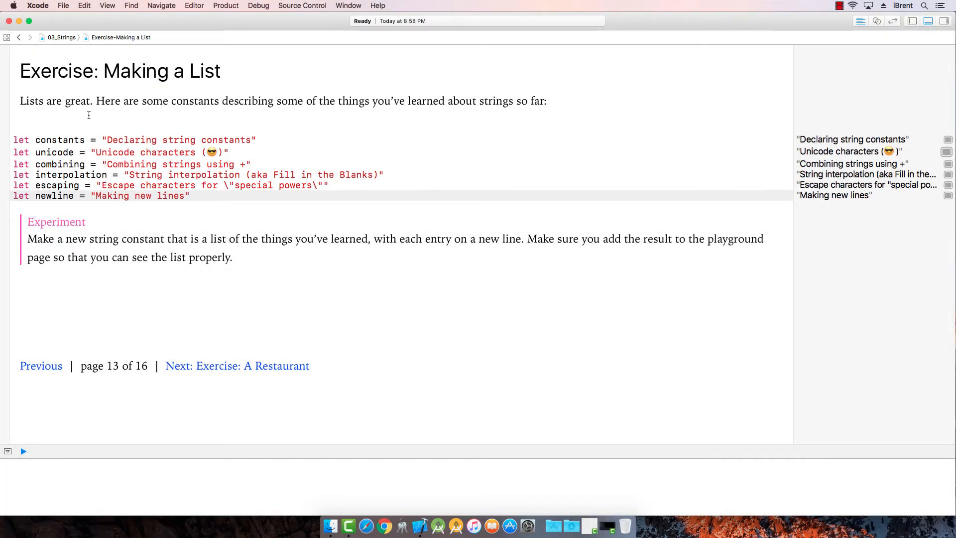
pyautogui.moveTo(259, 112)
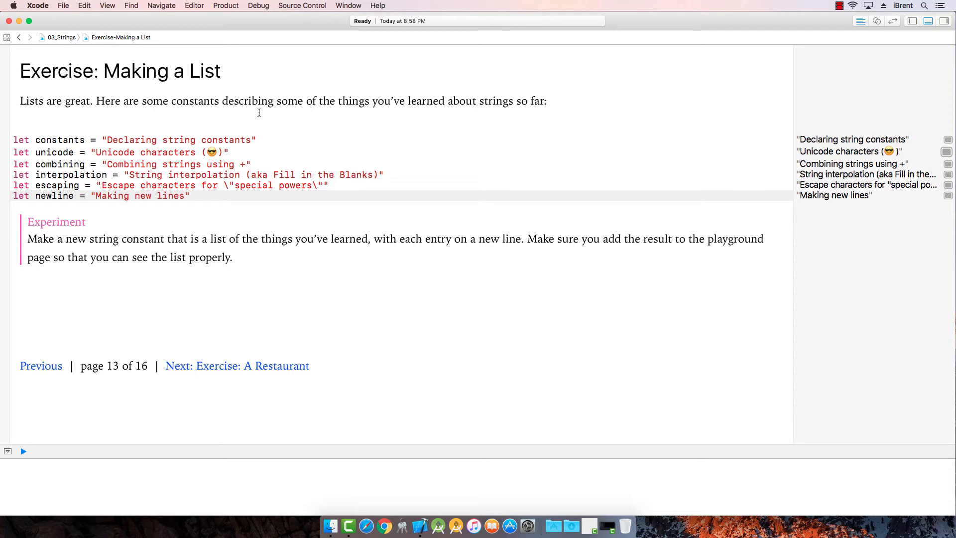
pyautogui.moveTo(323, 277)
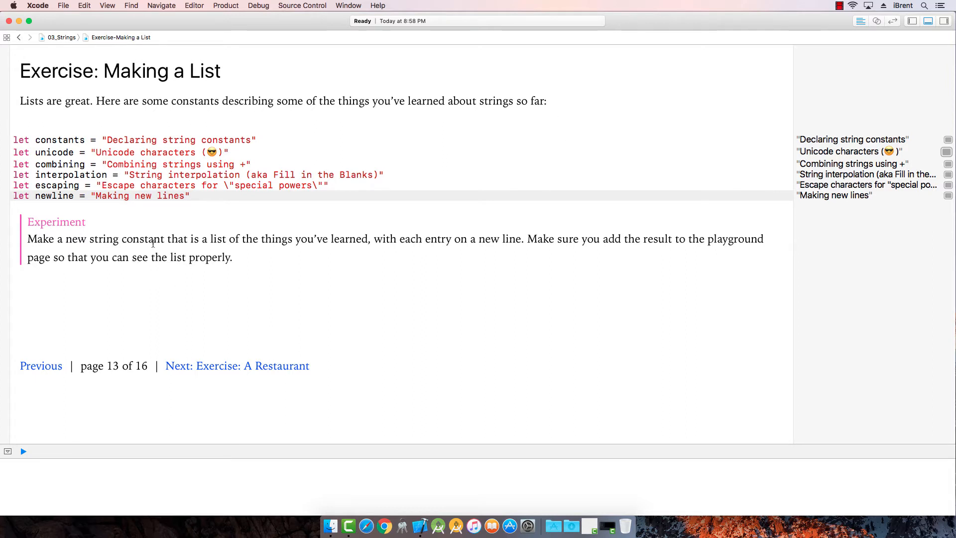
pyautogui.moveTo(361, 251)
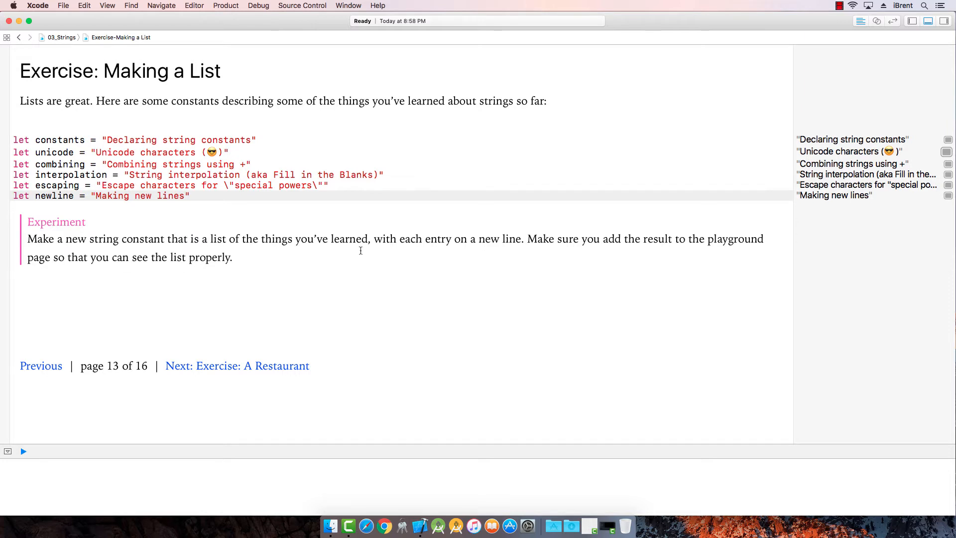
pyautogui.moveTo(487, 246)
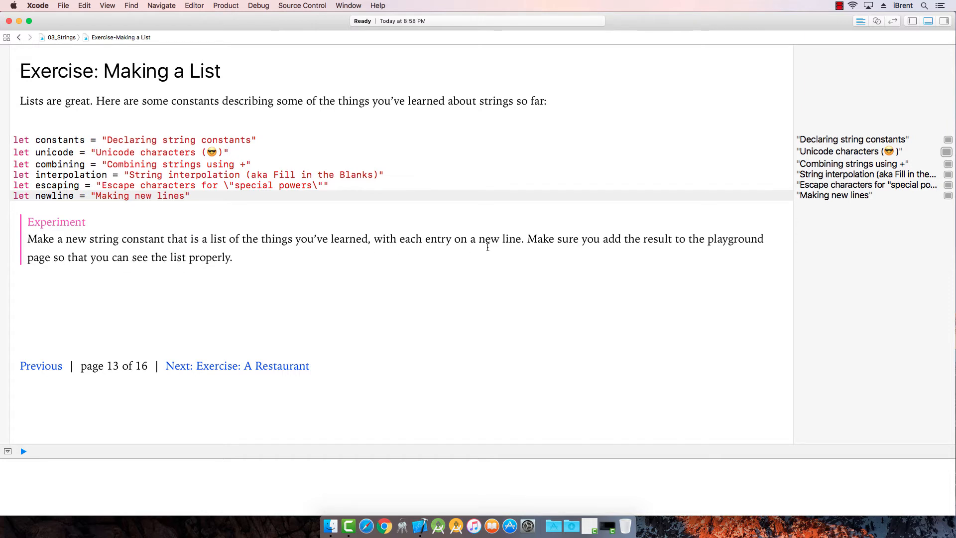
pyautogui.moveTo(529, 253)
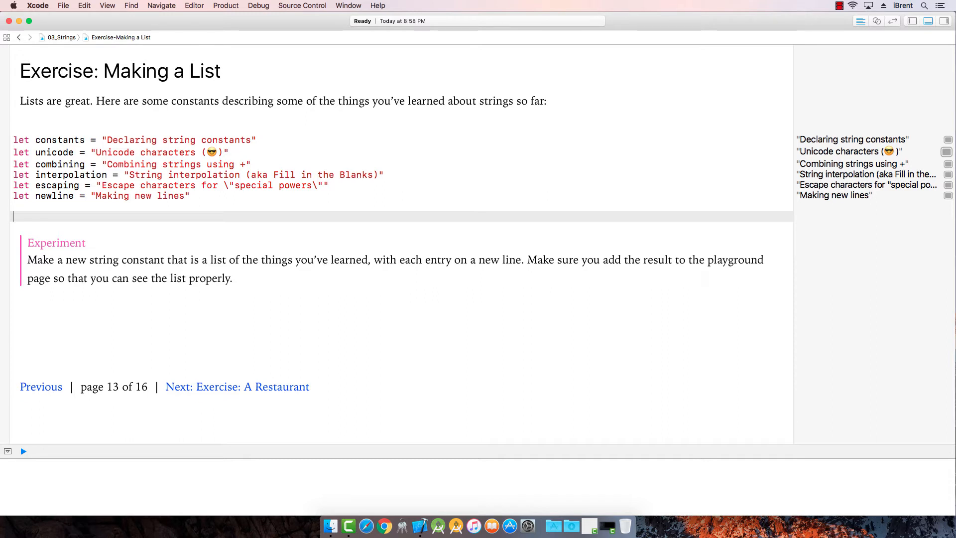
# Step: Start thingsWeLearned as constants + "\n" + unicode + "\n" + ..
pyautogui.write('let')
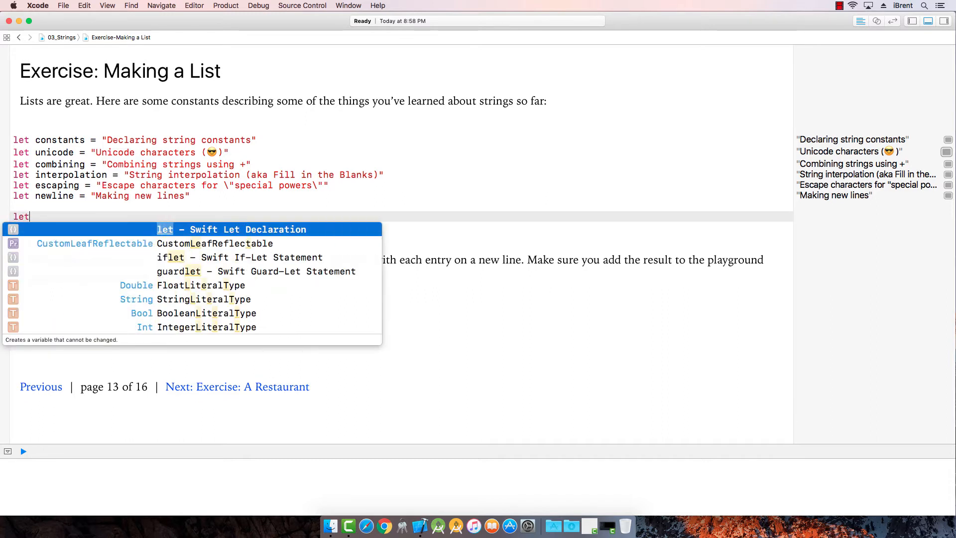
pyautogui.write('thingsWe')
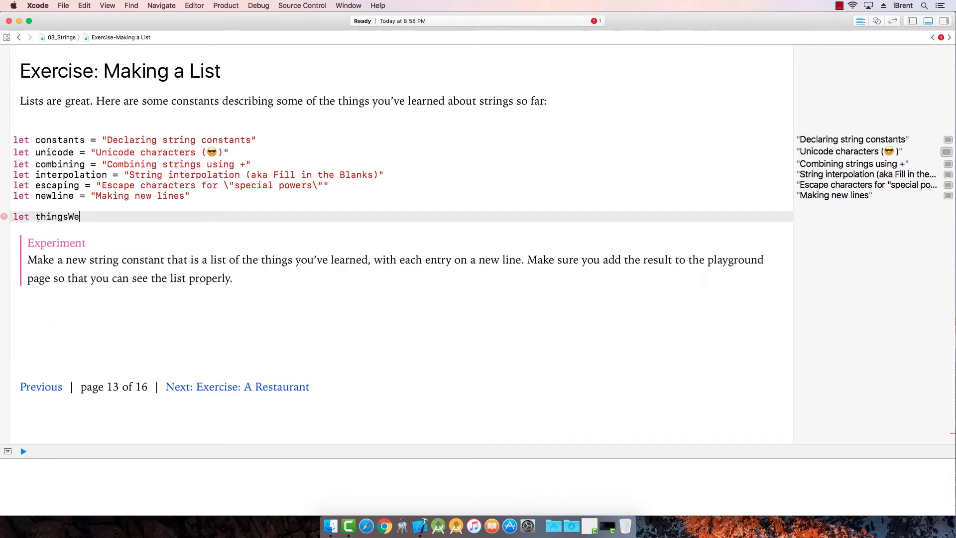
pyautogui.write('Learned =')
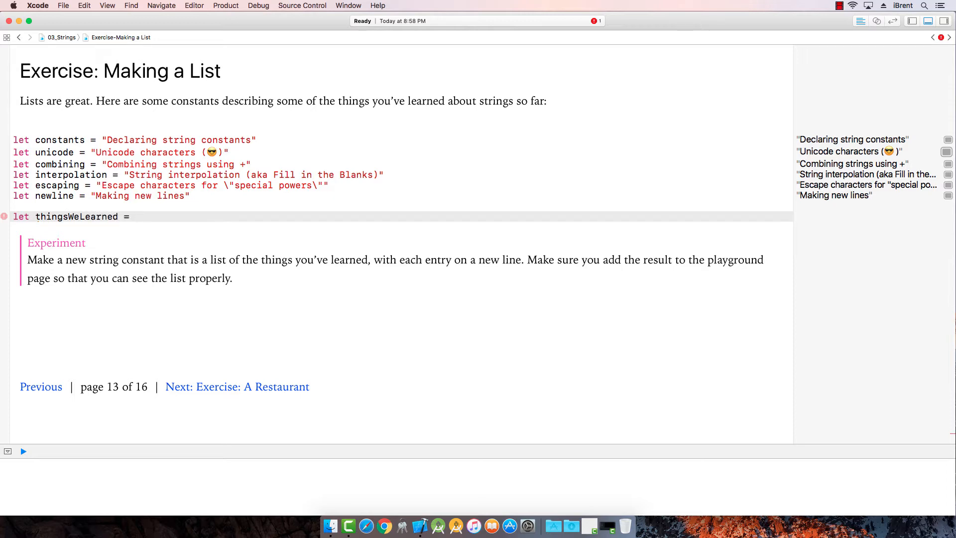
pyautogui.write('constants')
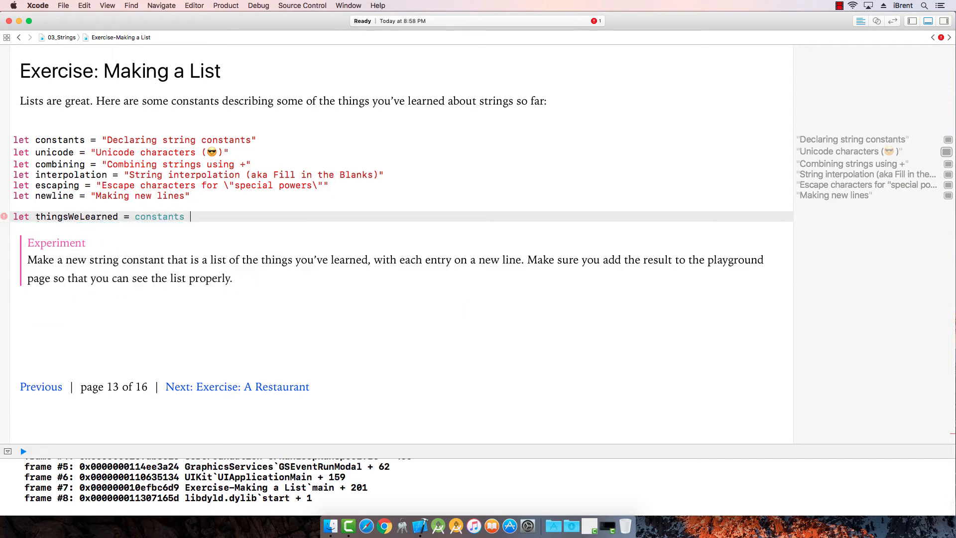
pyautogui.write('+ "')
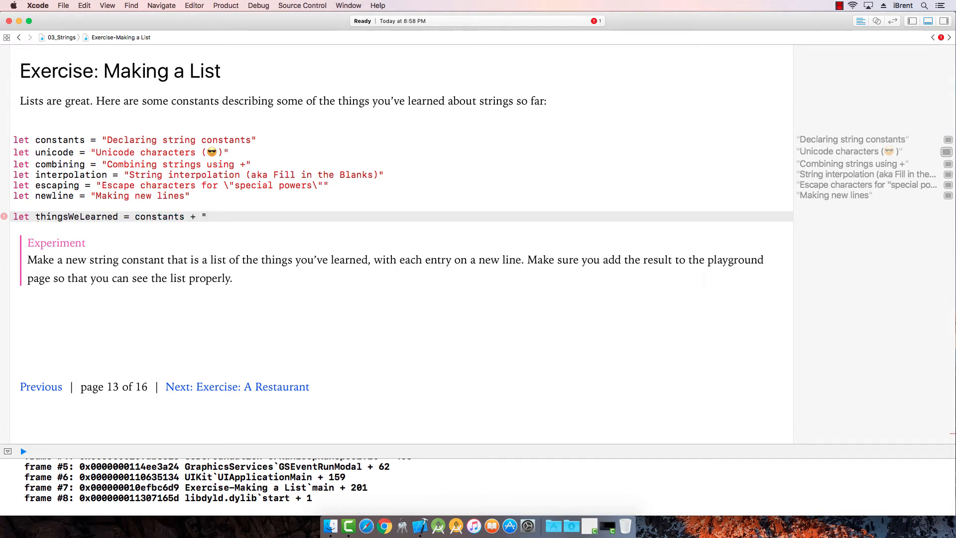
pyautogui.write('\\"')
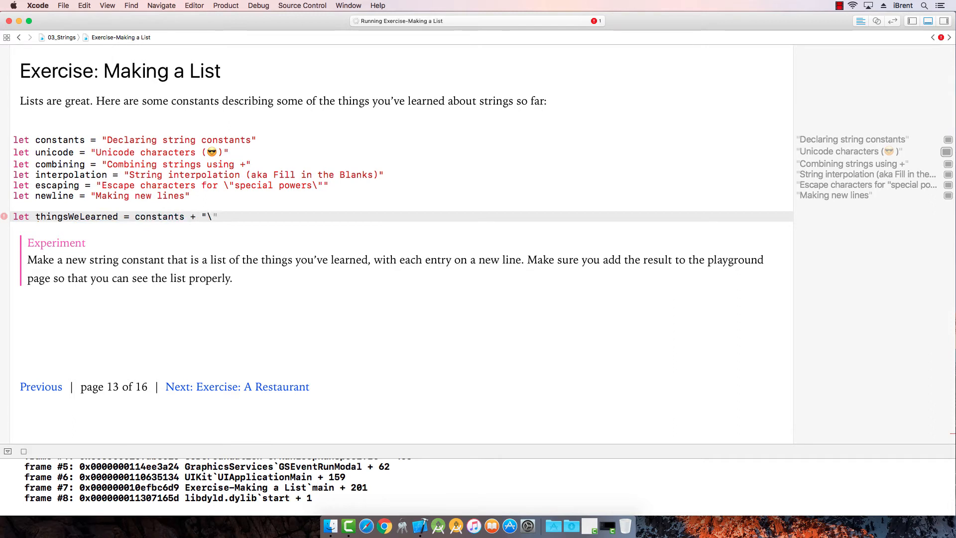
pyautogui.write('n')
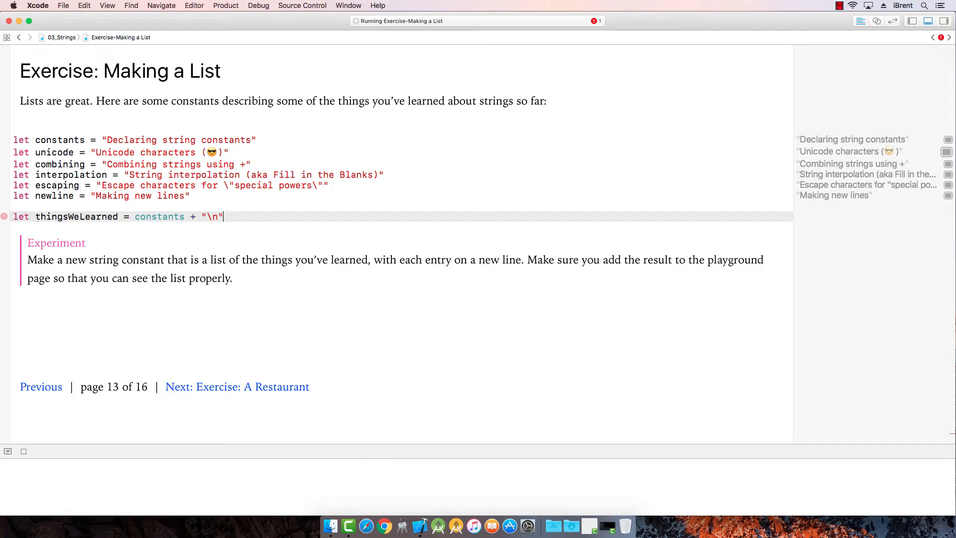
pyautogui.write('+ unicode')
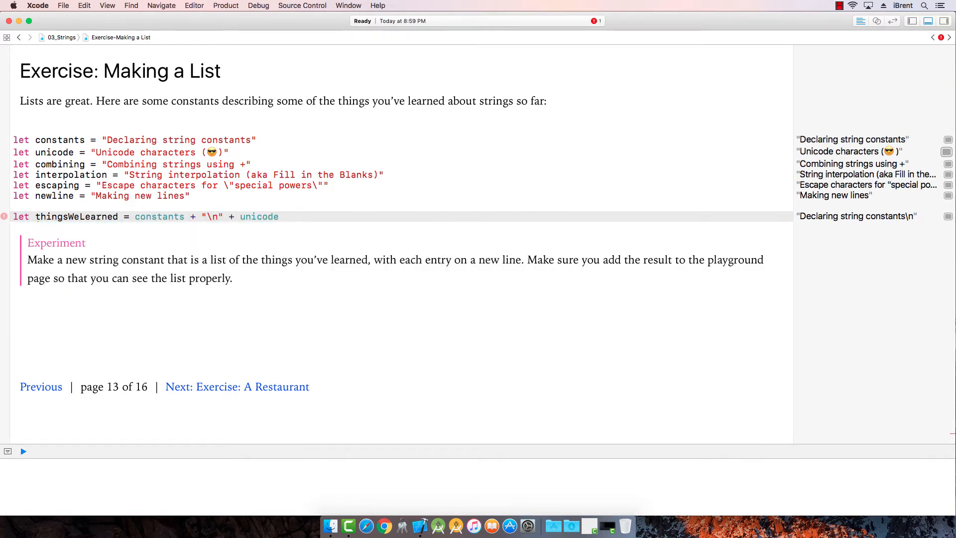
pyautogui.write('+')
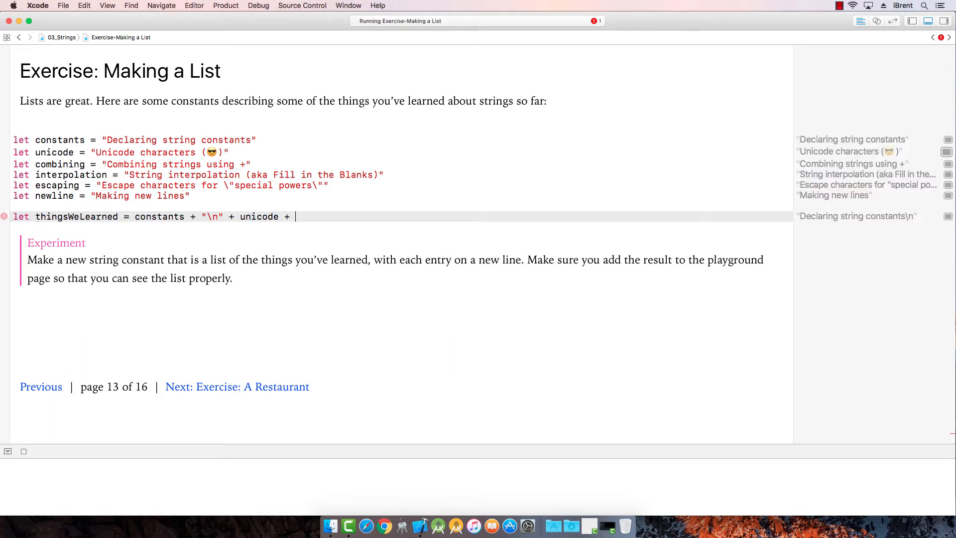
pyautogui.write('"\\n"')
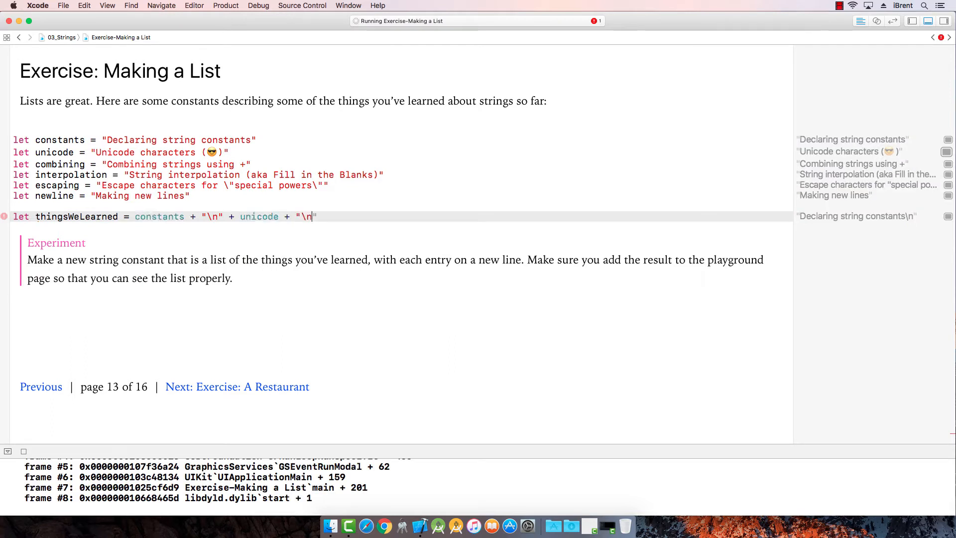
pyautogui.write('+')
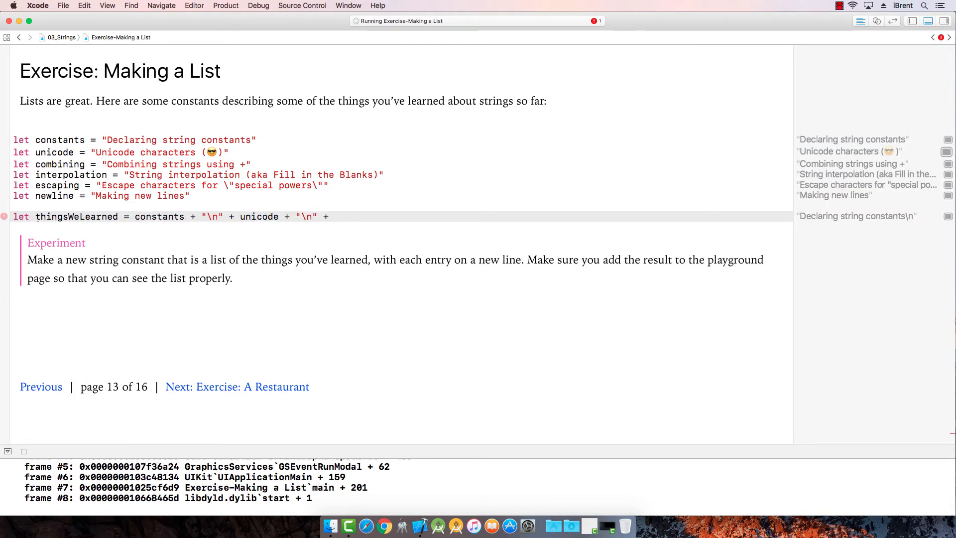
# Step: Finish the chain with combining, interpolation, escaping and newline, each separated by "\n"
pyautogui.click(335, 216)
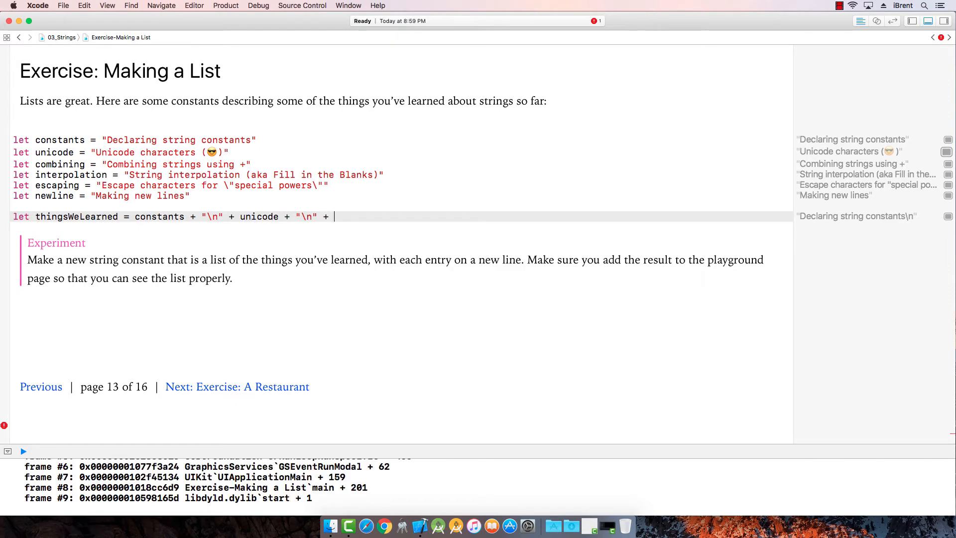
pyautogui.write('combining + "\\n')
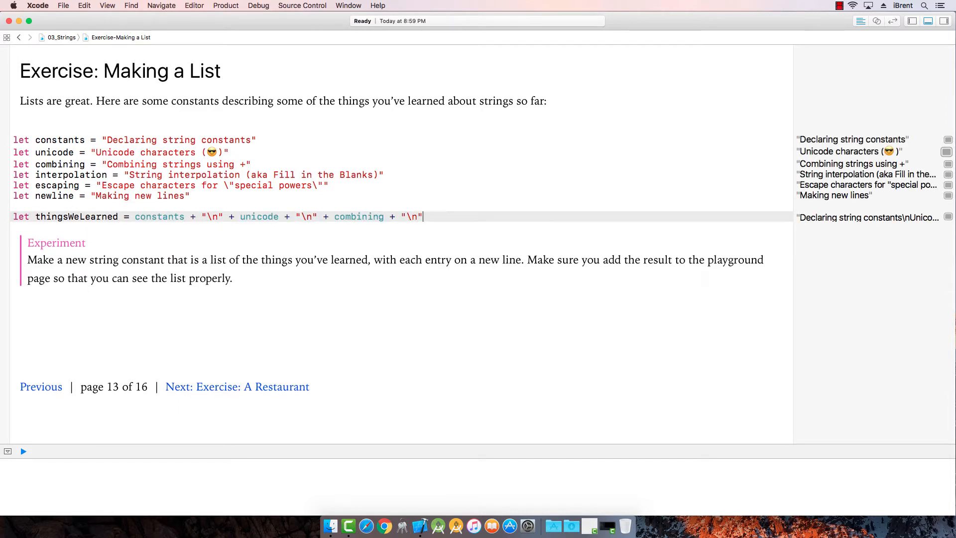
pyautogui.write('+')
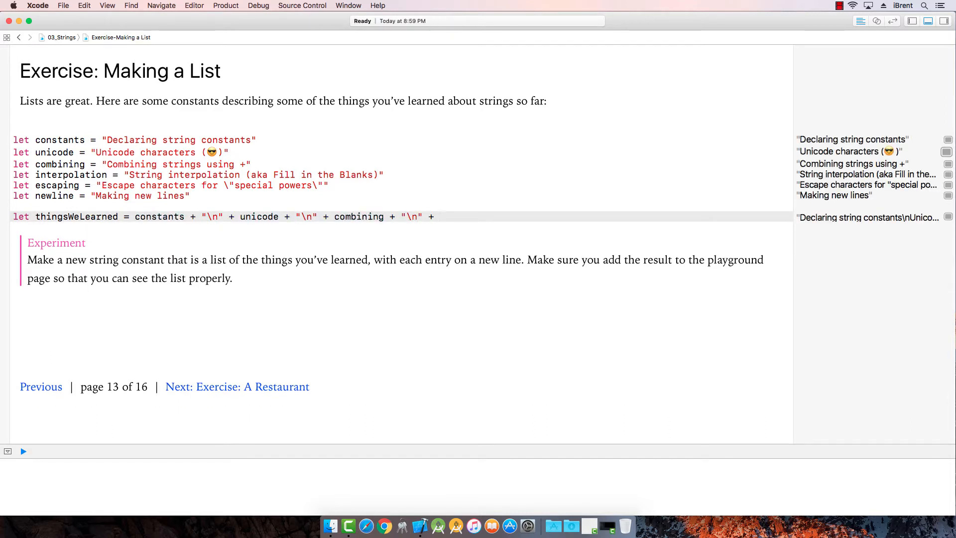
pyautogui.write('interpolation +')
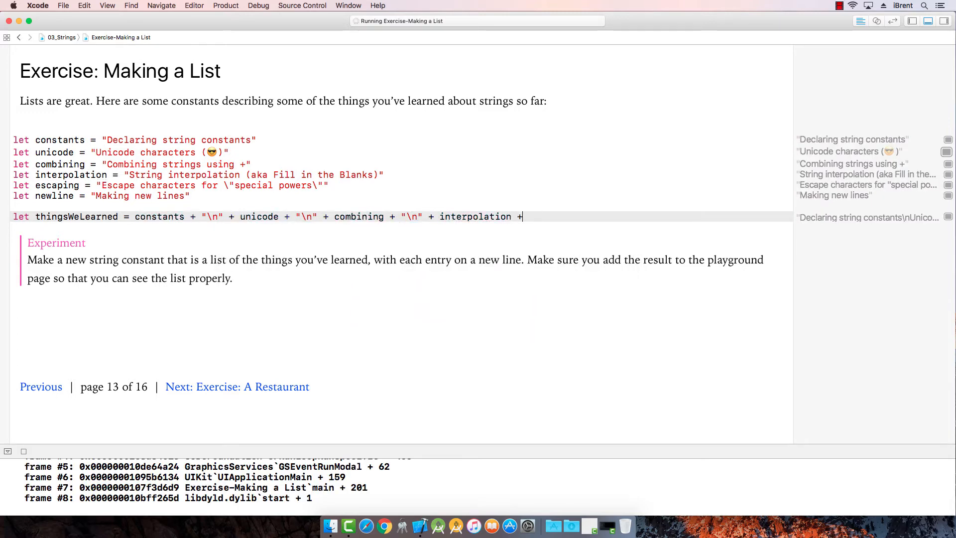
pyautogui.write('"\\n')
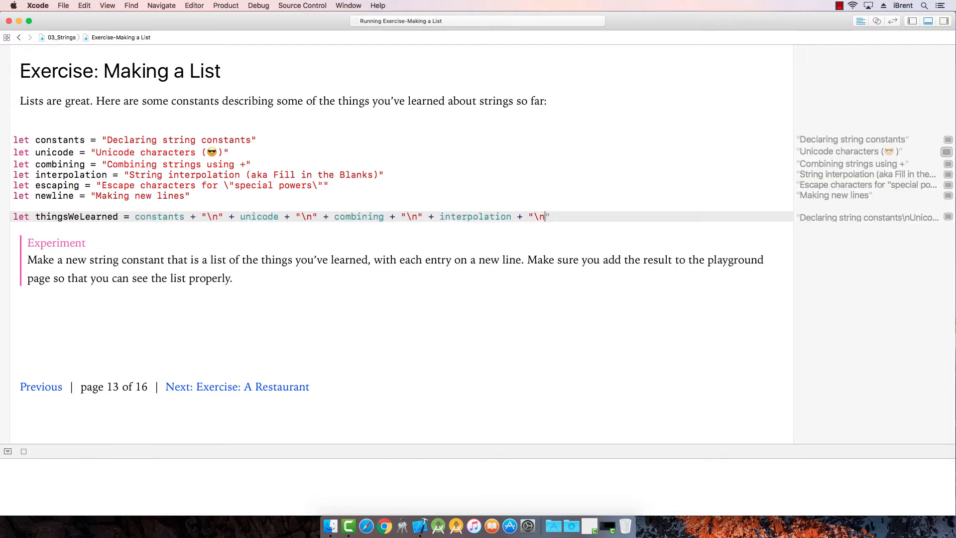
pyautogui.write('+')
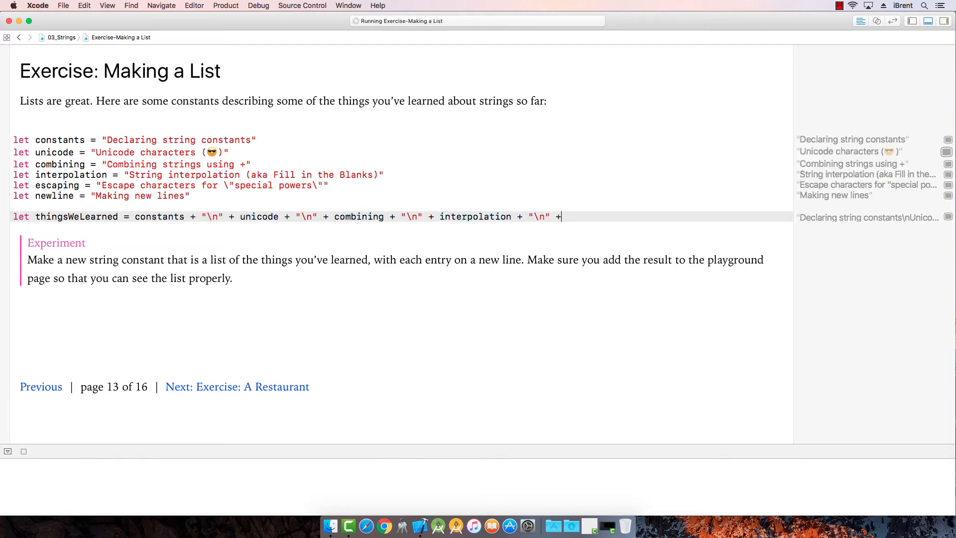
pyautogui.write('escaping +')
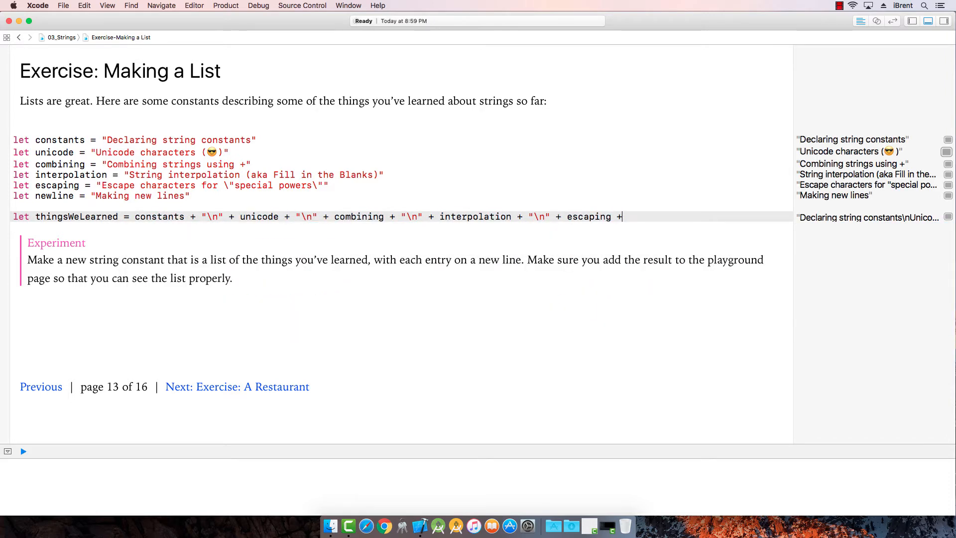
pyautogui.write('"\\n" +')
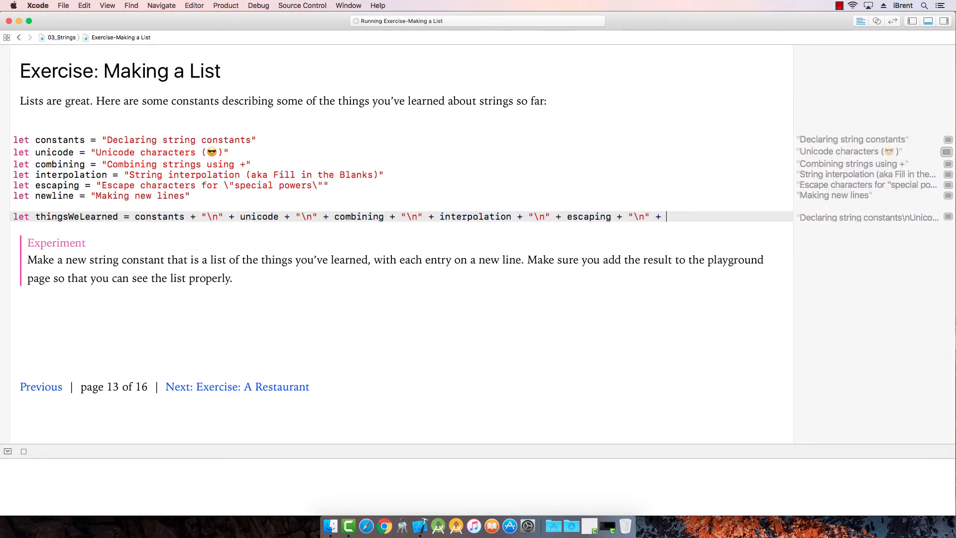
pyautogui.write('newline')
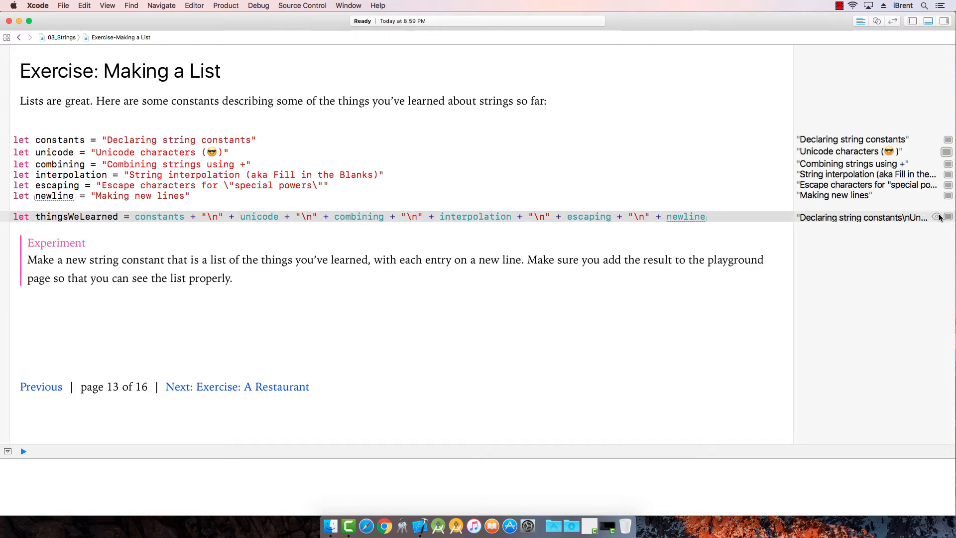
pyautogui.click(938, 218)
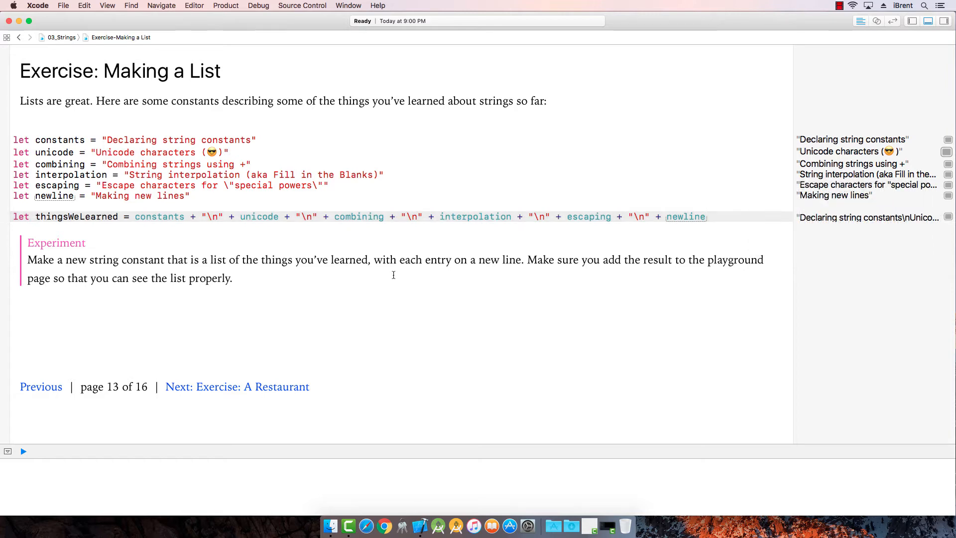
pyautogui.moveTo(235, 390)
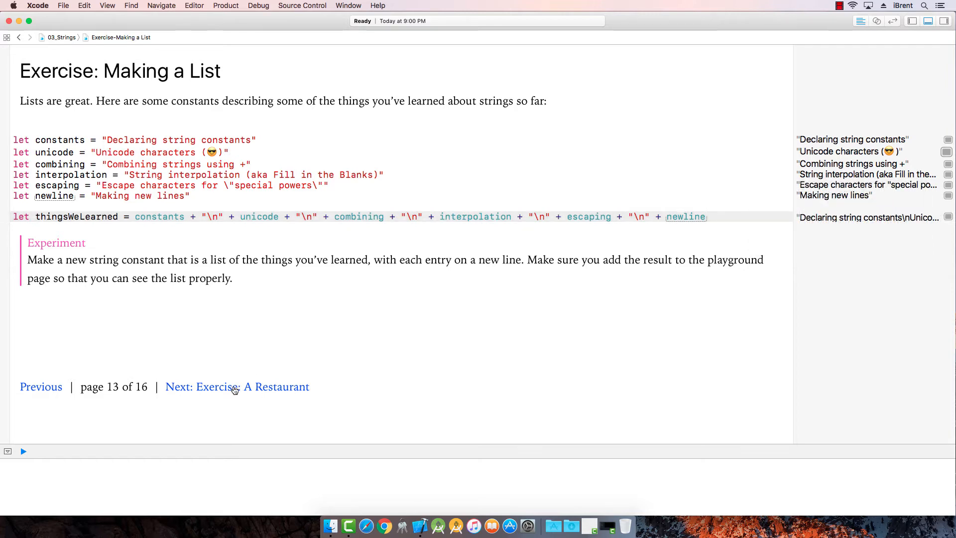
# Step: Move to the A Restaurant exercise and interpolate \(customerOrderFour) into serverResponseToTableTwo
pyautogui.click(237, 386)
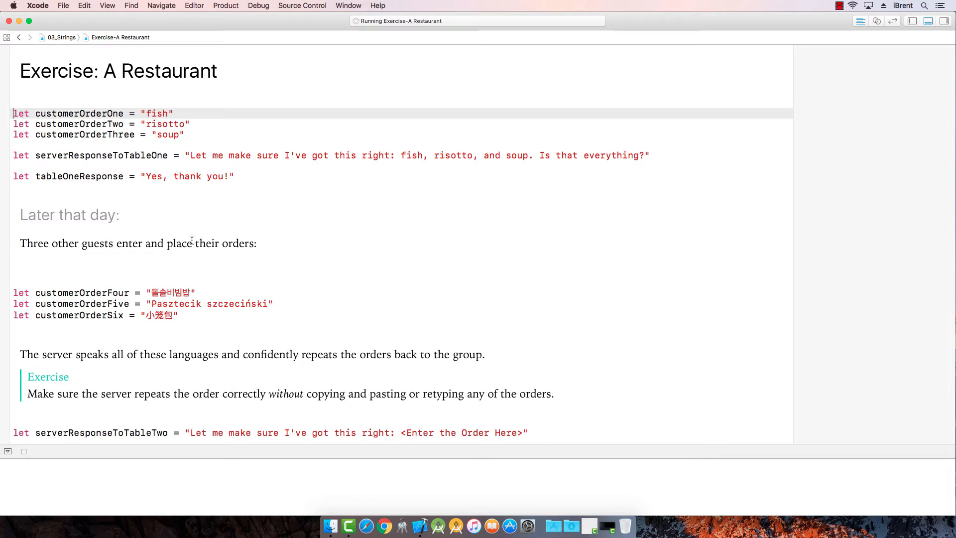
pyautogui.moveTo(19, 103)
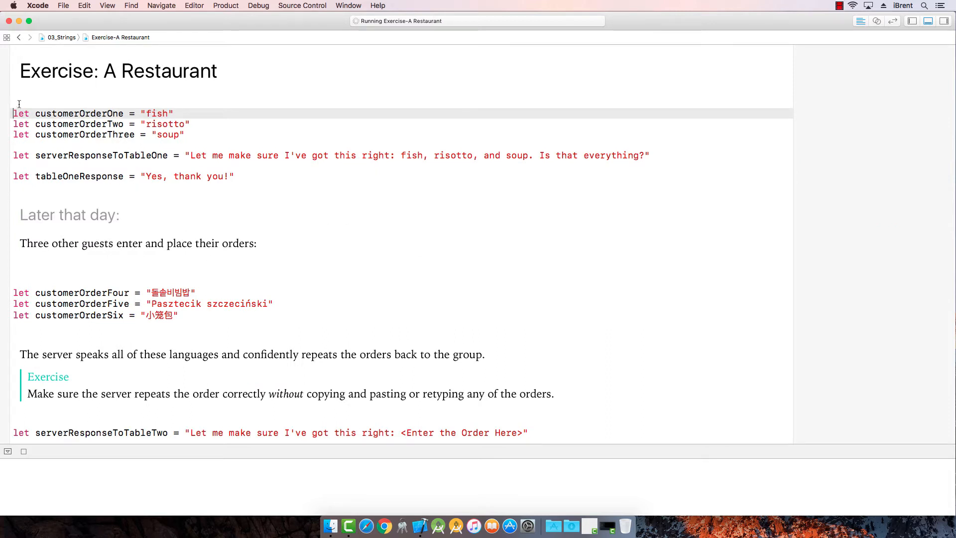
pyautogui.moveTo(98, 125)
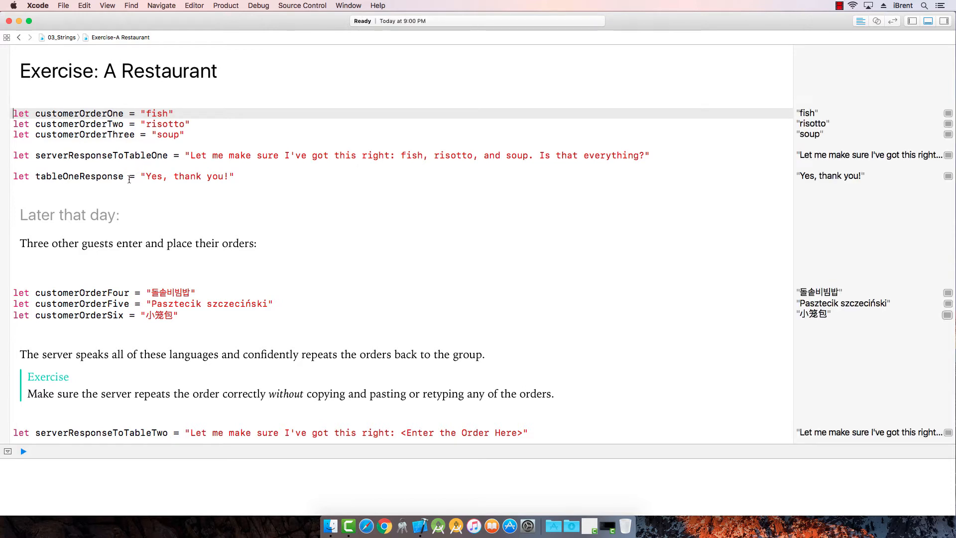
pyautogui.moveTo(151, 250)
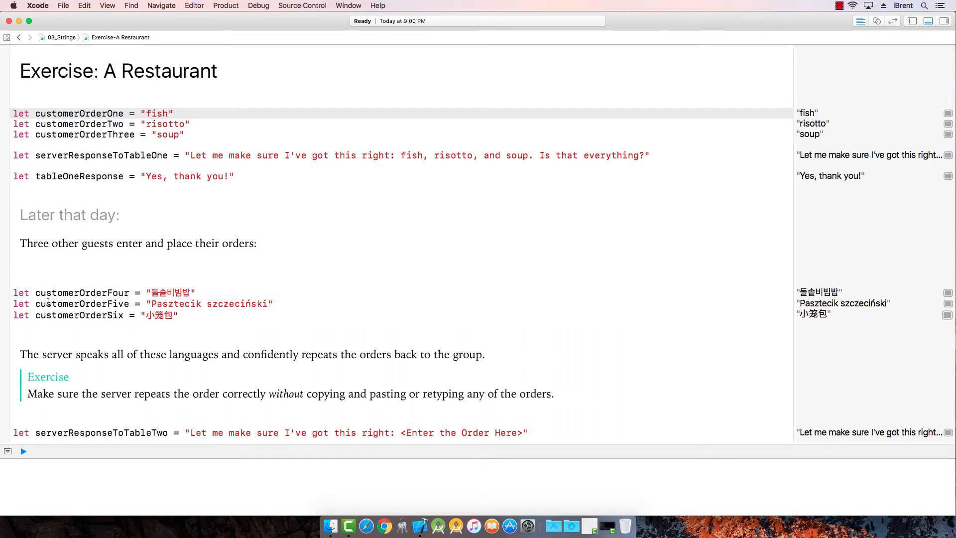
pyautogui.moveTo(126, 358)
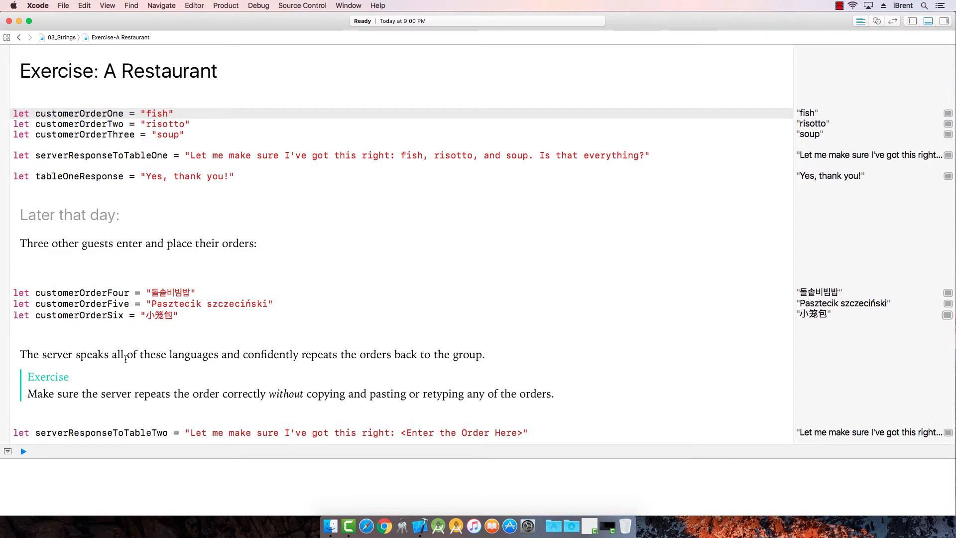
pyautogui.moveTo(431, 359)
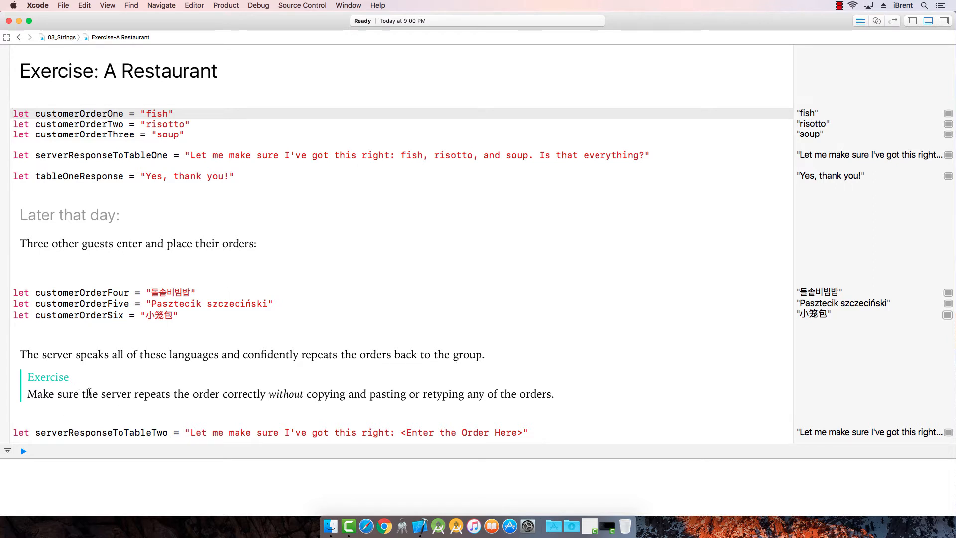
pyautogui.moveTo(237, 394)
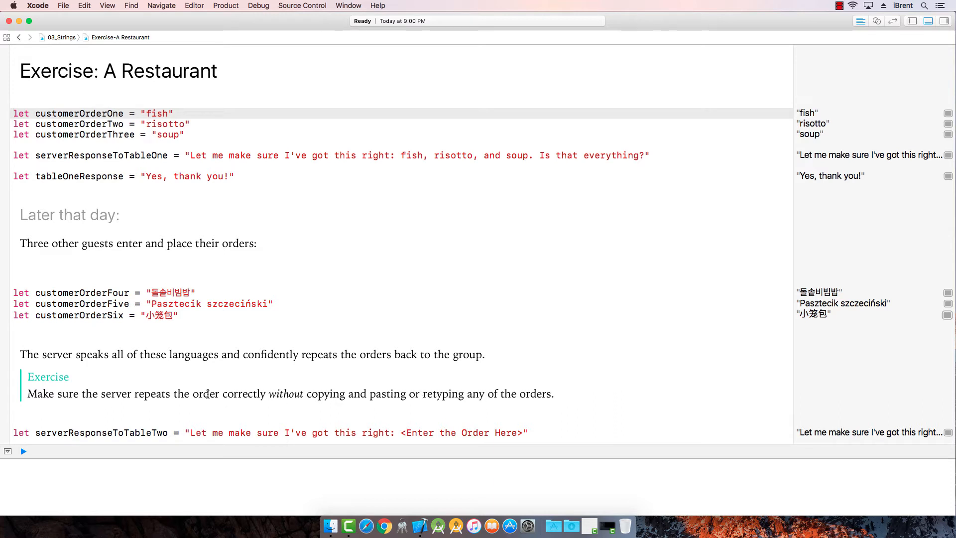
pyautogui.scroll(-3)
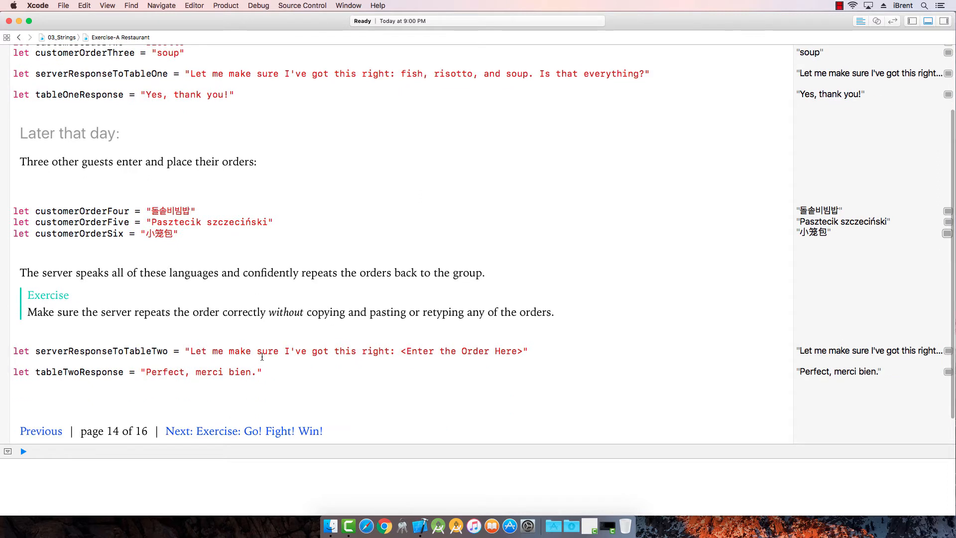
pyautogui.moveTo(397, 312)
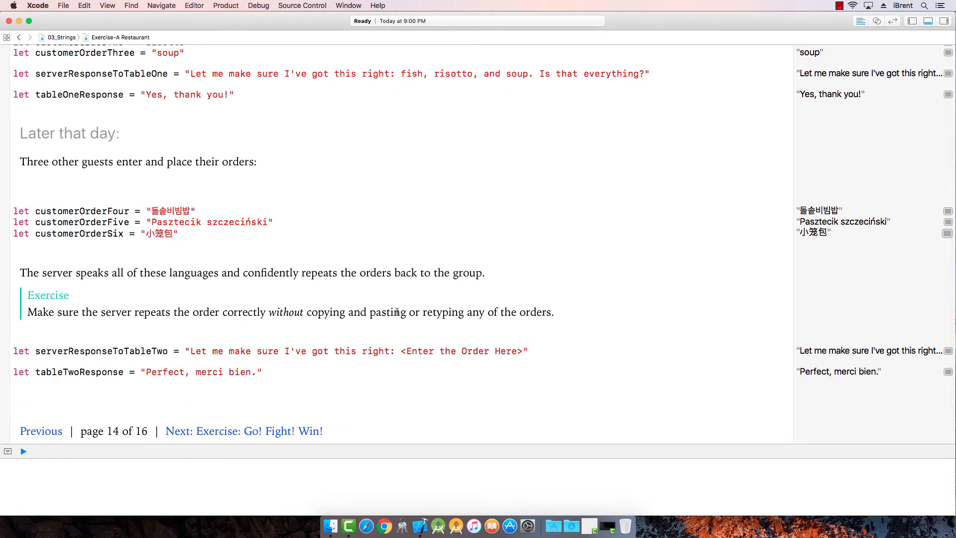
pyautogui.scroll(3)
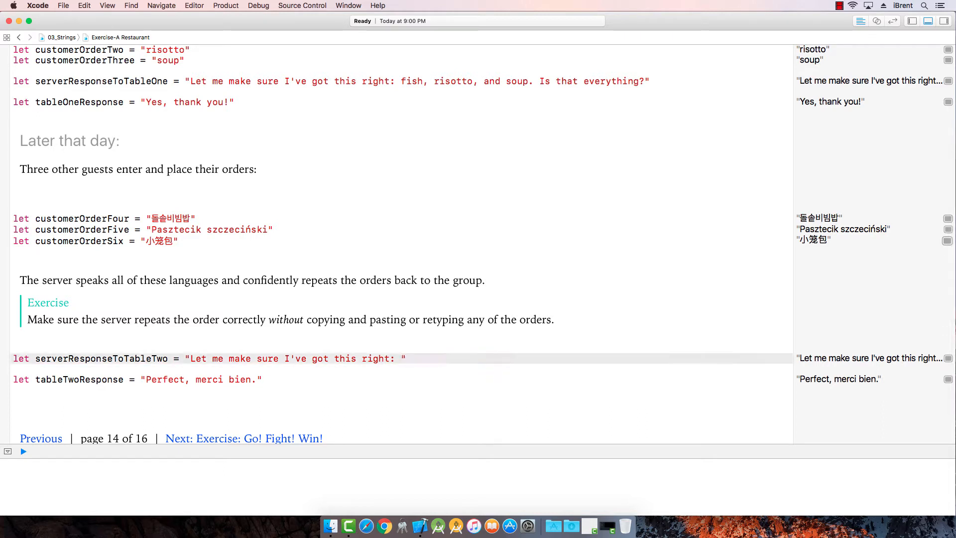
pyautogui.scroll(3)
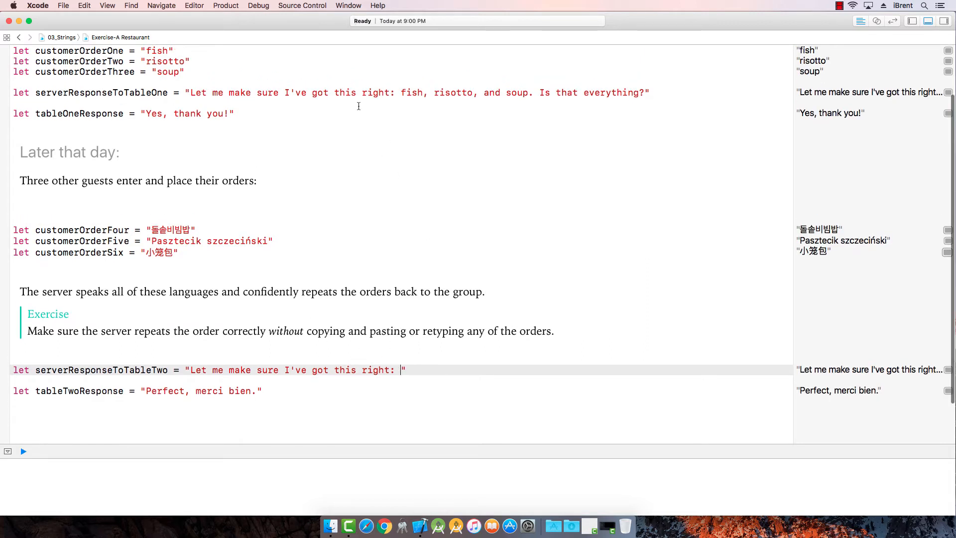
pyautogui.moveTo(177, 189)
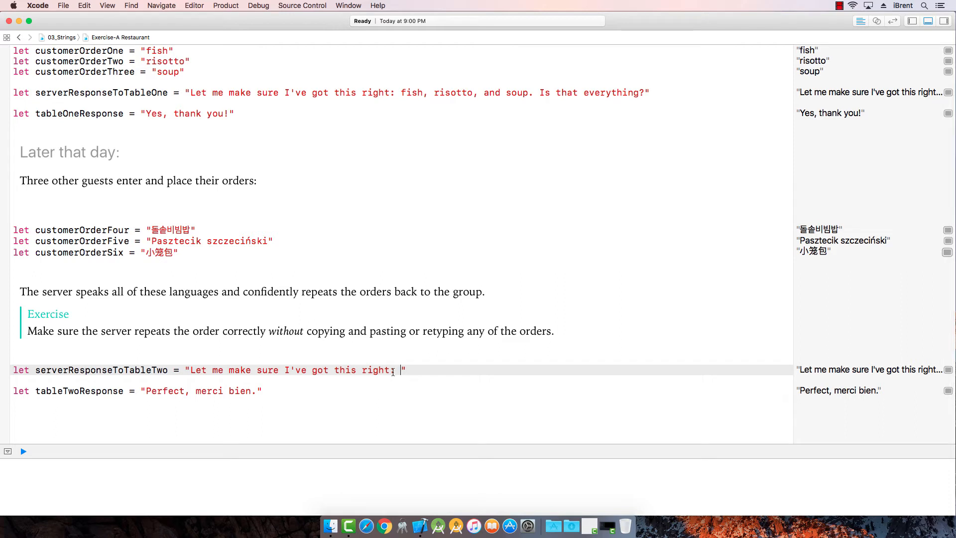
pyautogui.write('\\(')
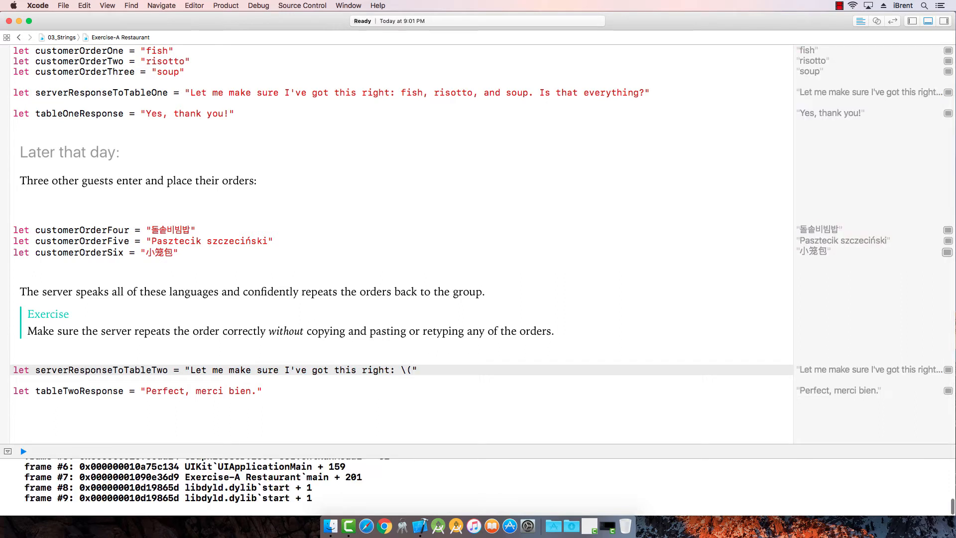
pyautogui.write('customer')
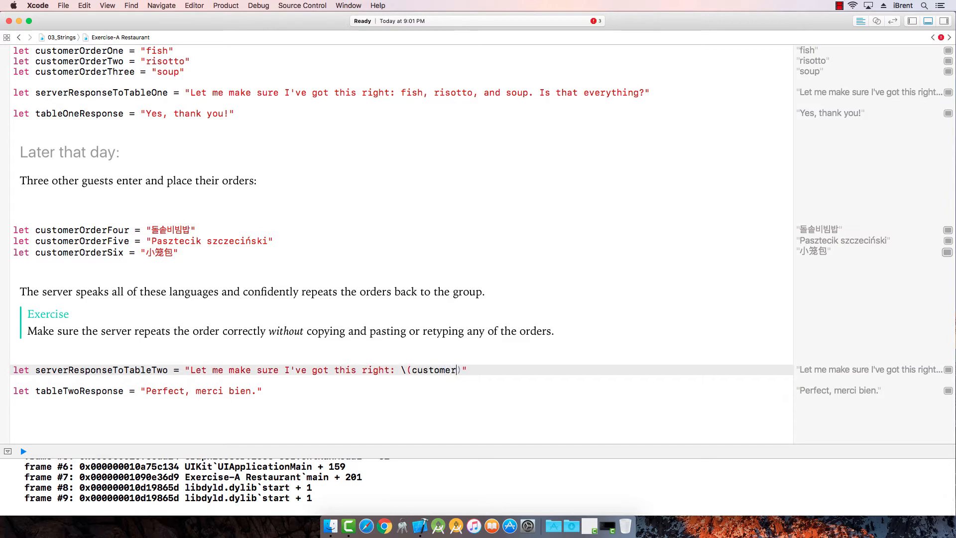
pyautogui.write('OrderFour')
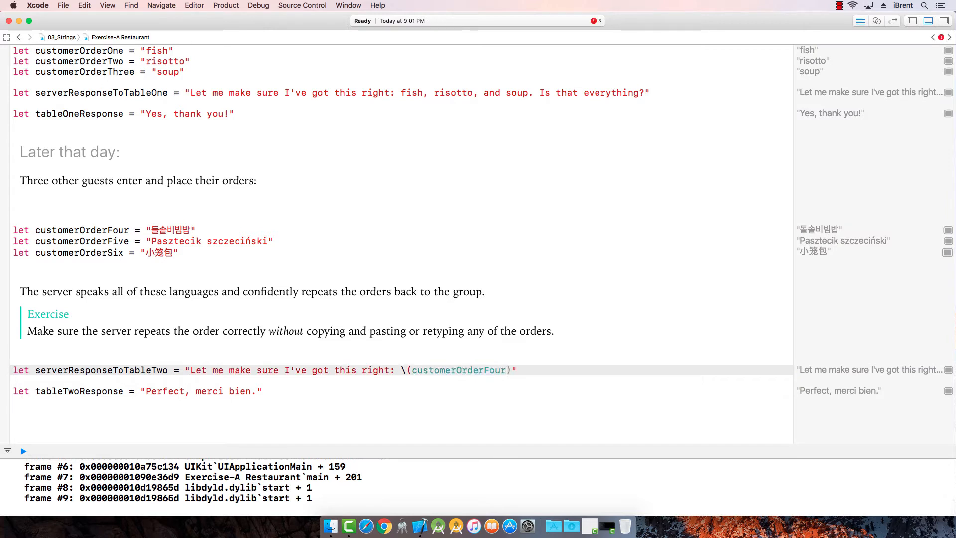
# Step: Add \(customerOrderFive), \(customerOrderSix) and end the response with "Is that everything?"
pyautogui.click(23, 451)
pyautogui.write(', ')
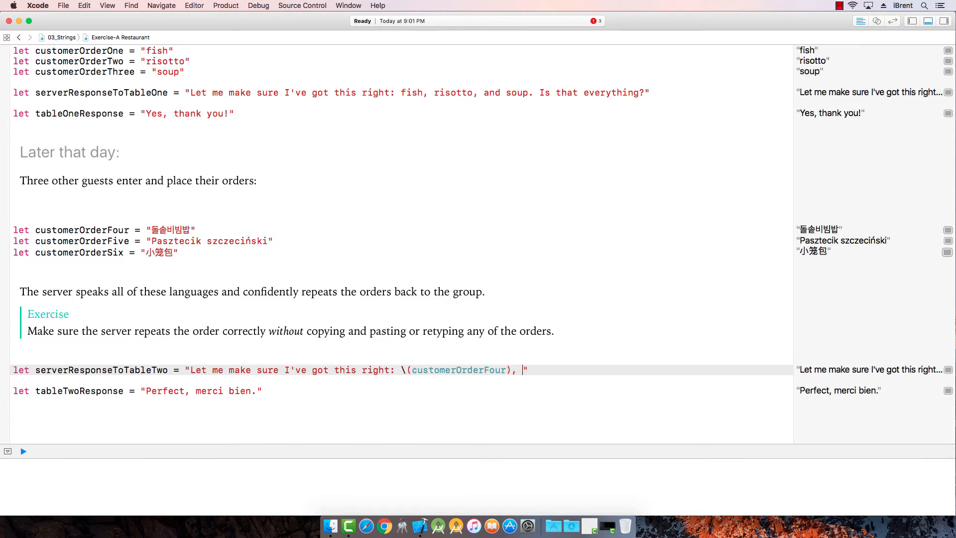
pyautogui.write('\\')
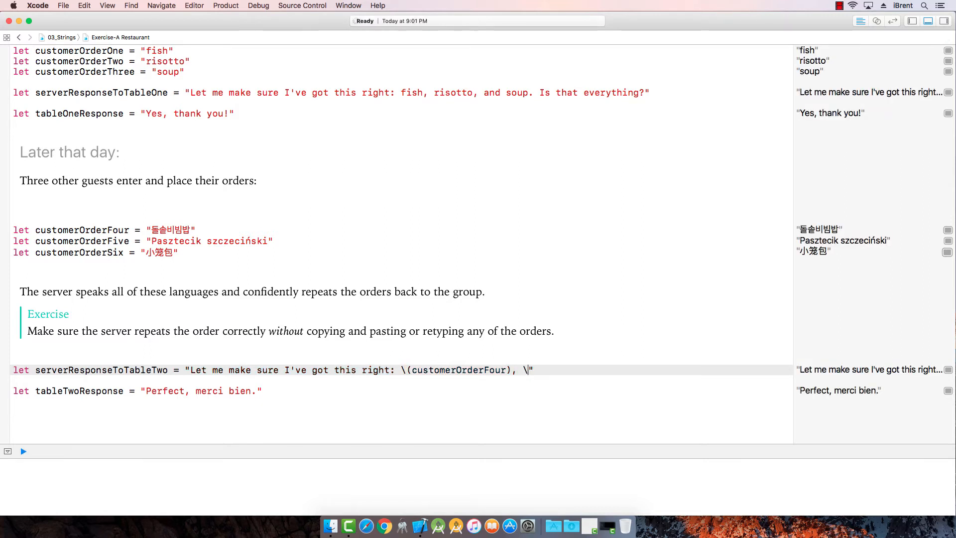
pyautogui.write('(customerOrder')
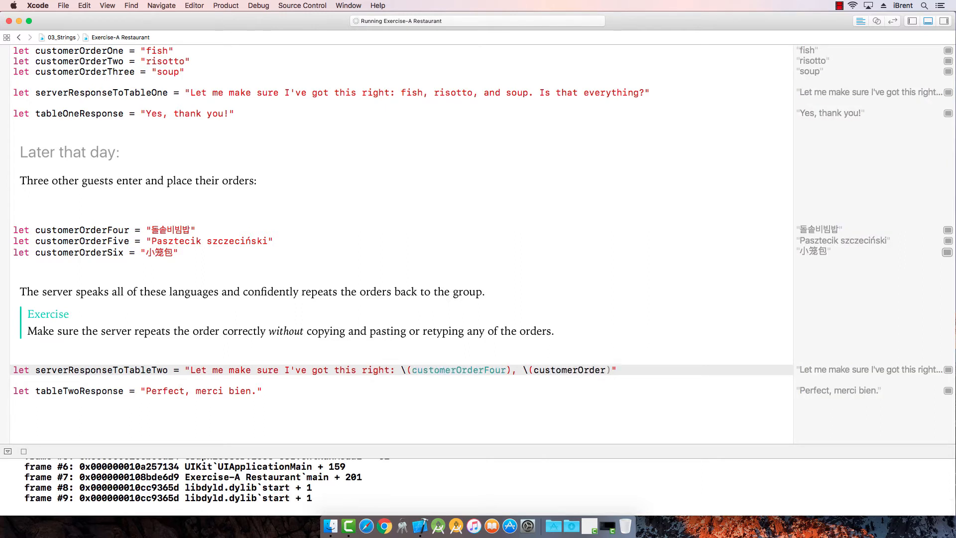
pyautogui.write('Five')
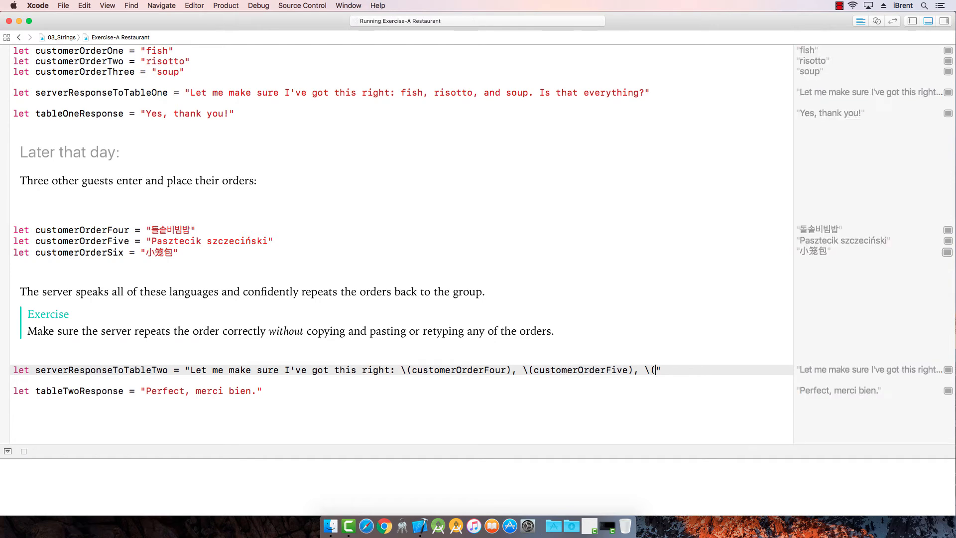
pyautogui.write('customerOrderSix).')
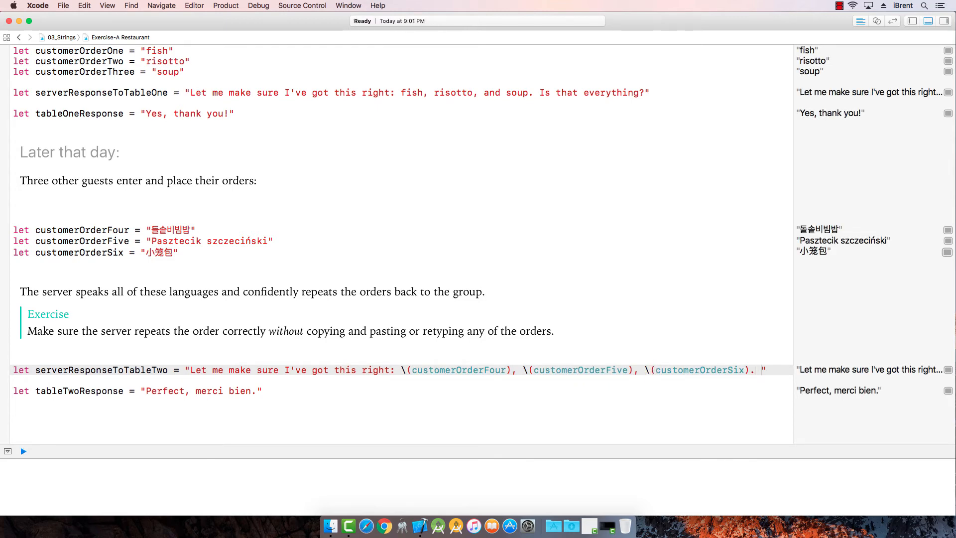
pyautogui.write('Is that everyth')
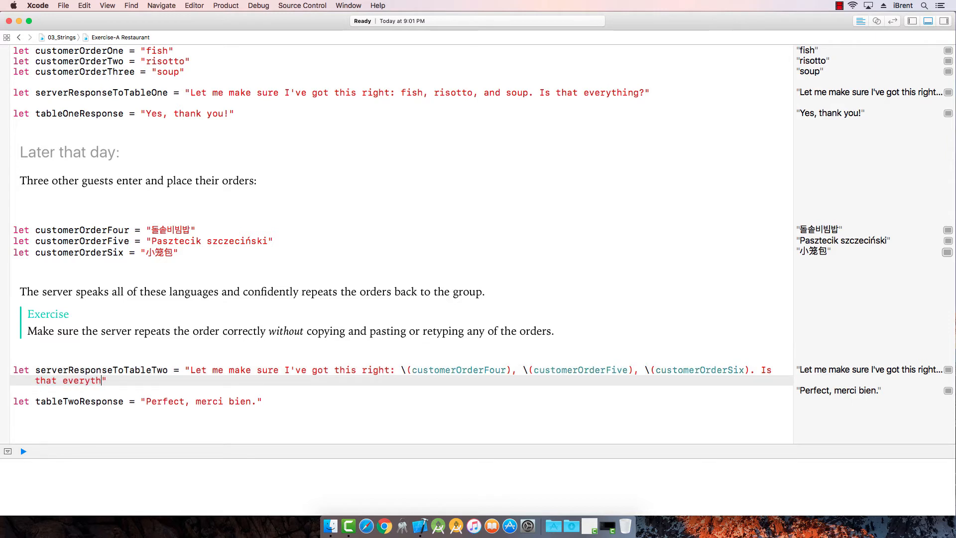
pyautogui.write('ing?"')
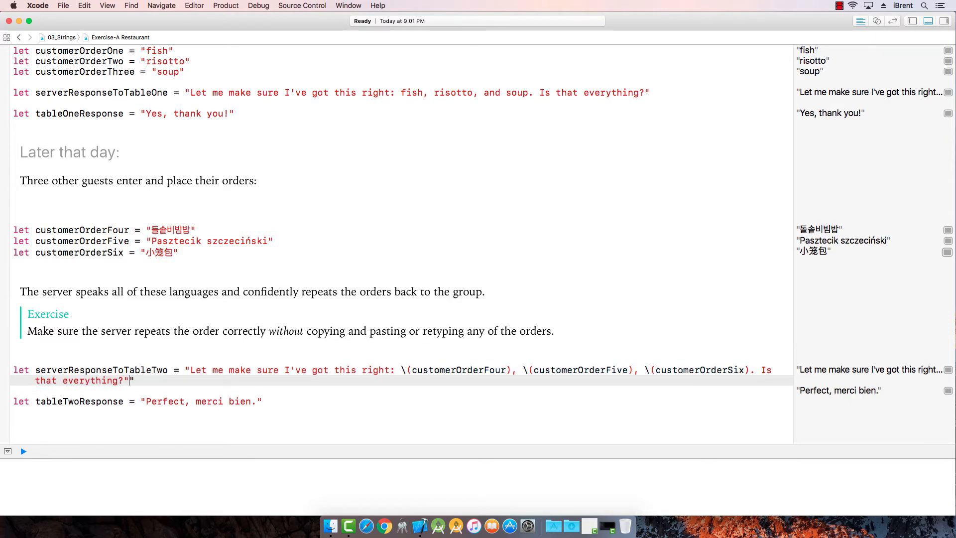
pyautogui.click(23, 451)
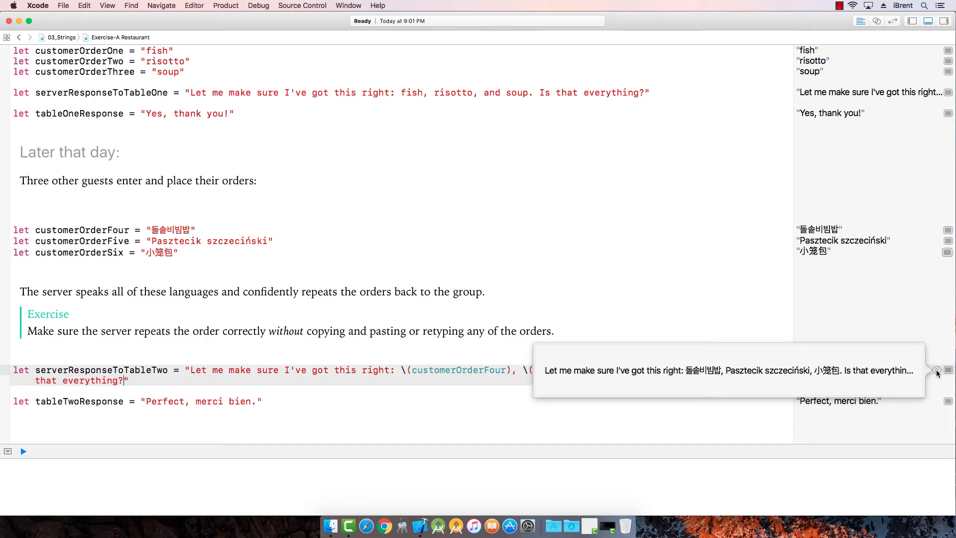
pyautogui.scroll(-3)
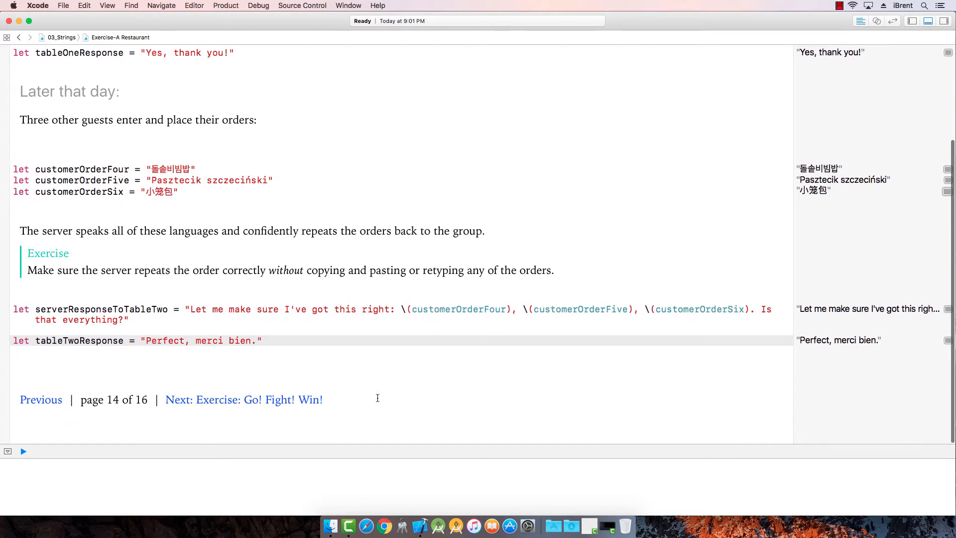
pyautogui.moveTo(281, 404)
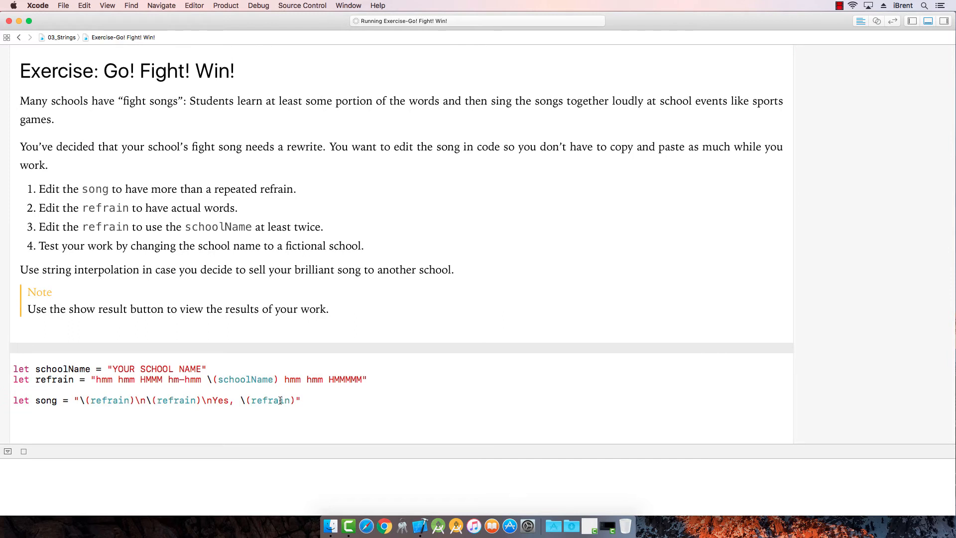
pyautogui.moveTo(196, 138)
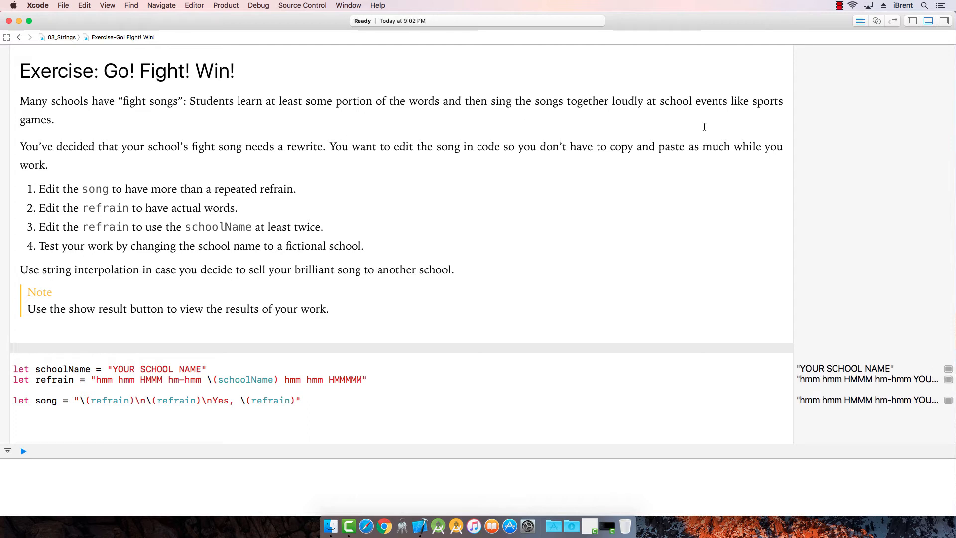
pyautogui.moveTo(152, 166)
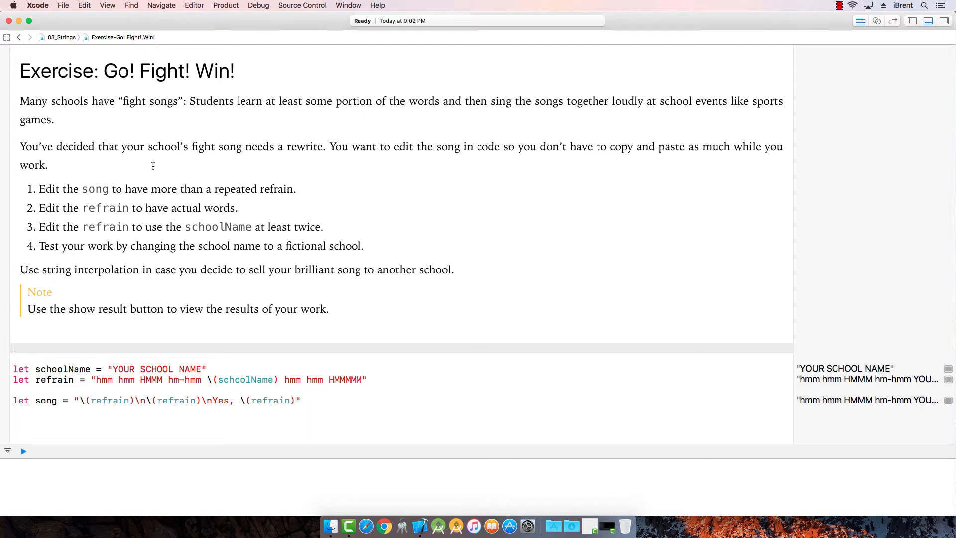
pyautogui.moveTo(352, 160)
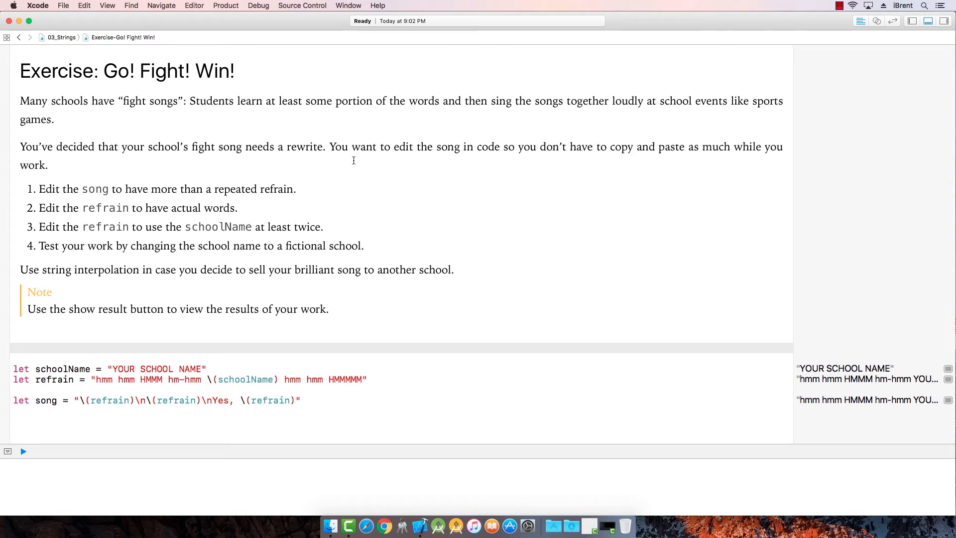
pyautogui.moveTo(727, 160)
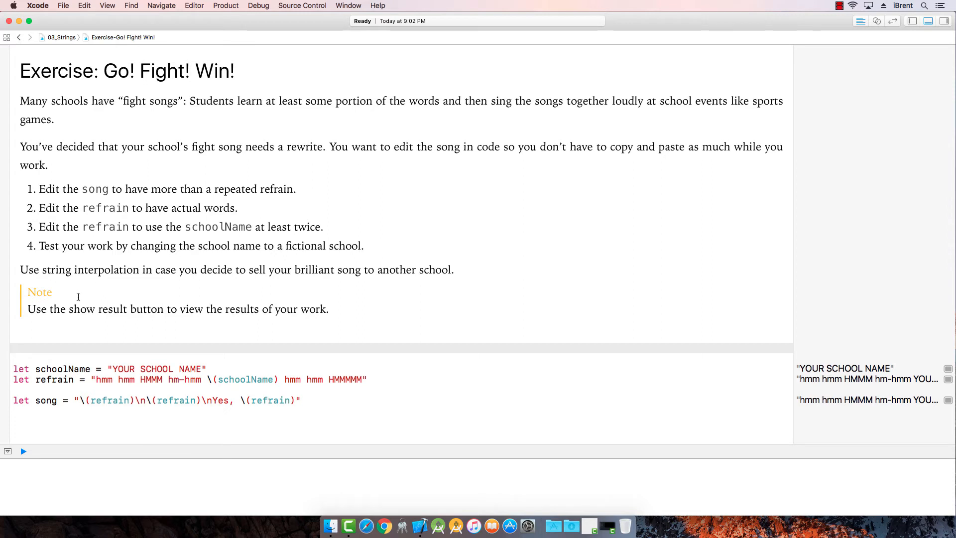
# Step: Scroll through the Go! Fight! Win! exercise's starter fight-song code
pyautogui.scroll(-3)
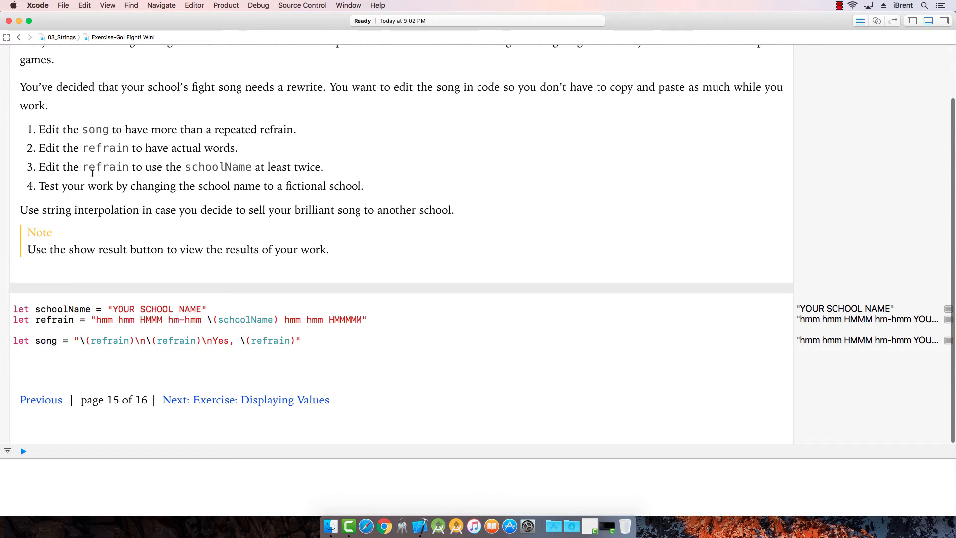
pyautogui.moveTo(327, 147)
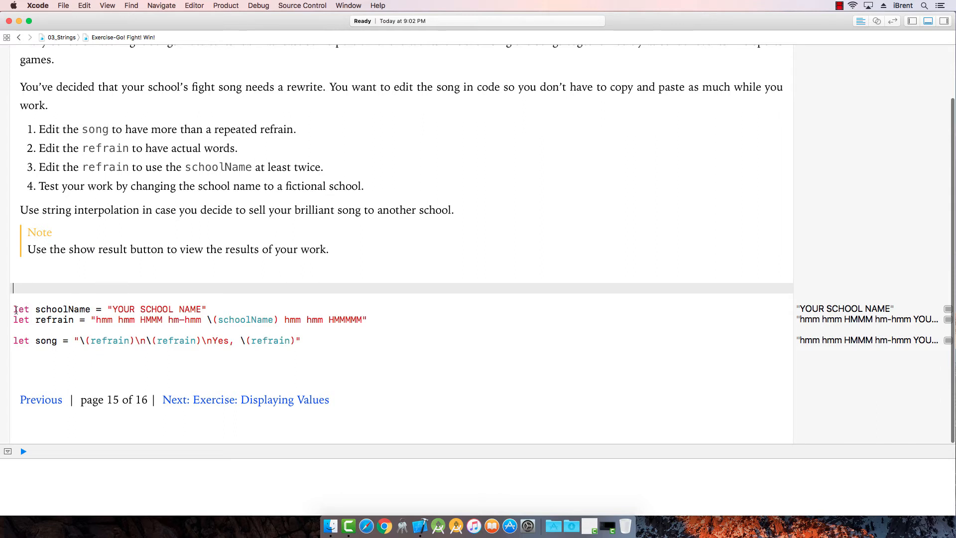
pyautogui.moveTo(72, 360)
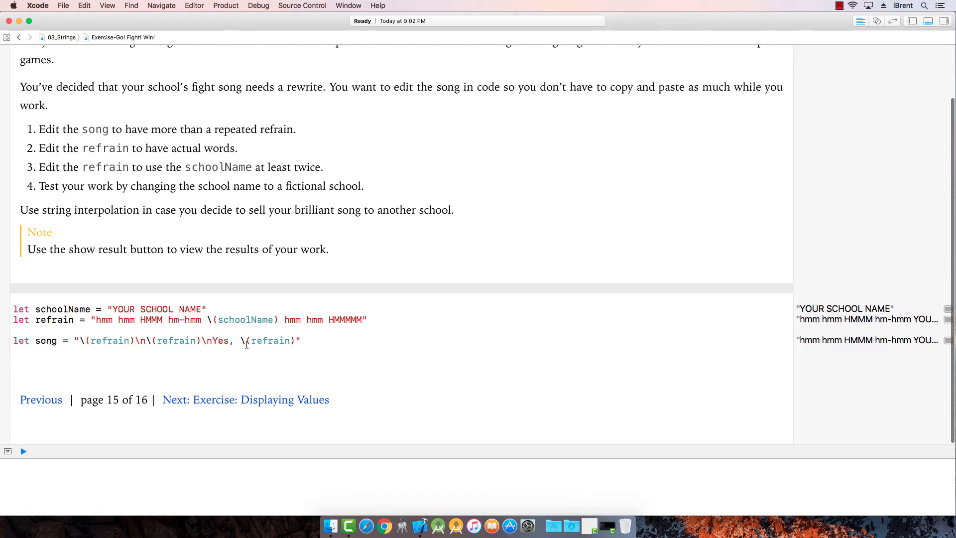
pyautogui.moveTo(282, 341)
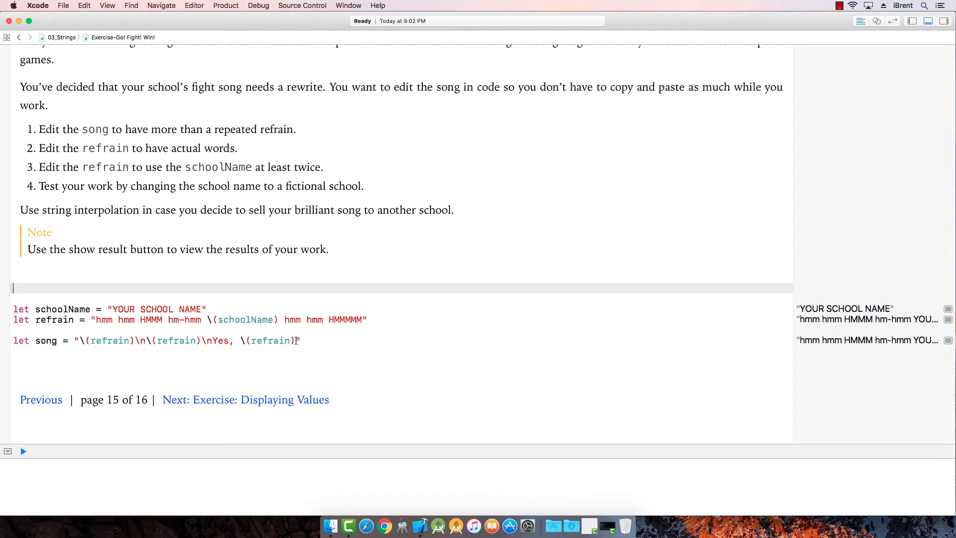
# Step: Add let shout = "Raw, Raw, Raw" on a new line below the refrain
pyautogui.click(368, 320)
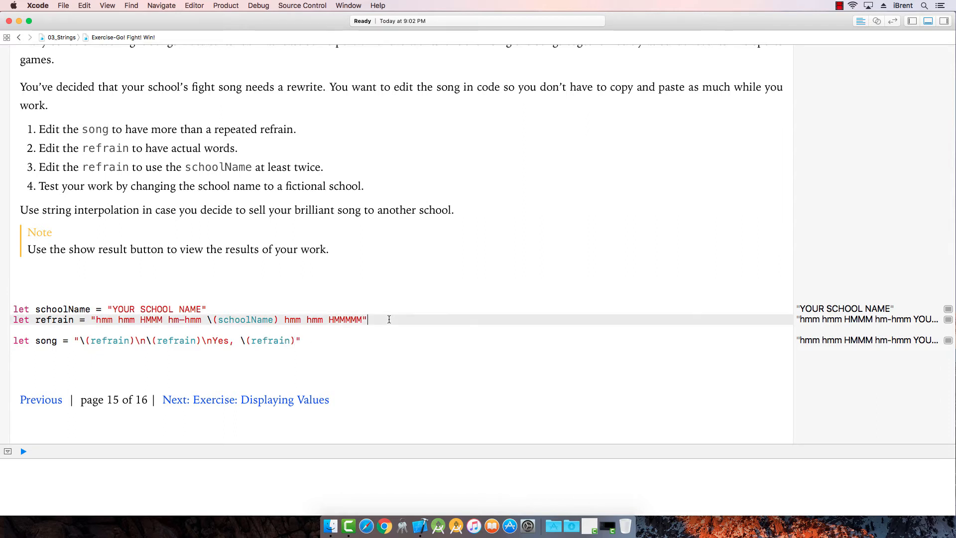
pyautogui.press('return')
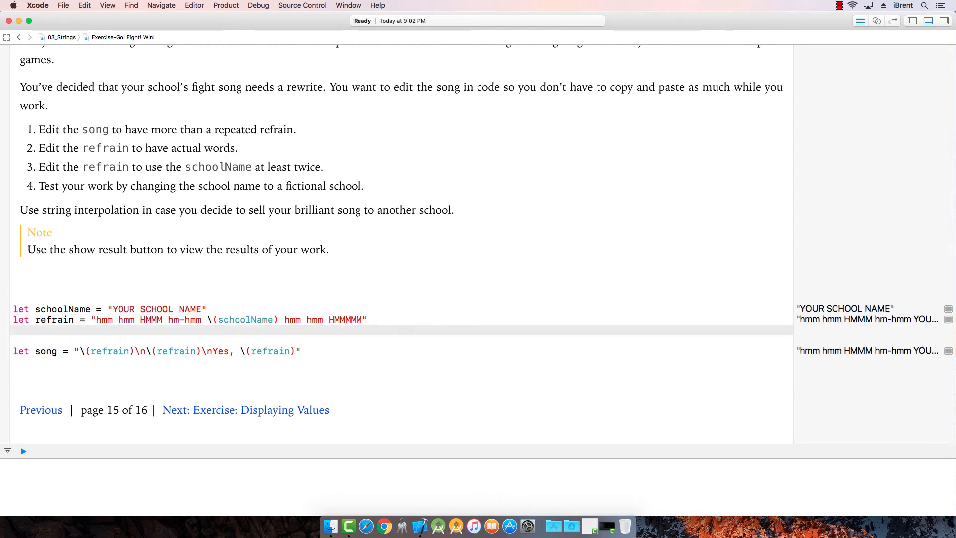
pyautogui.write('let')
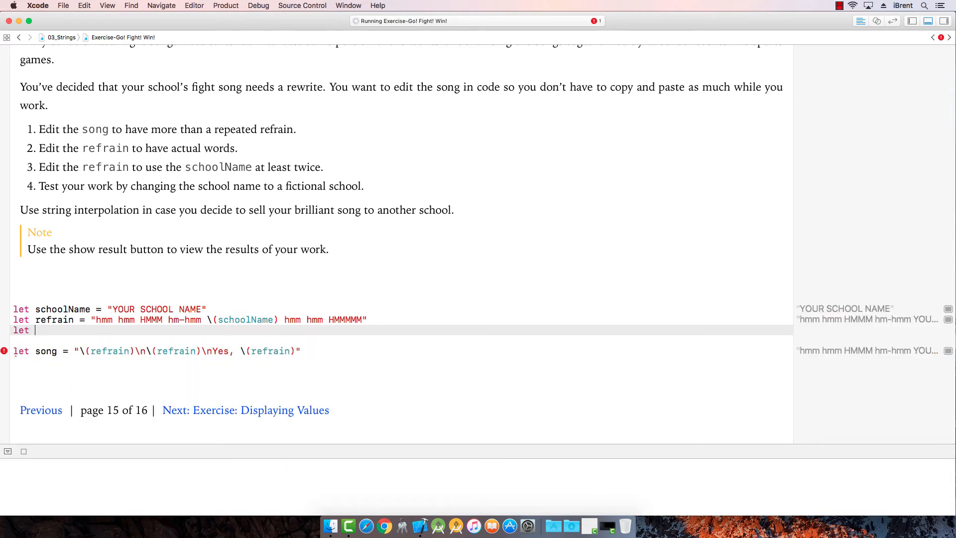
pyautogui.write('shout')
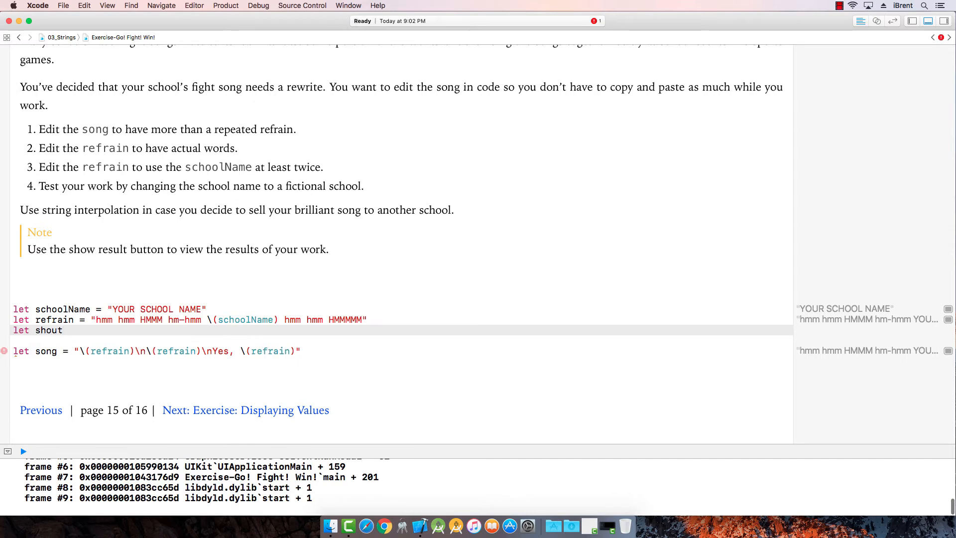
pyautogui.write('= "')
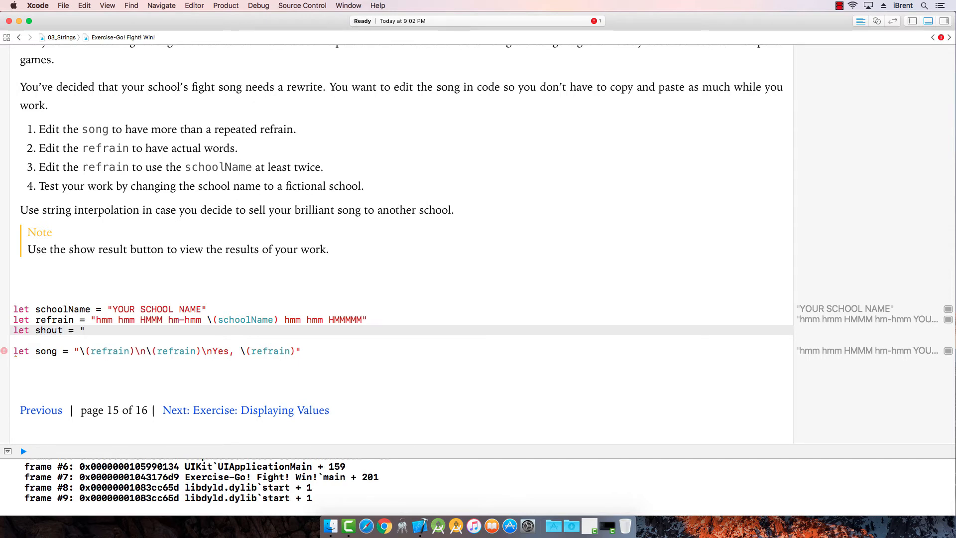
pyautogui.write('Raw, Raw,')
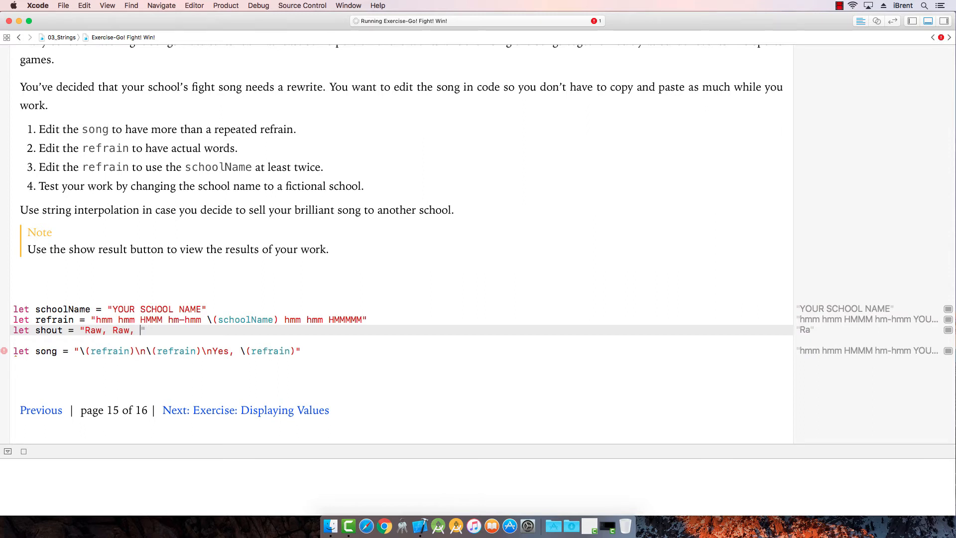
pyautogui.write('Ra')
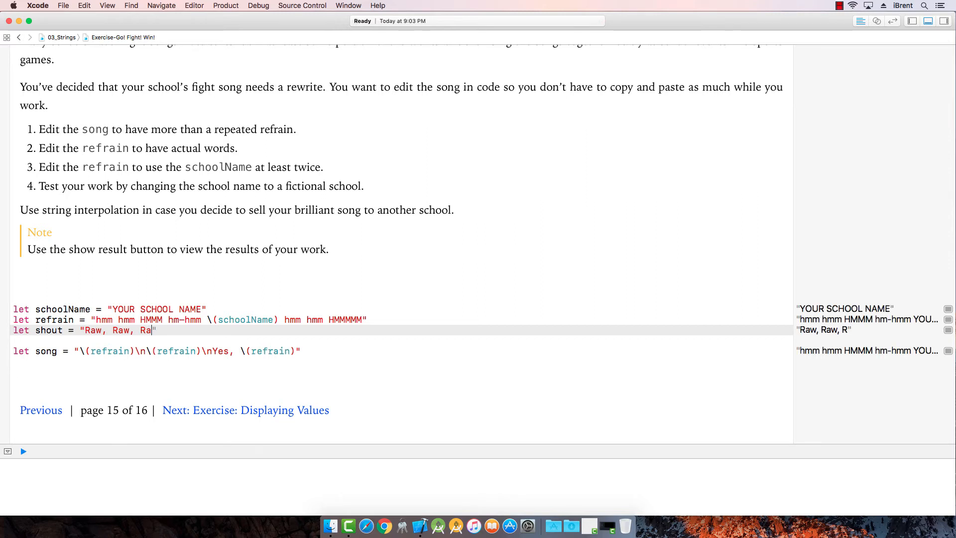
pyautogui.write('w')
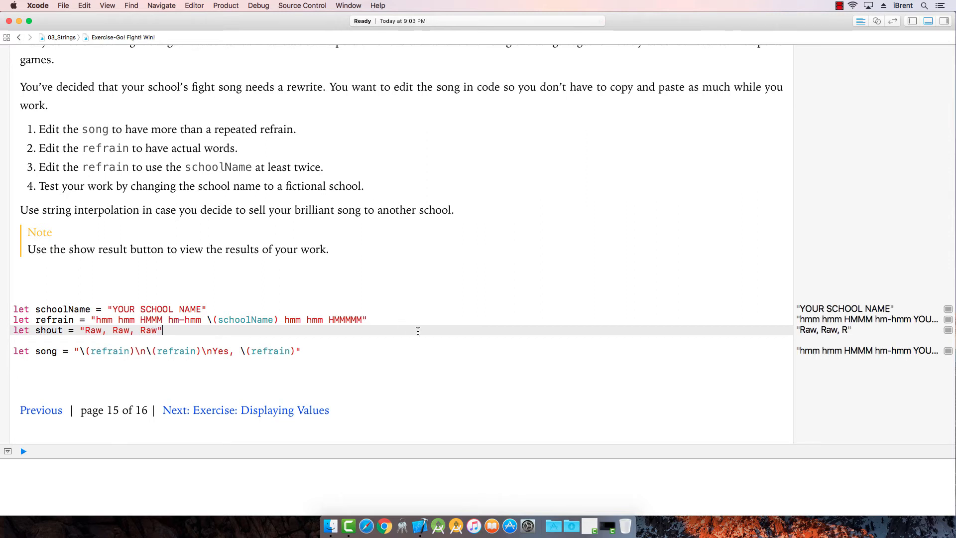
pyautogui.click(23, 451)
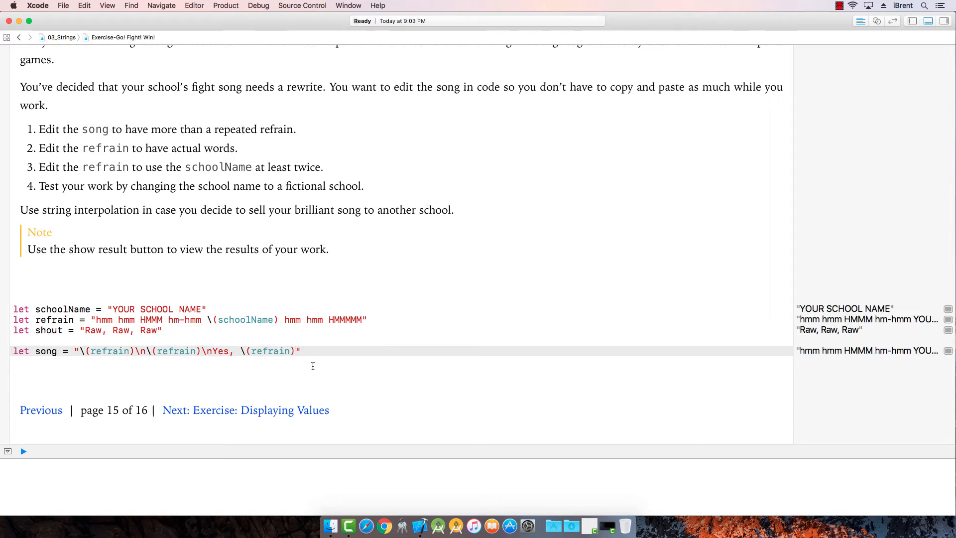
# Step: Append .\n\(shout) before the song string's closing quote
pyautogui.click(297, 350)
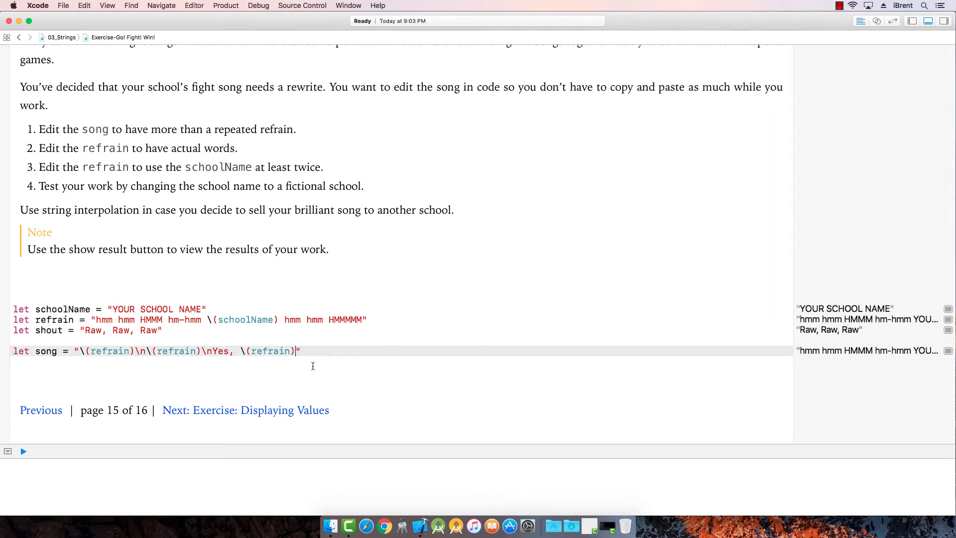
pyautogui.write('.\\n')
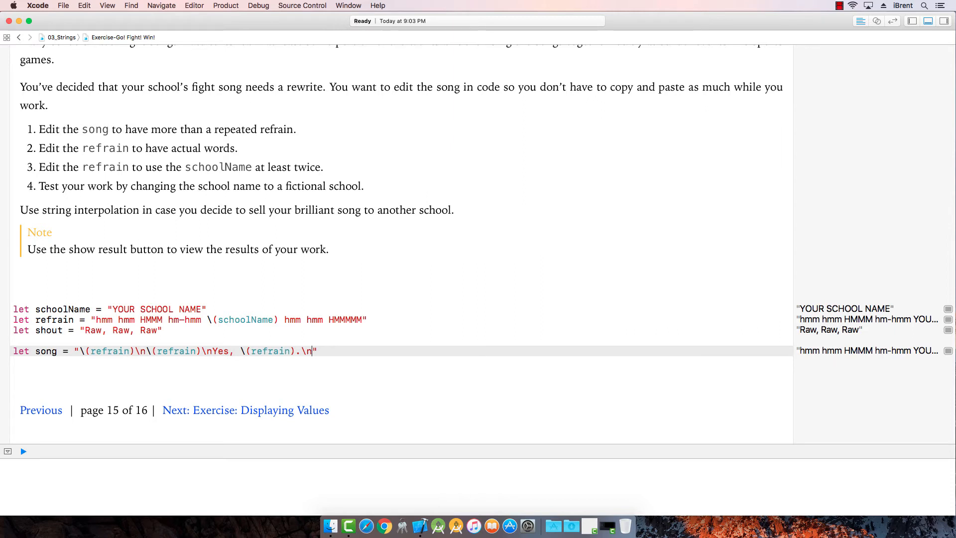
pyautogui.write('\\')
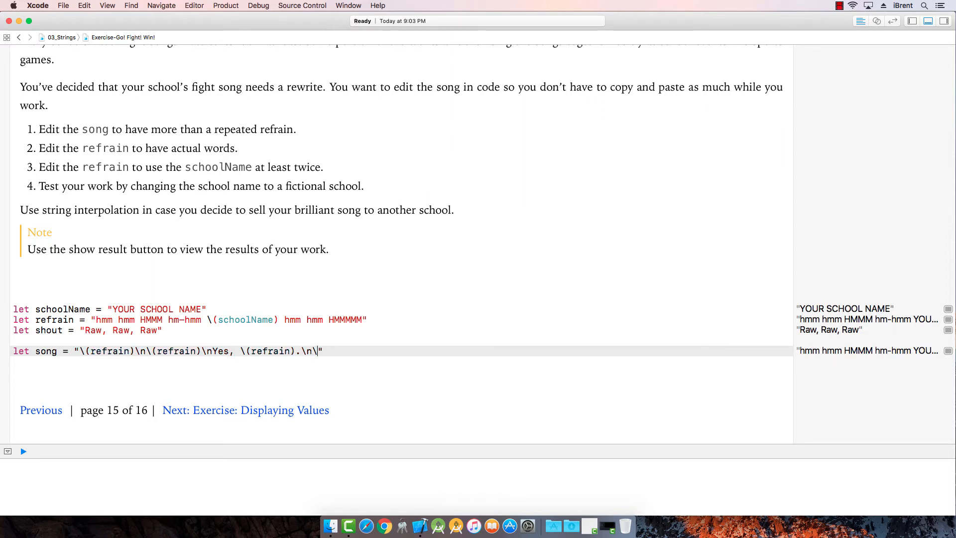
pyautogui.write('(s')
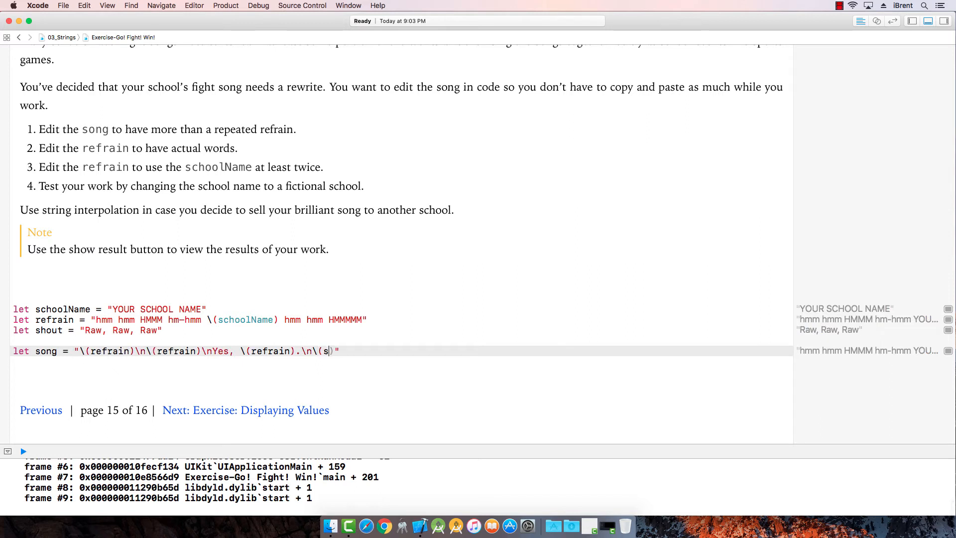
pyautogui.write('hout)')
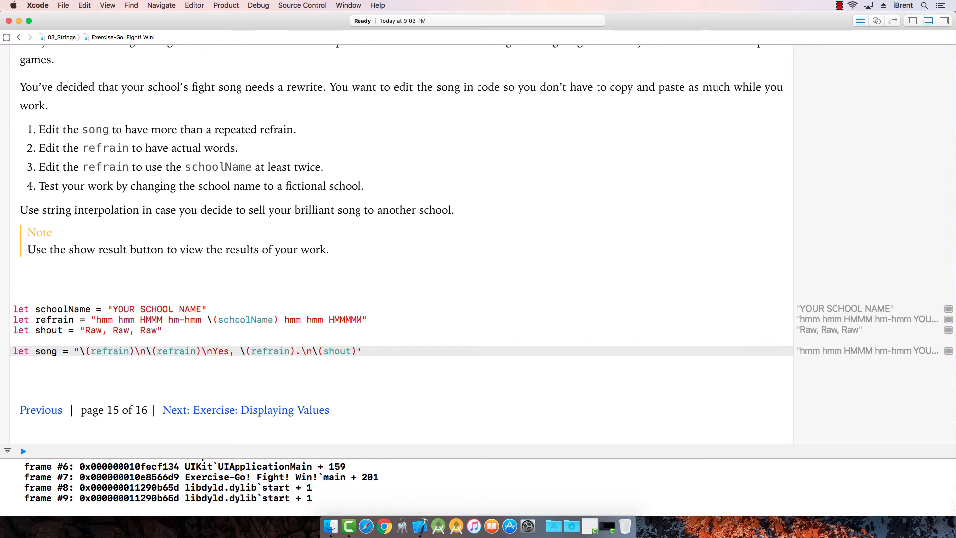
pyautogui.click(23, 451)
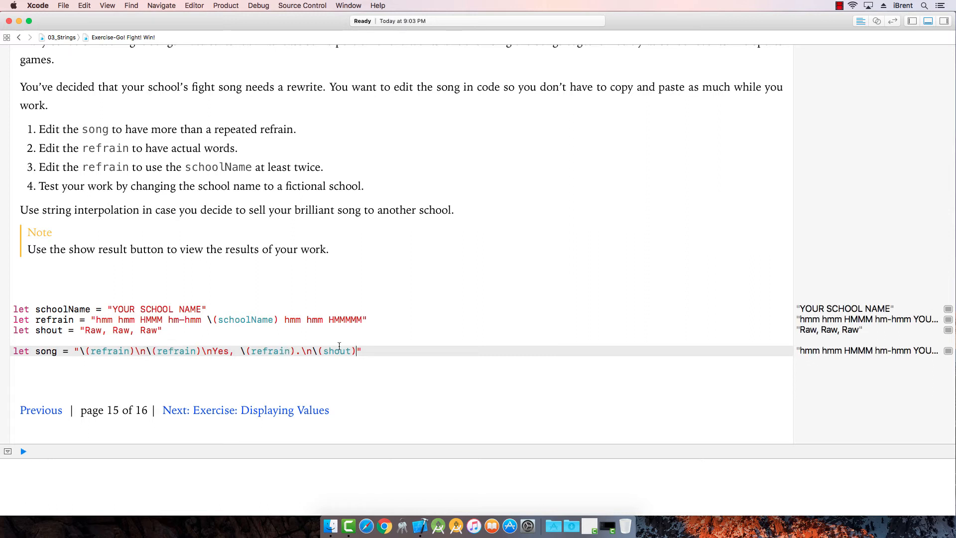
pyautogui.moveTo(60, 163)
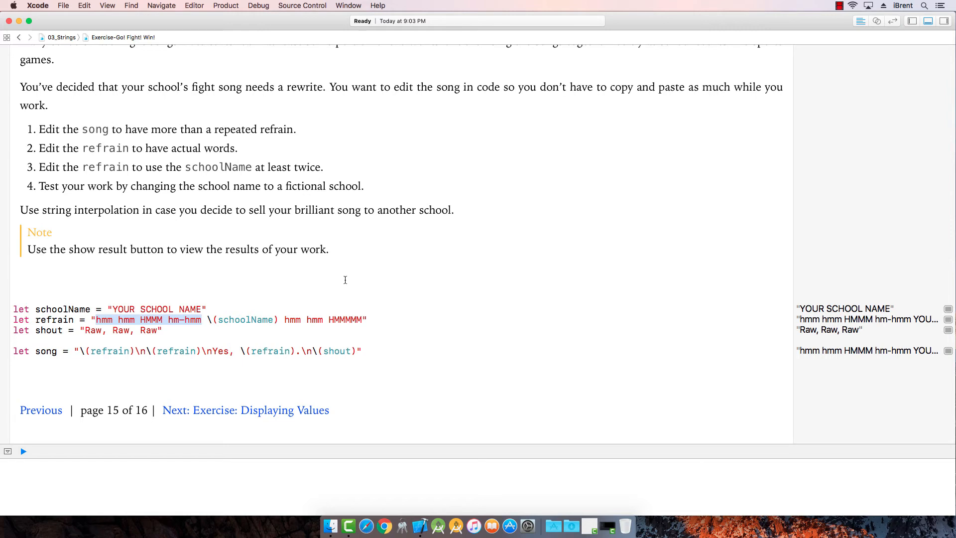
# Step: Rewrite the refrain as "We love our school, yes we do, we love \(schoolName) how about you!"
pyautogui.write('We love')
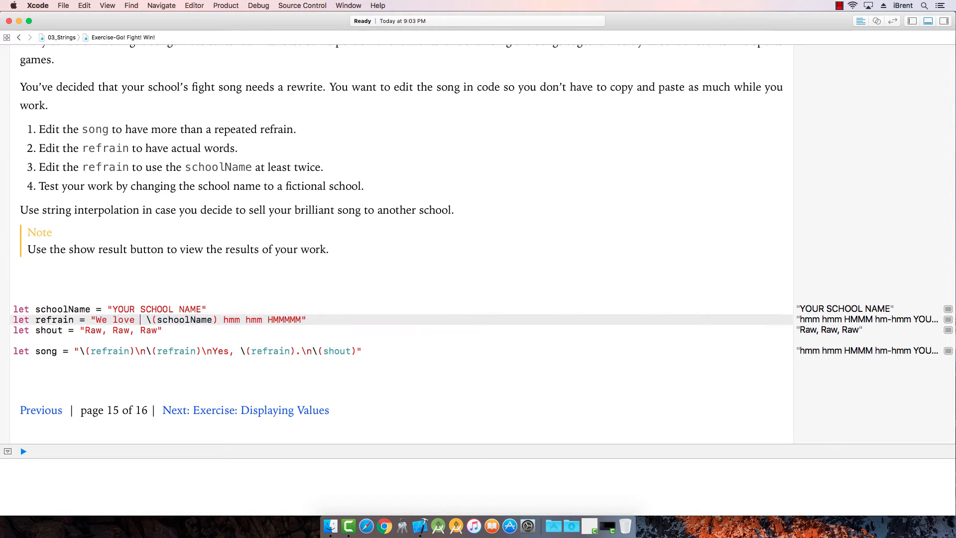
pyautogui.write('our school, yes we do')
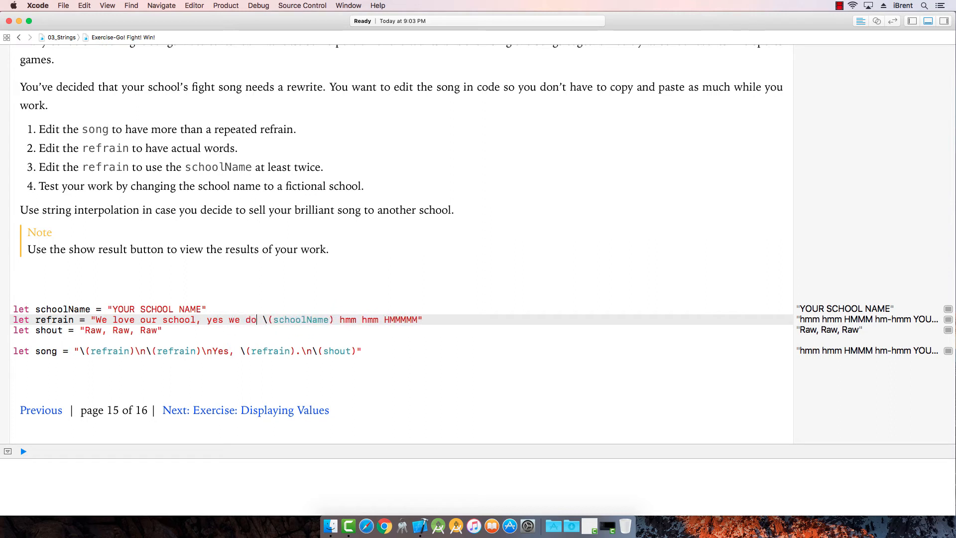
pyautogui.write(', we love')
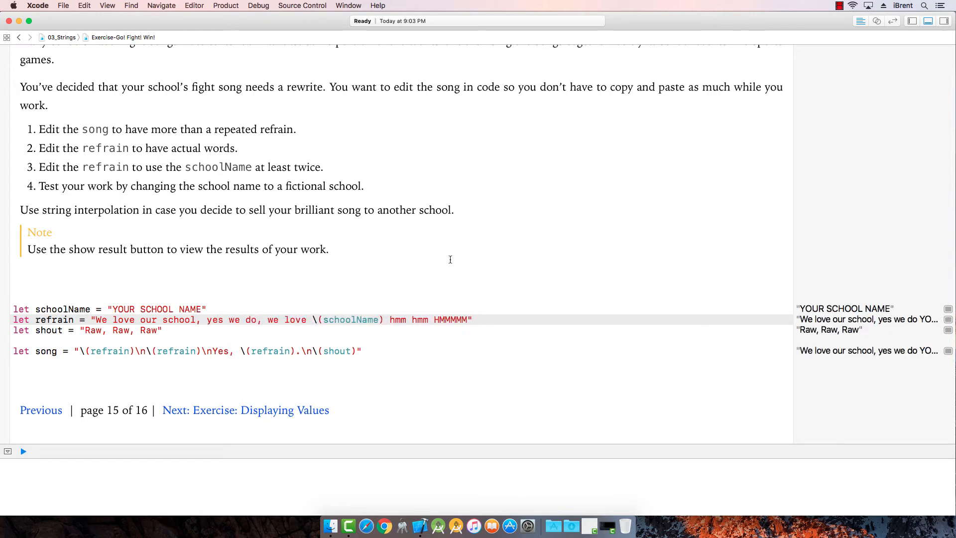
pyautogui.click(23, 451)
pyautogui.write('ow')
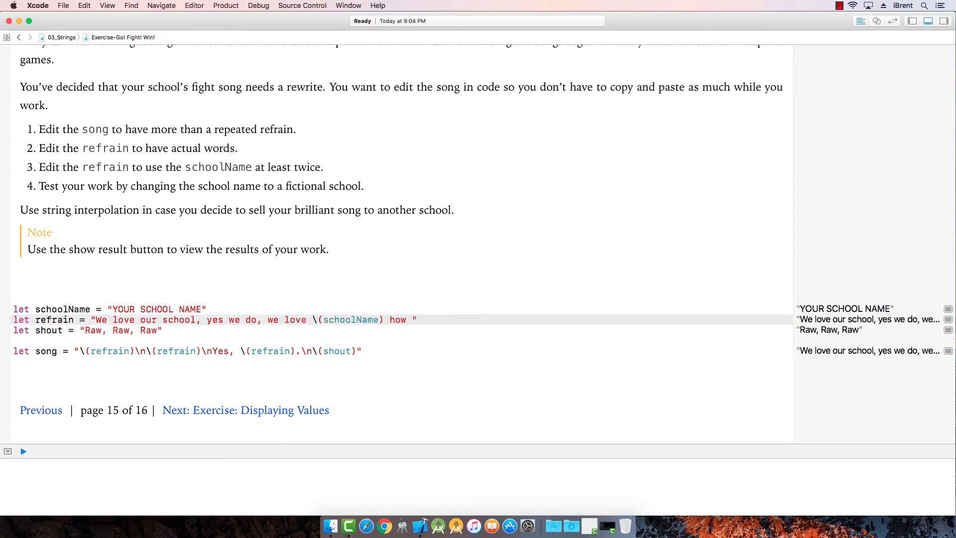
pyautogui.write('about you')
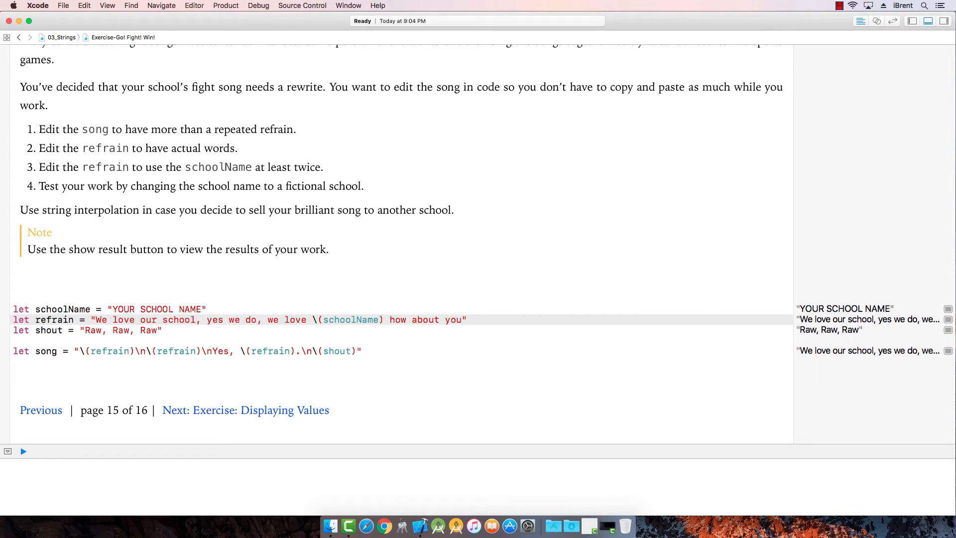
pyautogui.write('!')
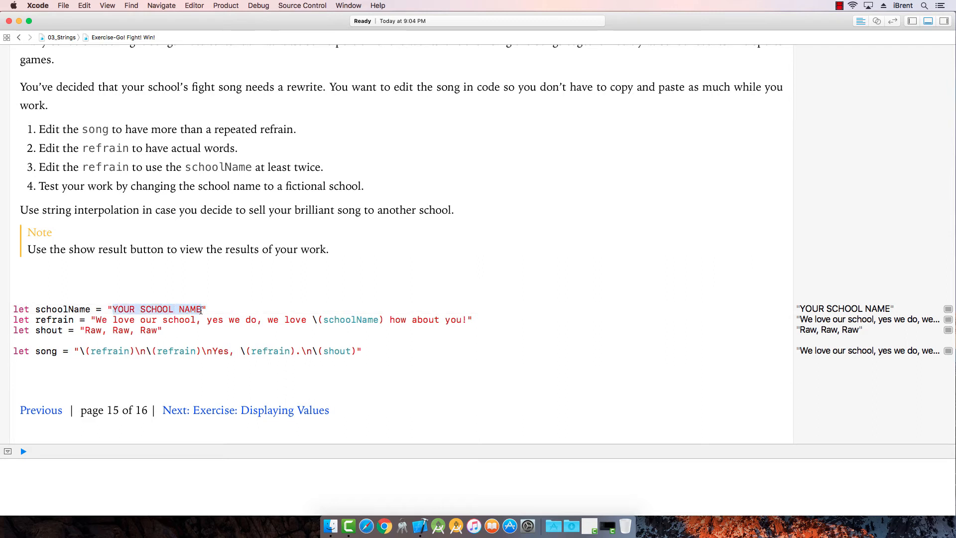
# Step: Set schoolName to "iBrent University"
pyautogui.write('iBrent U')
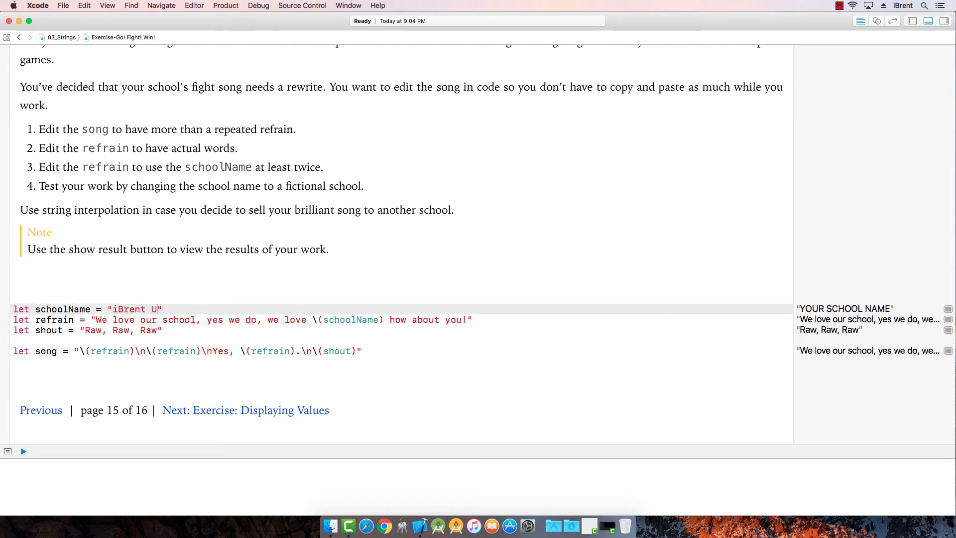
pyautogui.write('niversity')
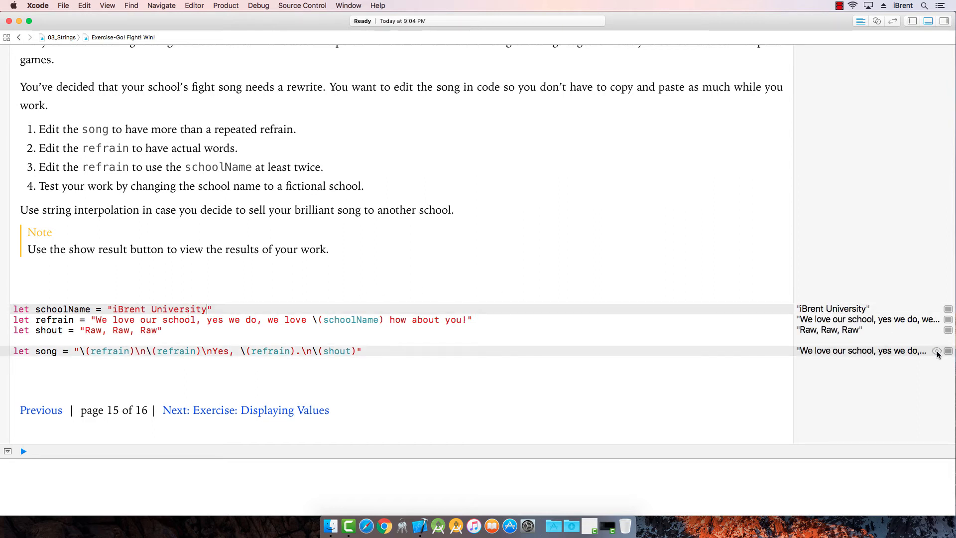
# Step: Preview the full song result, then move on to the Displaying Values exercise
pyautogui.click(948, 350)
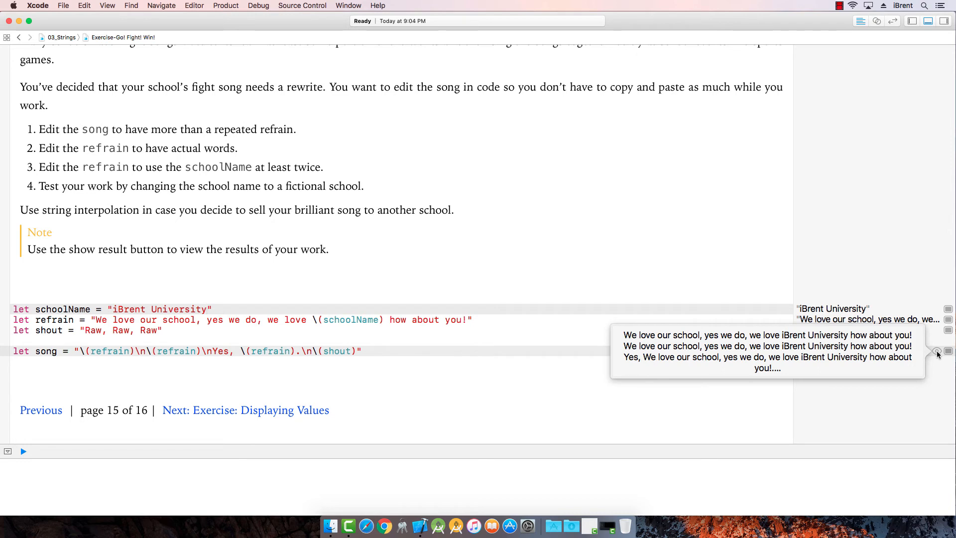
pyautogui.click(208, 308)
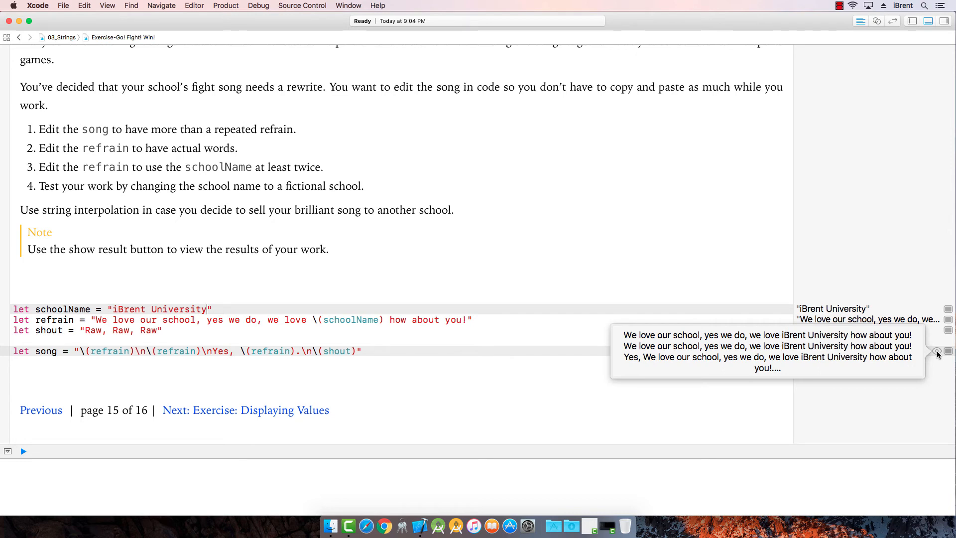
pyautogui.moveTo(737, 366)
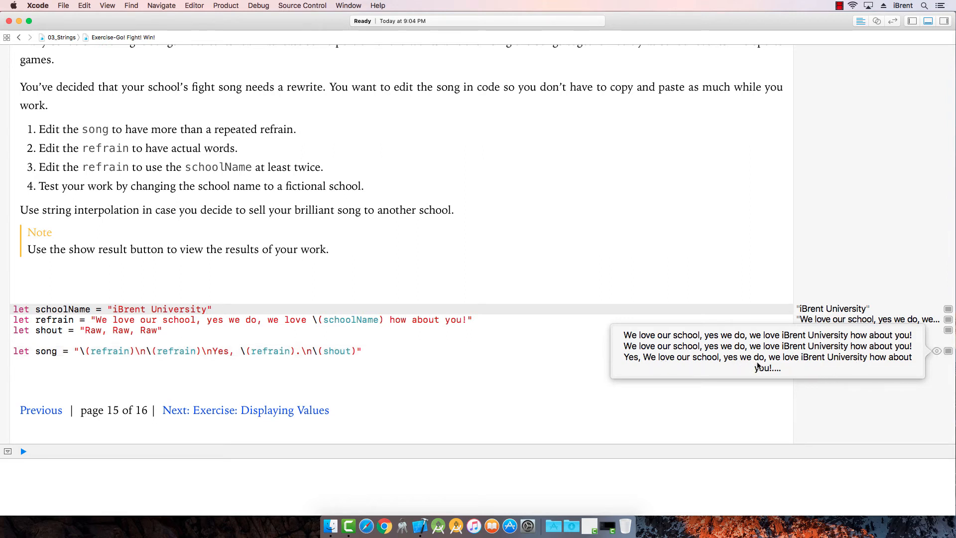
pyautogui.click(381, 359)
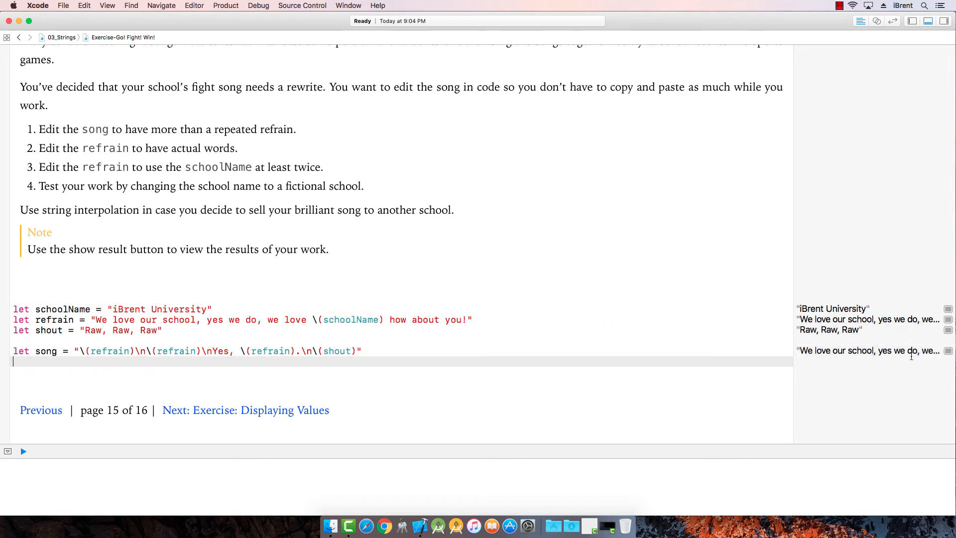
pyautogui.click(947, 350)
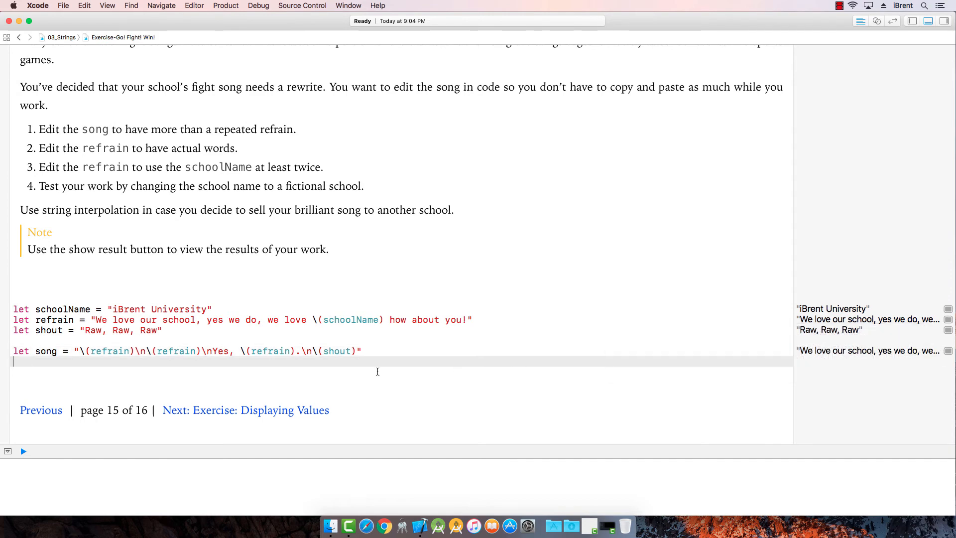
pyautogui.click(246, 409)
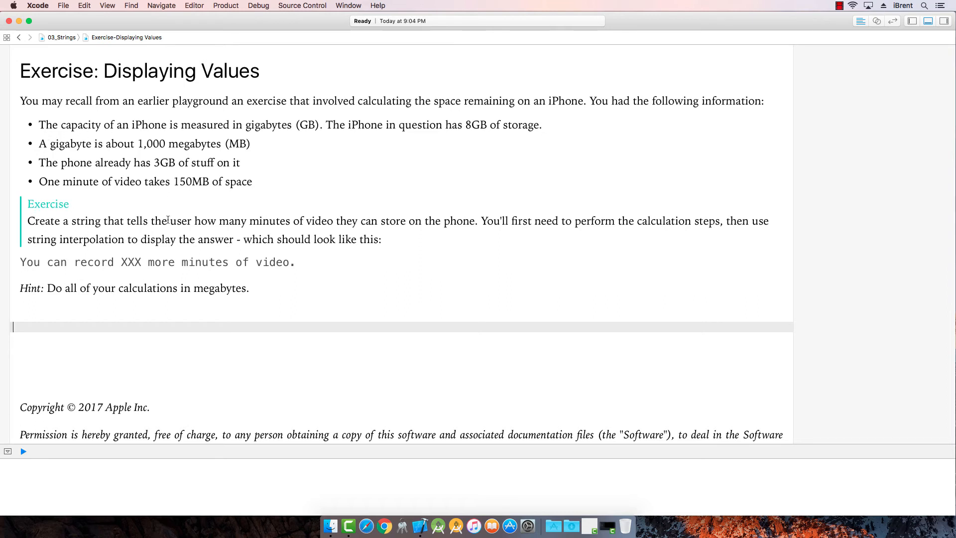
pyautogui.moveTo(501, 232)
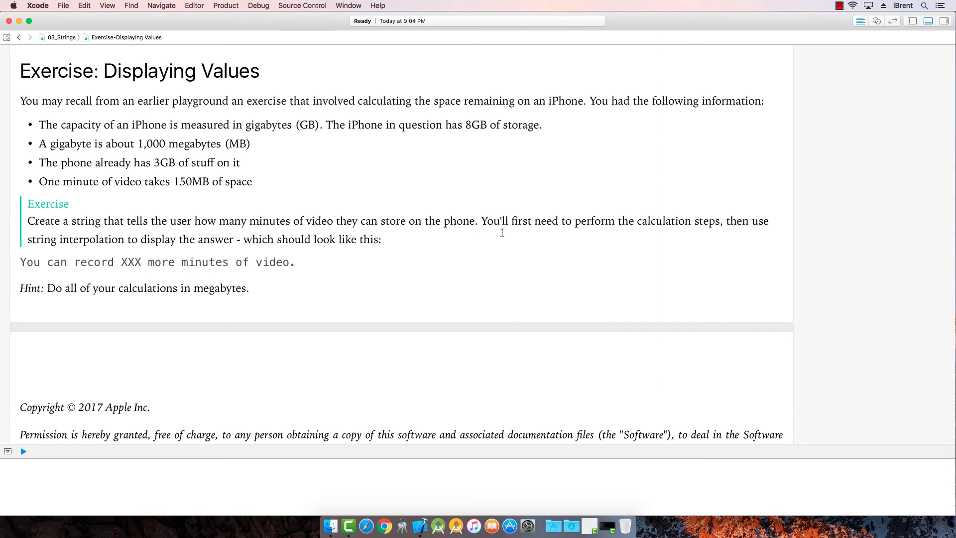
pyautogui.moveTo(719, 240)
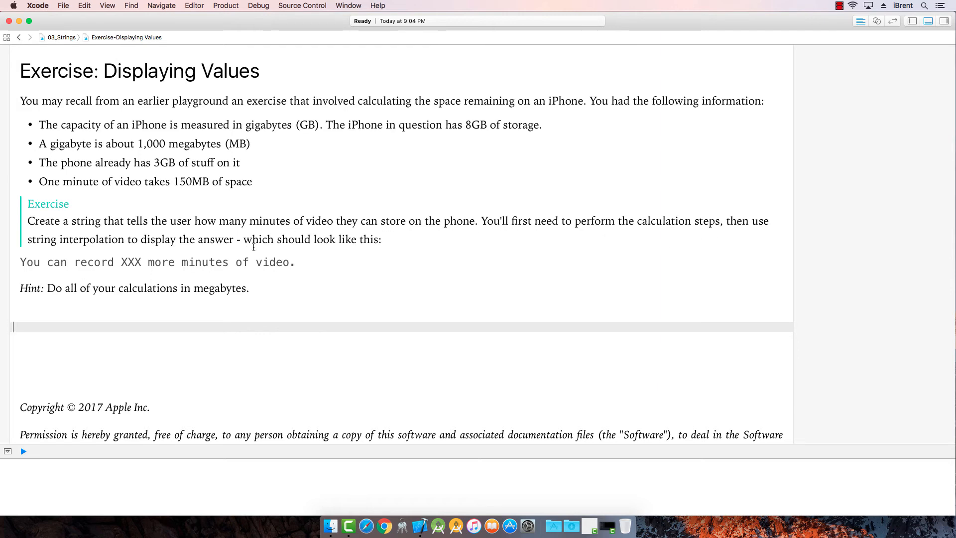
pyautogui.moveTo(151, 287)
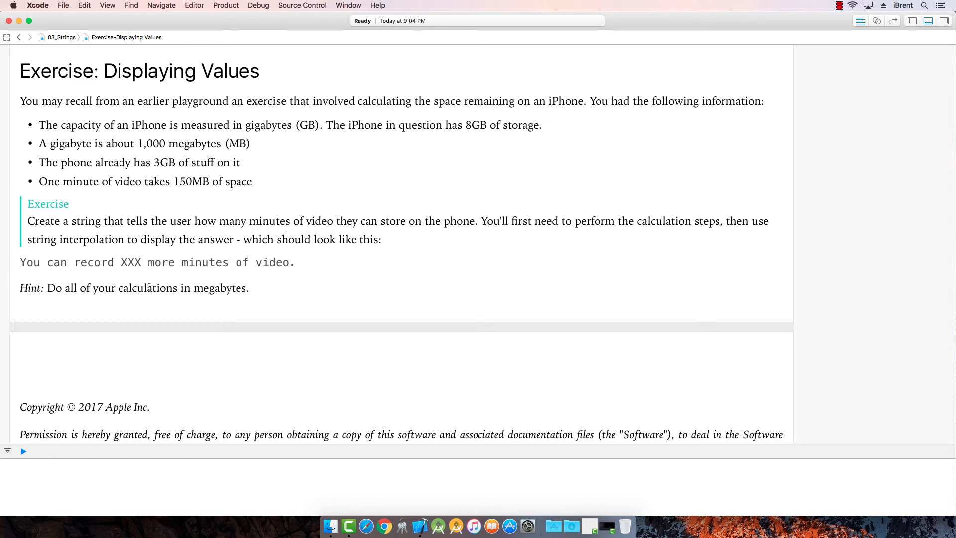
pyautogui.moveTo(75, 313)
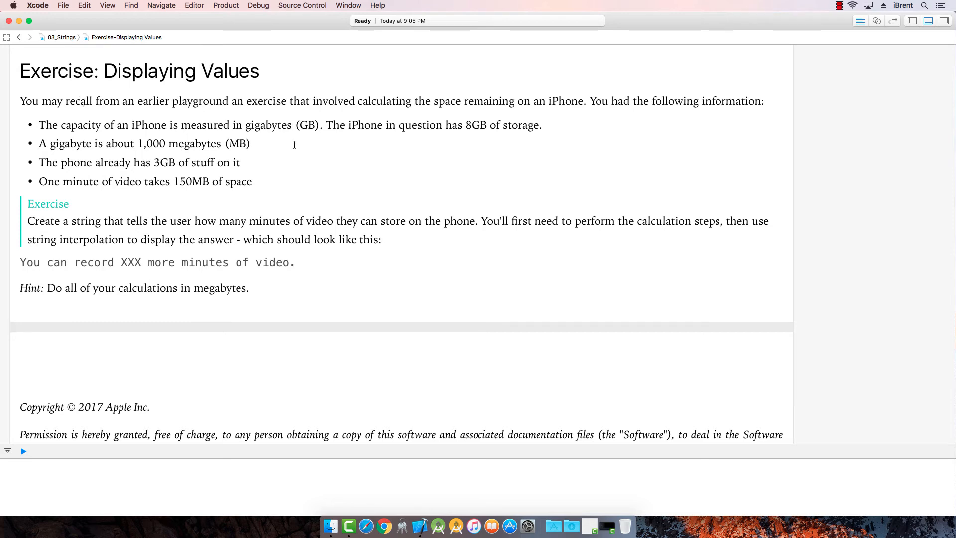
pyautogui.moveTo(64, 337)
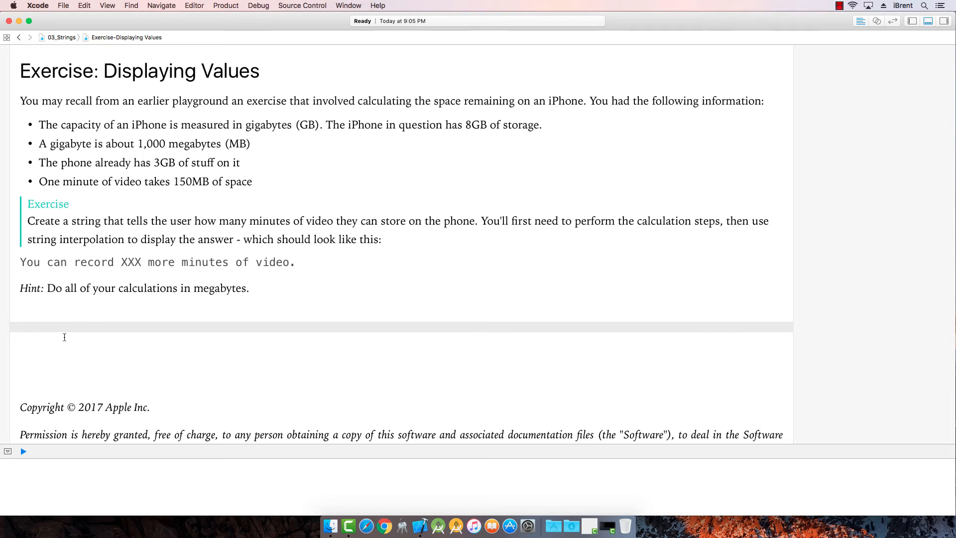
pyautogui.moveTo(59, 328)
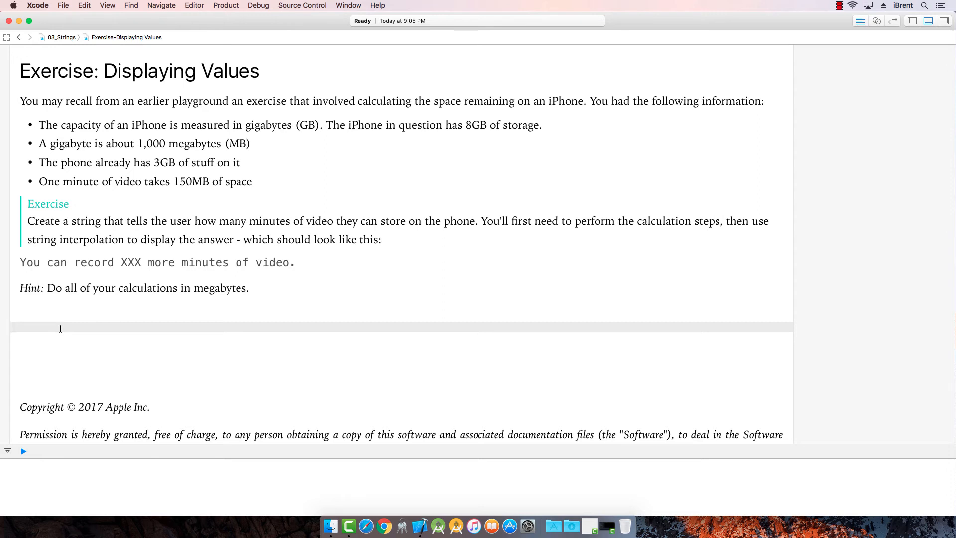
# Step: Define totalStorage = 8 * 1000 and usedStorage = 3 * 1000
pyautogui.write('let')
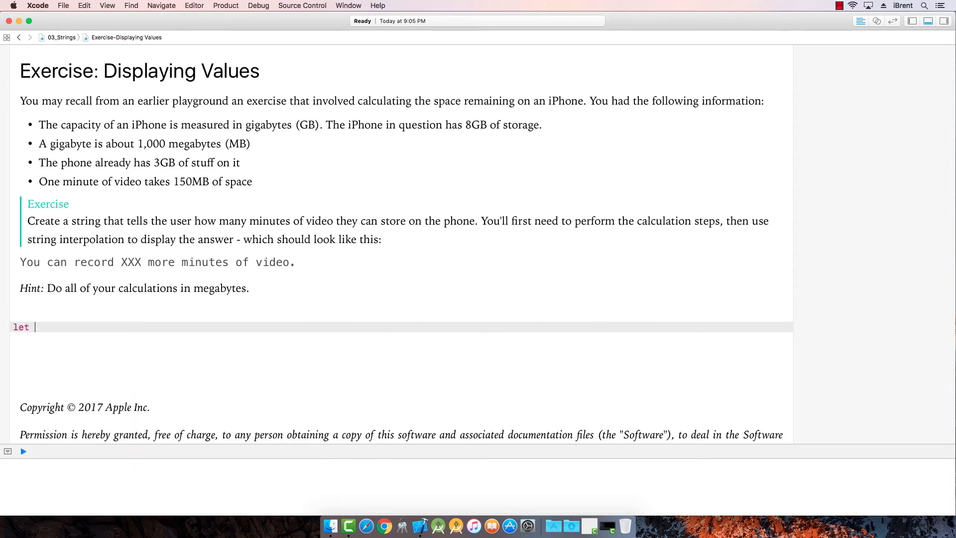
pyautogui.write('totalSto')
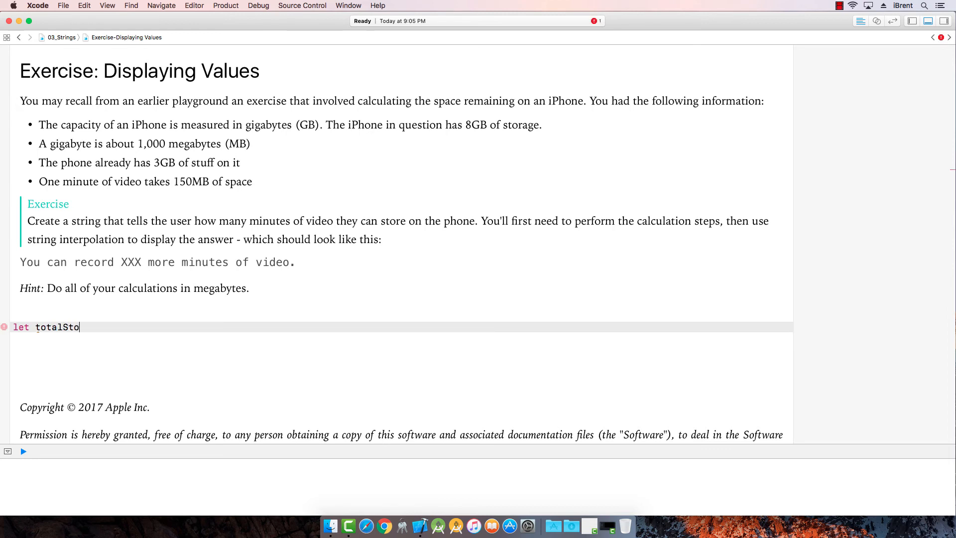
pyautogui.write('rage = 8')
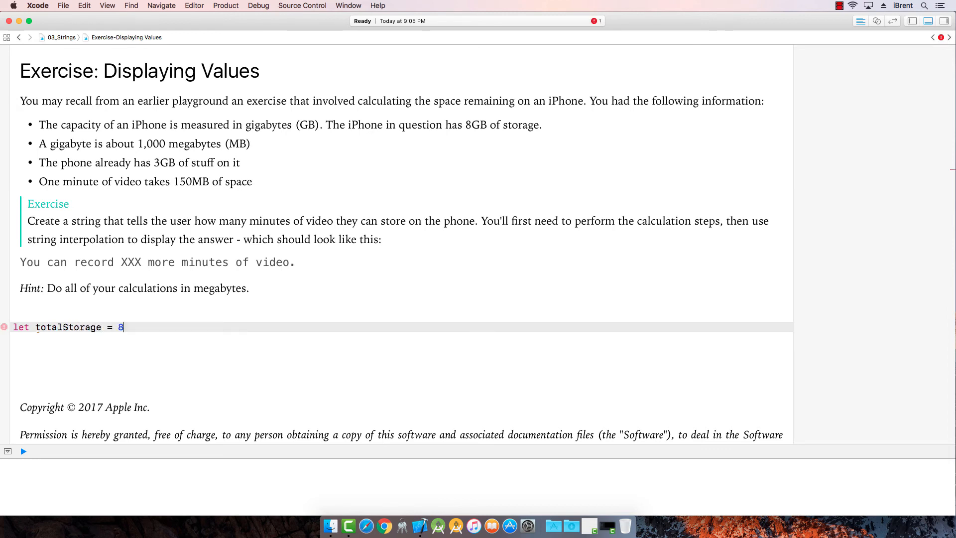
pyautogui.write('*')
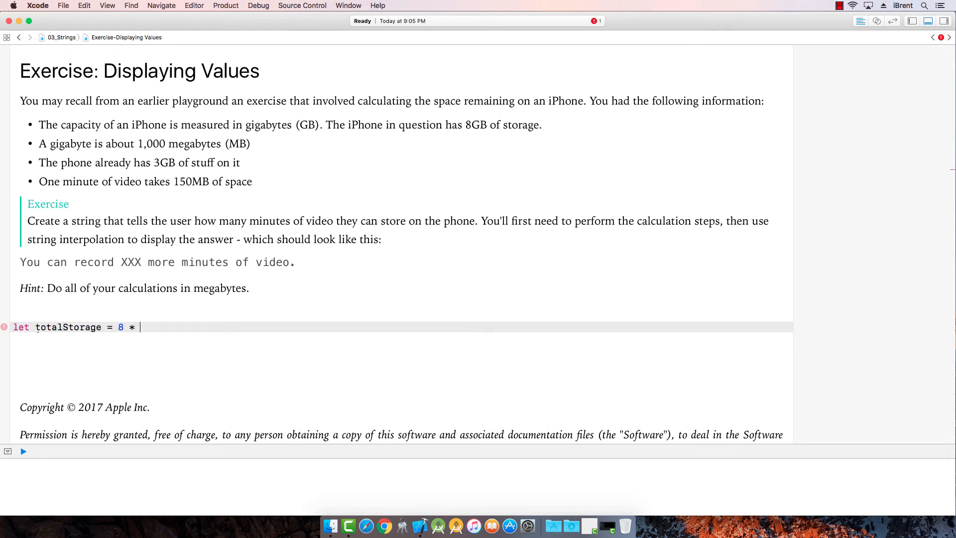
pyautogui.write('1000')
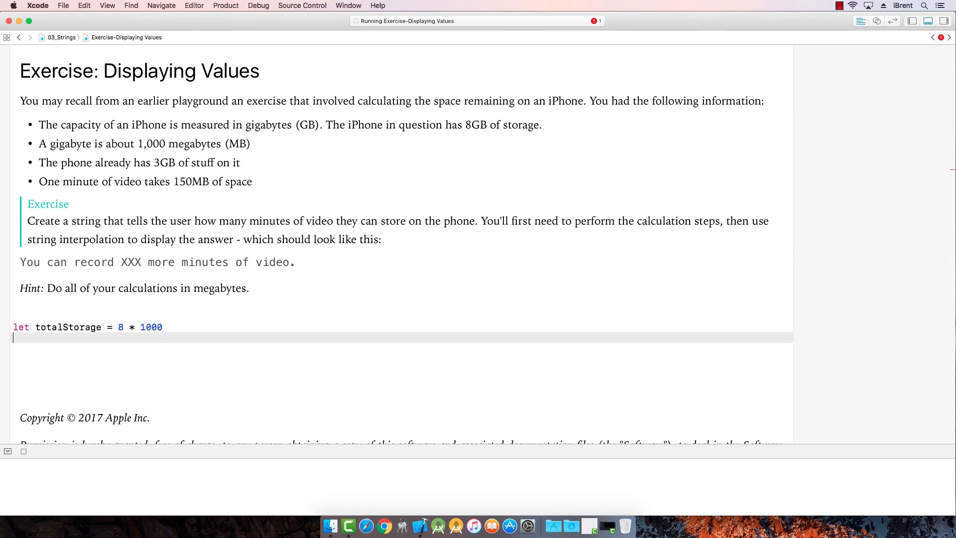
pyautogui.write('let')
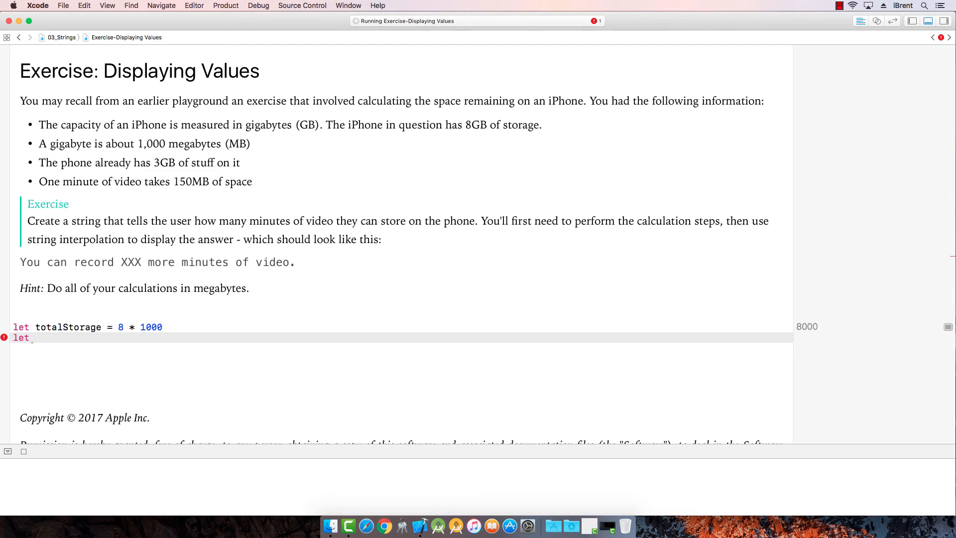
pyautogui.write('f')
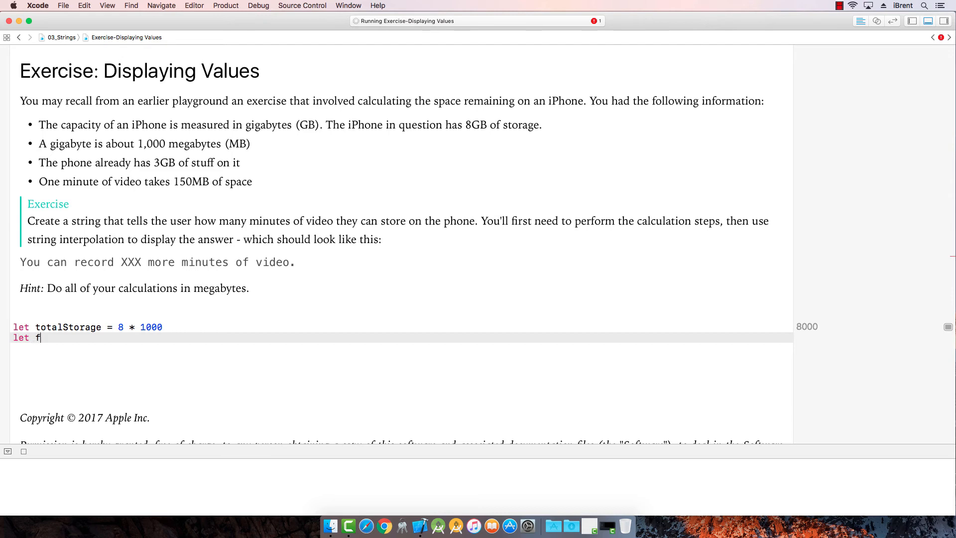
pyautogui.press('backspace')
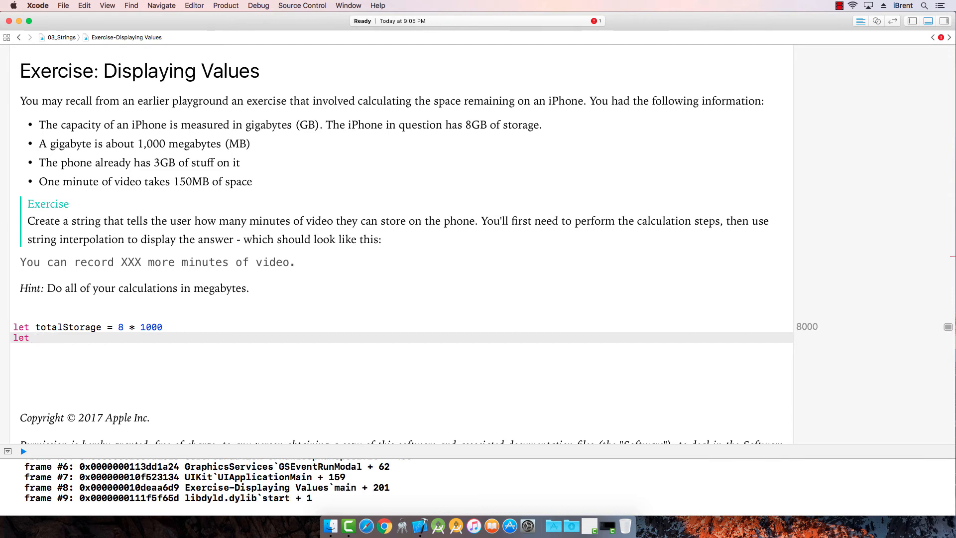
pyautogui.write('usedSt')
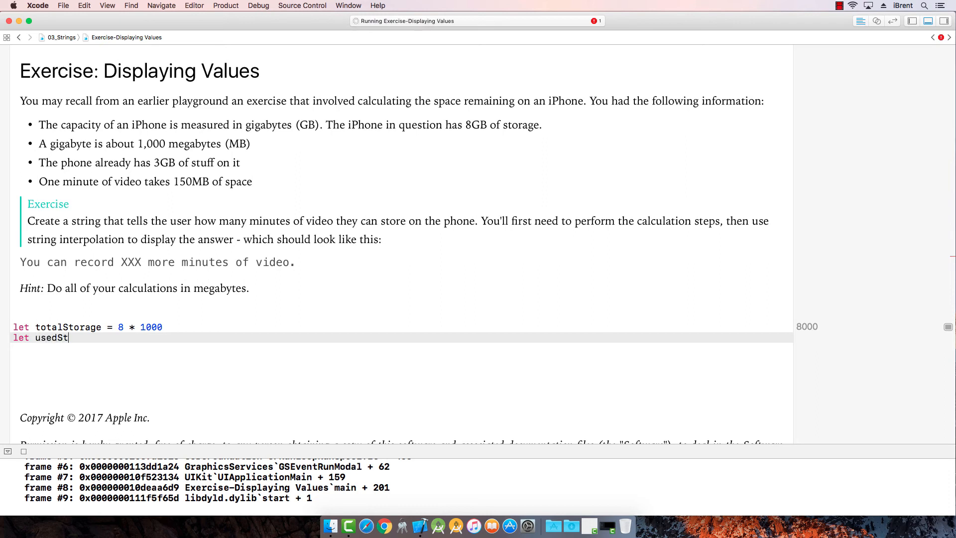
pyautogui.write('orage =')
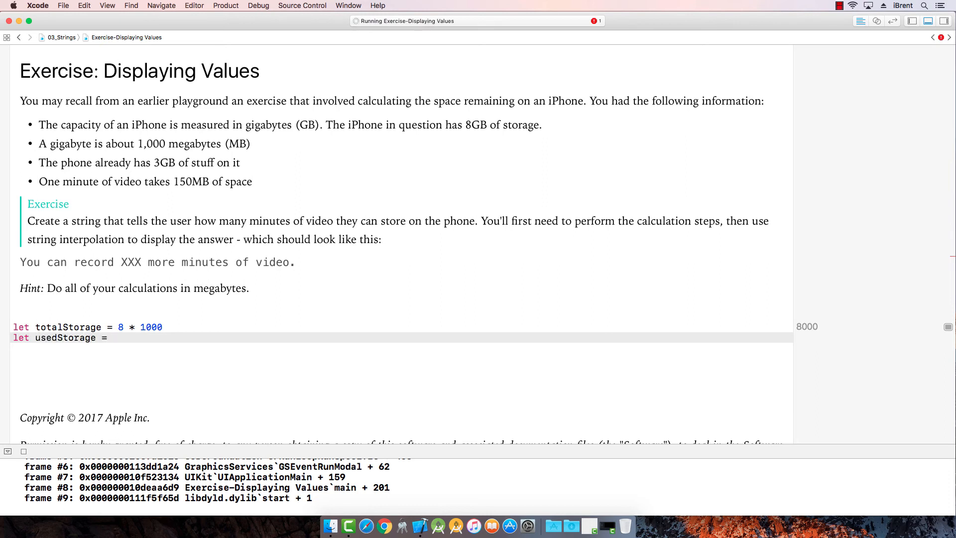
pyautogui.write('3 * 1000')
pyautogui.write('let')
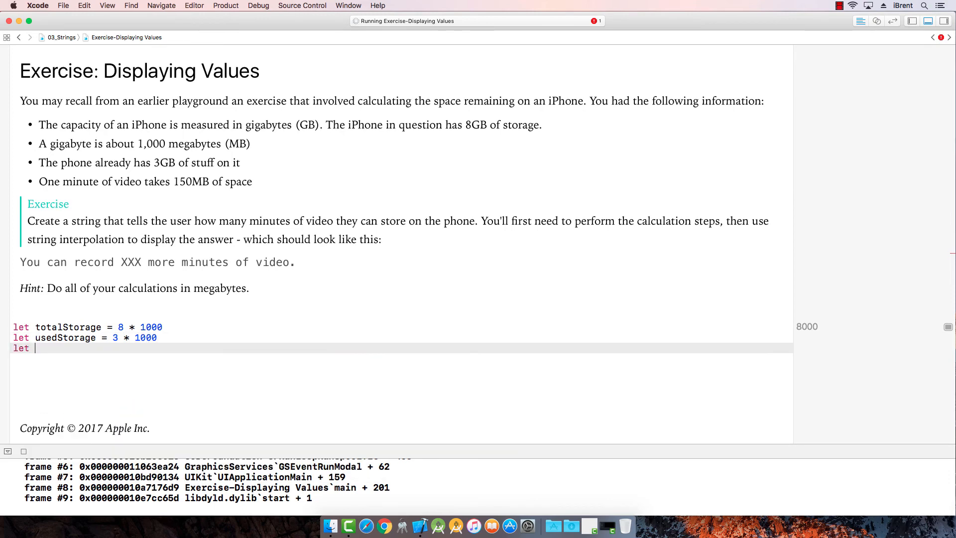
# Step: Define availableStorage = totalStorage - usedStorage, giving 5000
pyautogui.write('available')
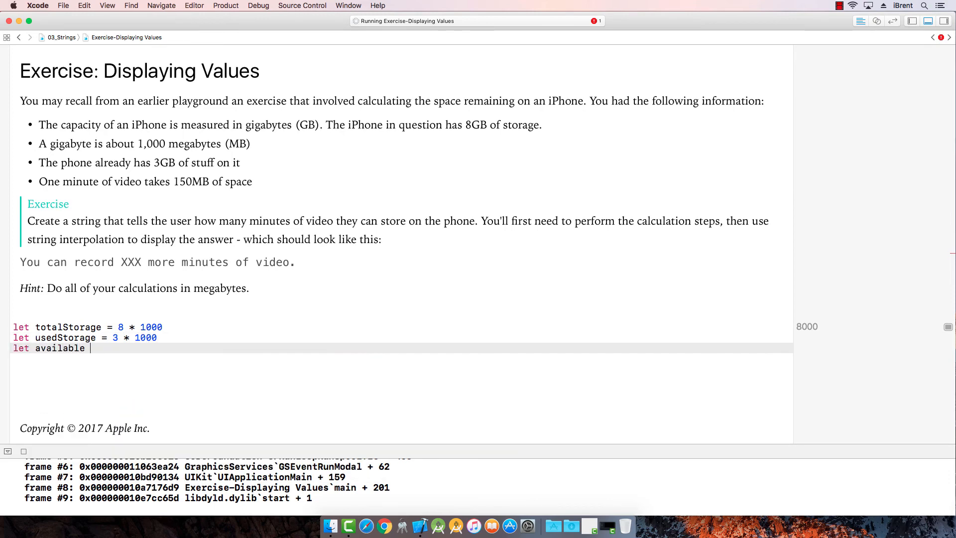
pyautogui.write('Storage =')
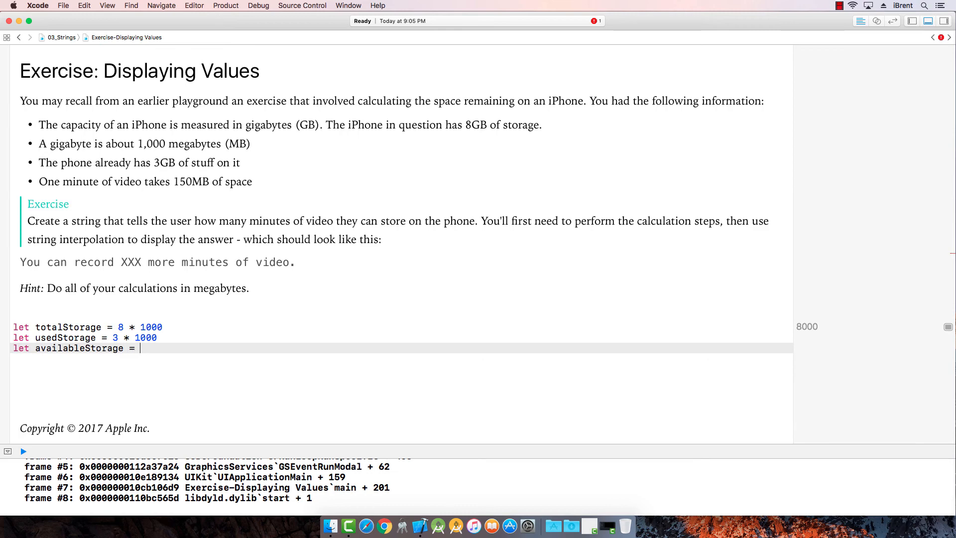
pyautogui.write('totalStorage')
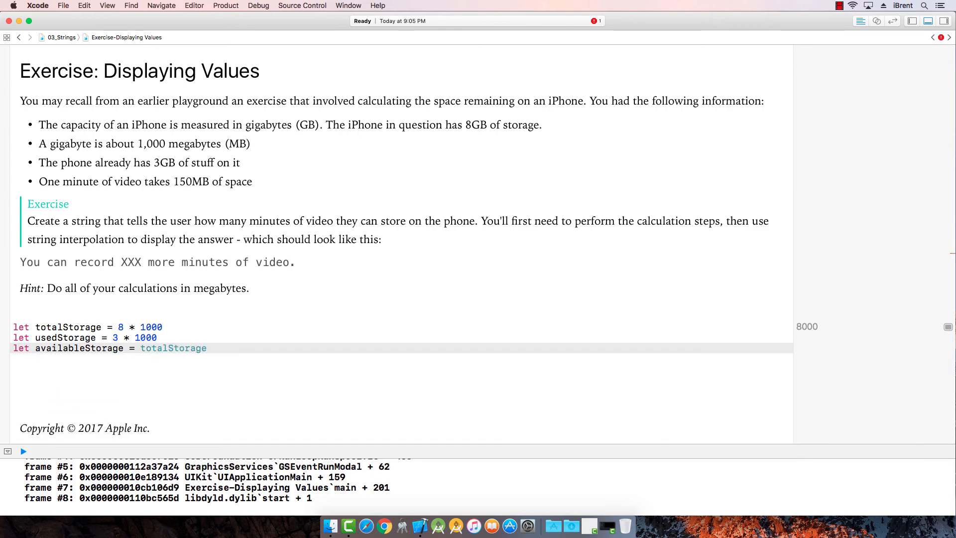
pyautogui.write('-')
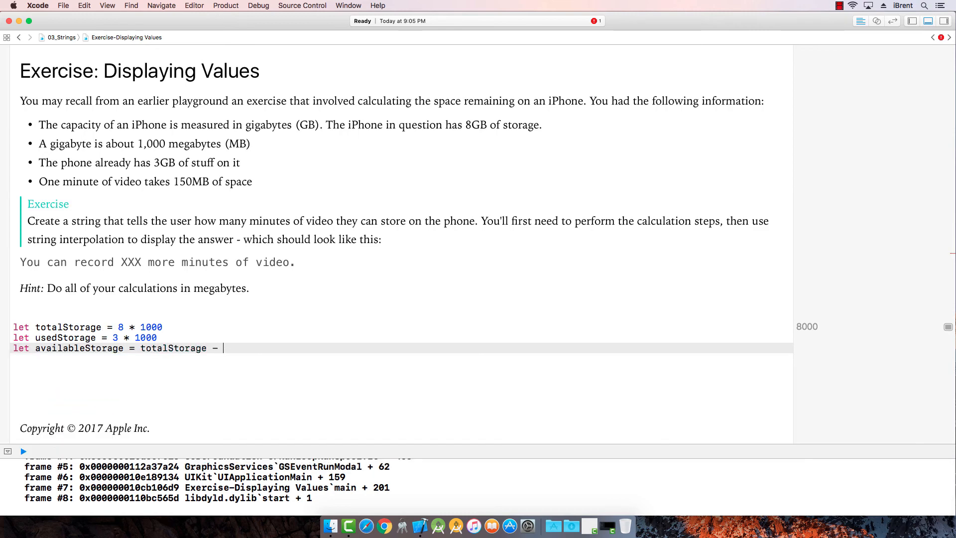
pyautogui.write('usedStorage')
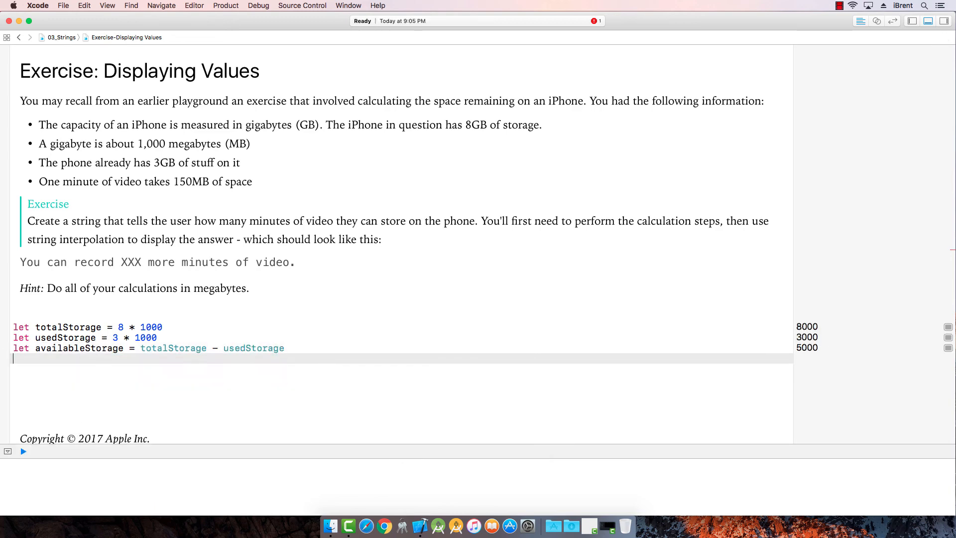
# Step: Define let oneVideoUsesSpace = 150 as the per-minute video space
pyautogui.write('let')
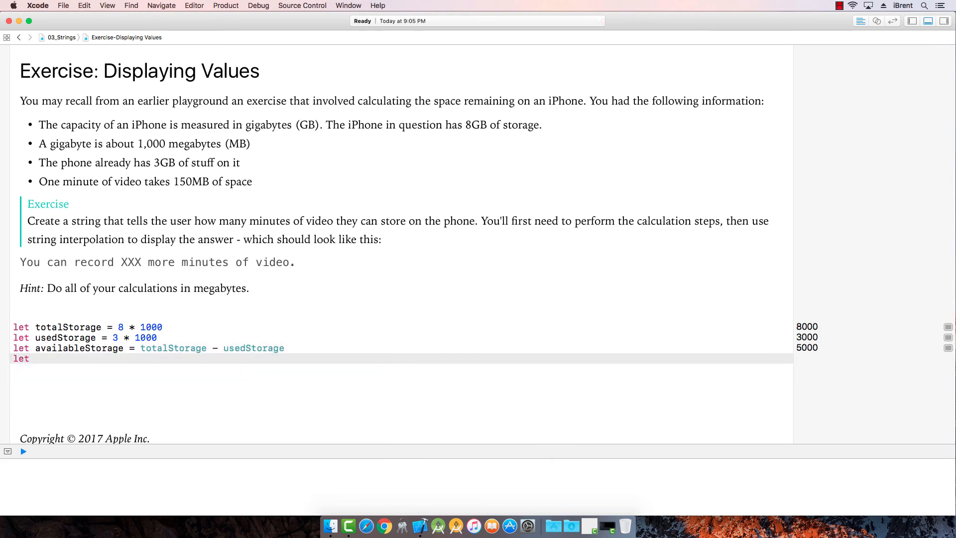
pyautogui.write('on')
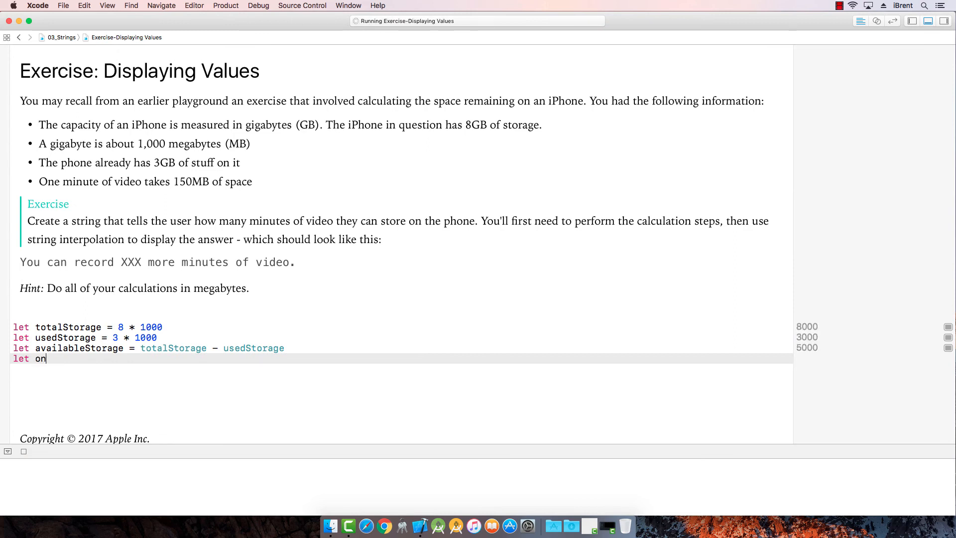
pyautogui.write('eVideo')
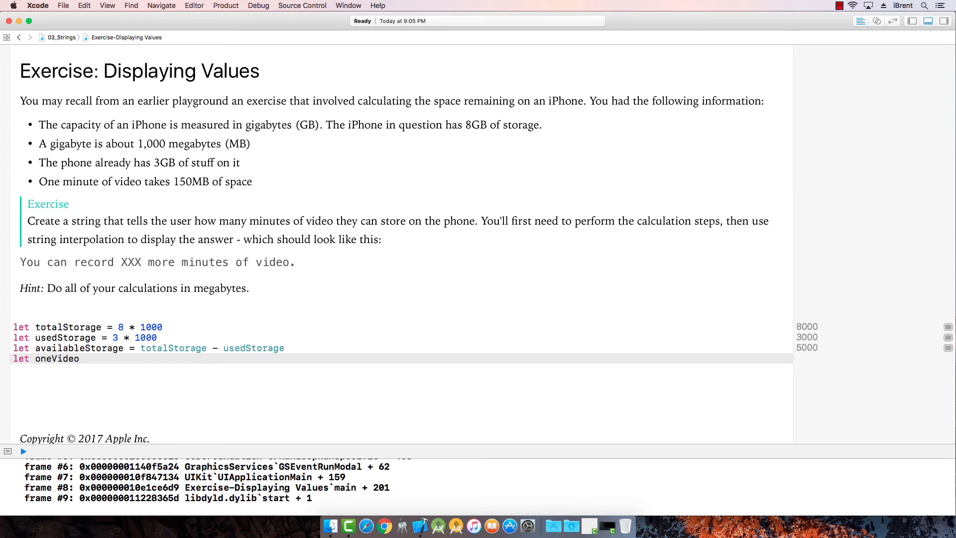
pyautogui.write('Us')
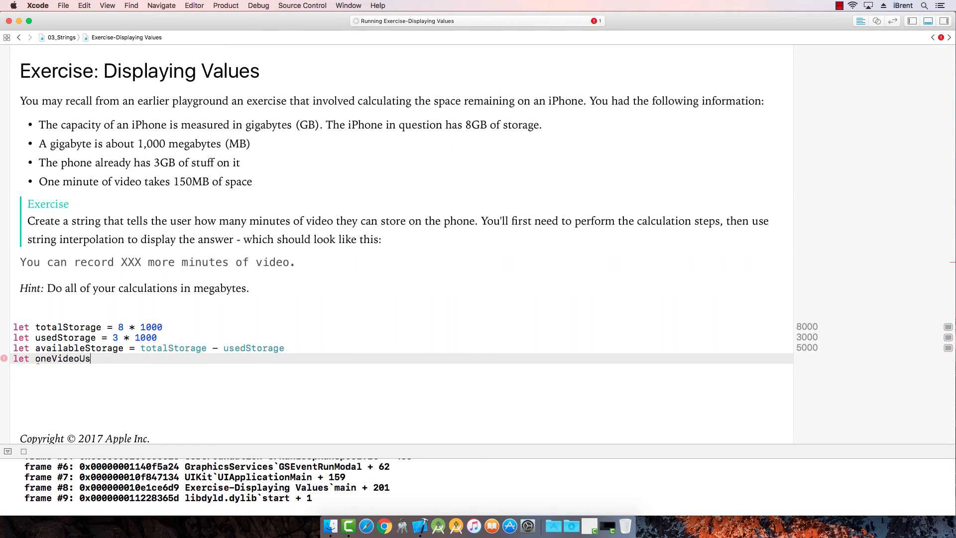
pyautogui.write('es')
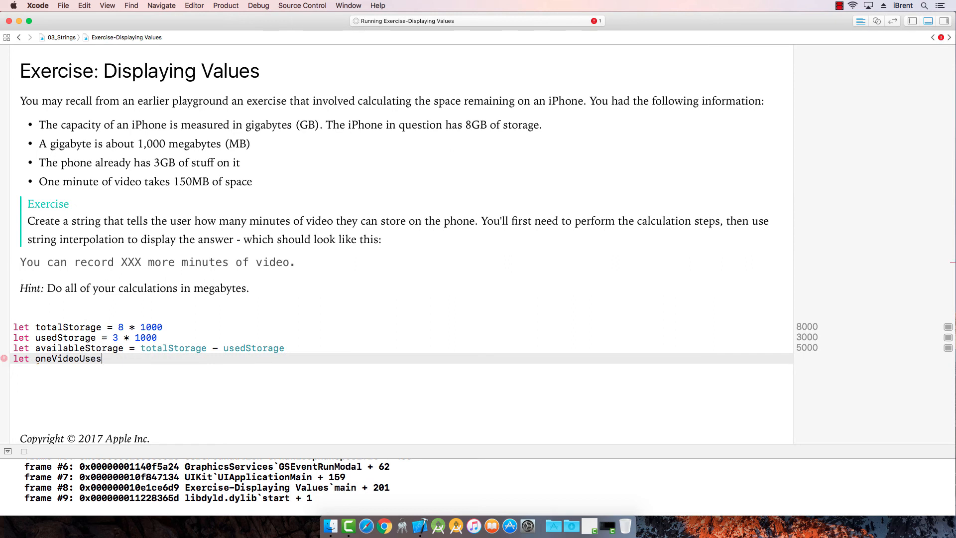
pyautogui.write('Space =')
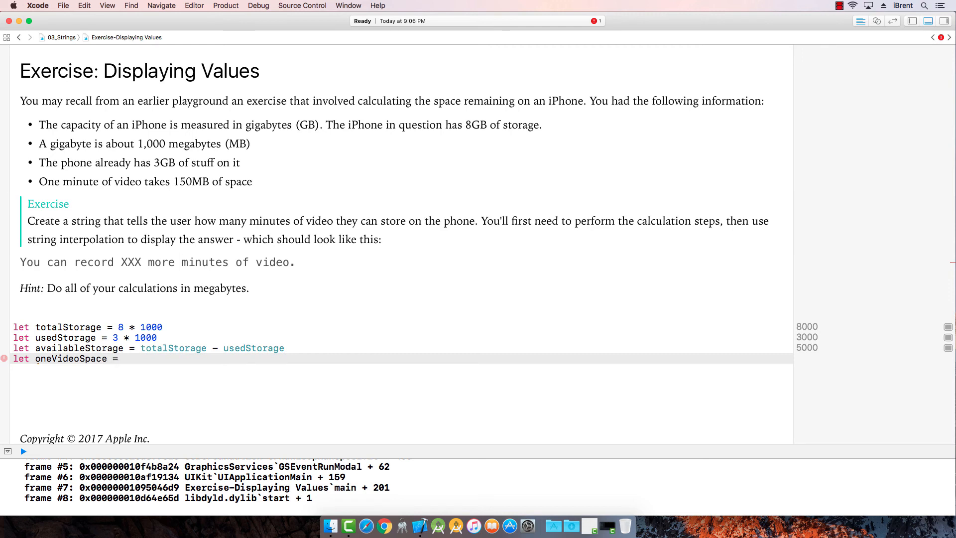
pyautogui.write('15')
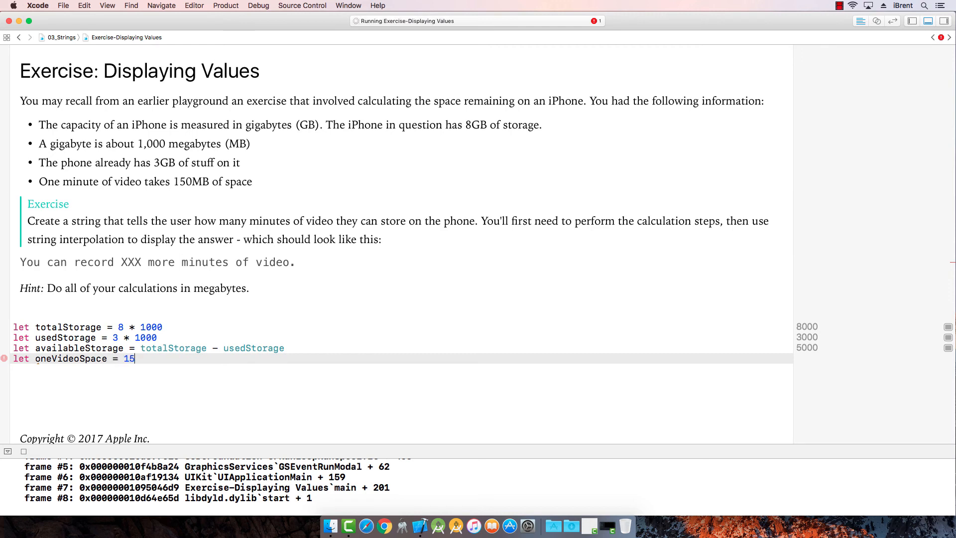
pyautogui.write('0')
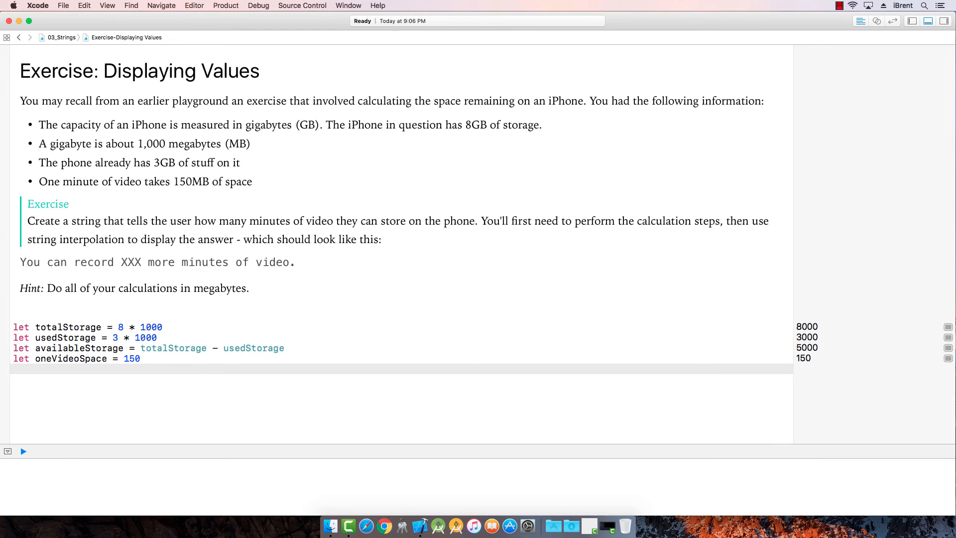
pyautogui.moveTo(81, 320)
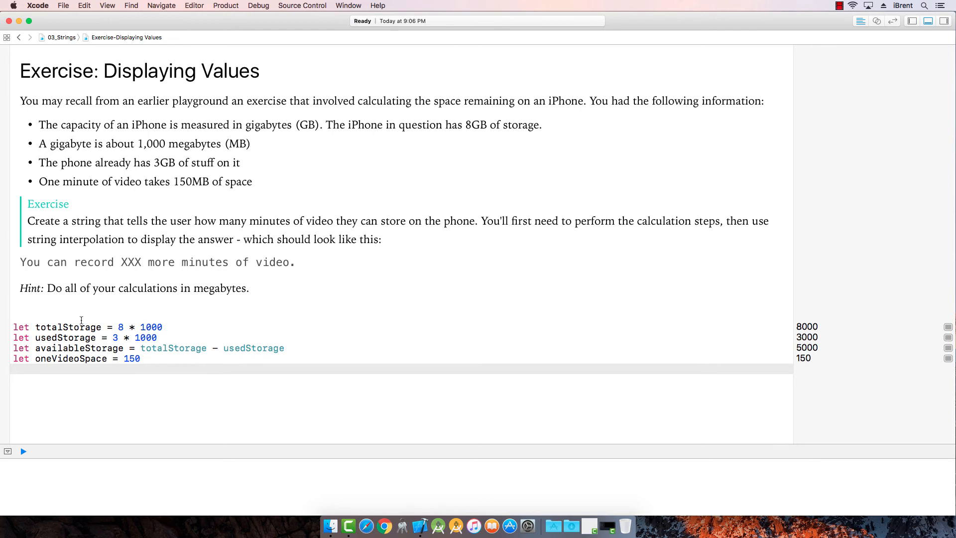
# Step: Declare let availableMinutesOfVideoSpace = availableStorage / oneVideoMinuteSpace, evaluating to 33
pyautogui.click(80, 358)
pyautogui.write('Minute')
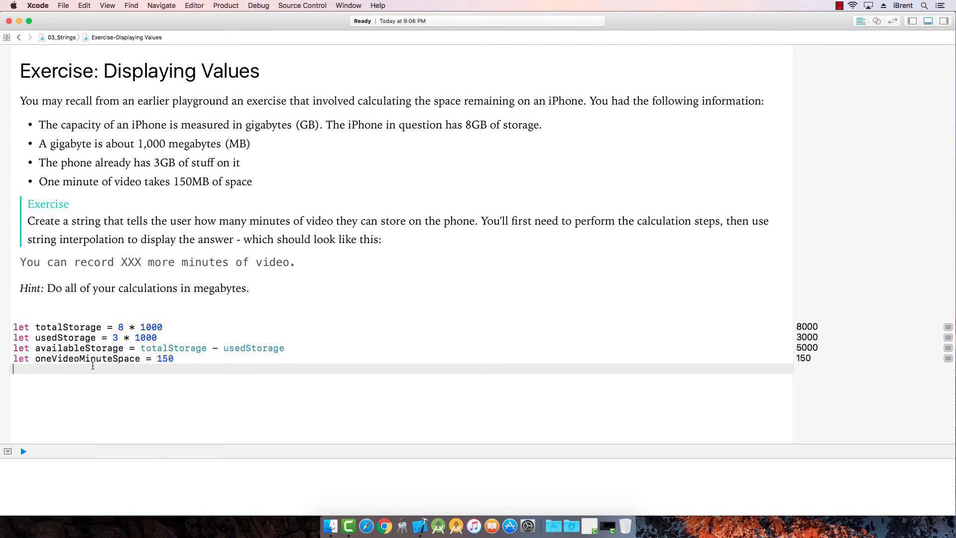
pyautogui.write('let av')
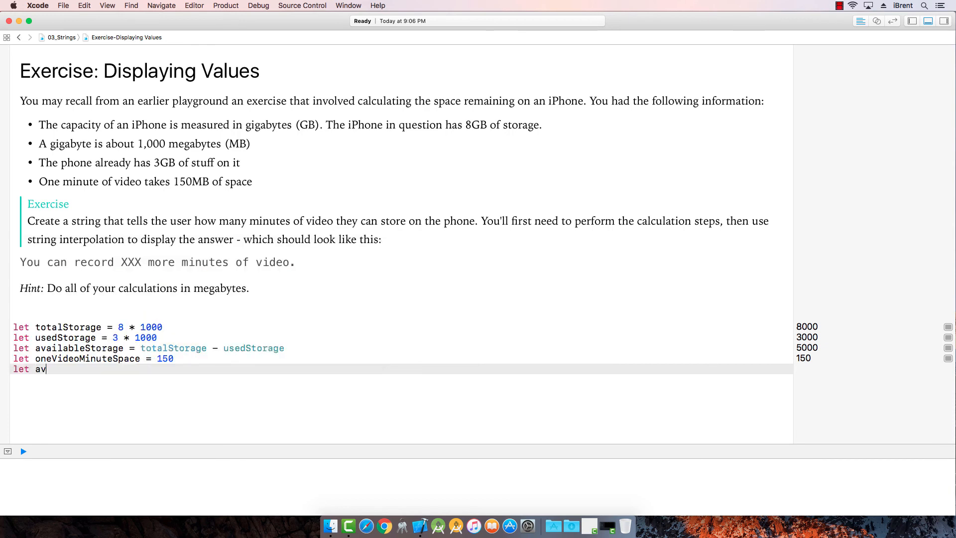
pyautogui.write('ailableMin')
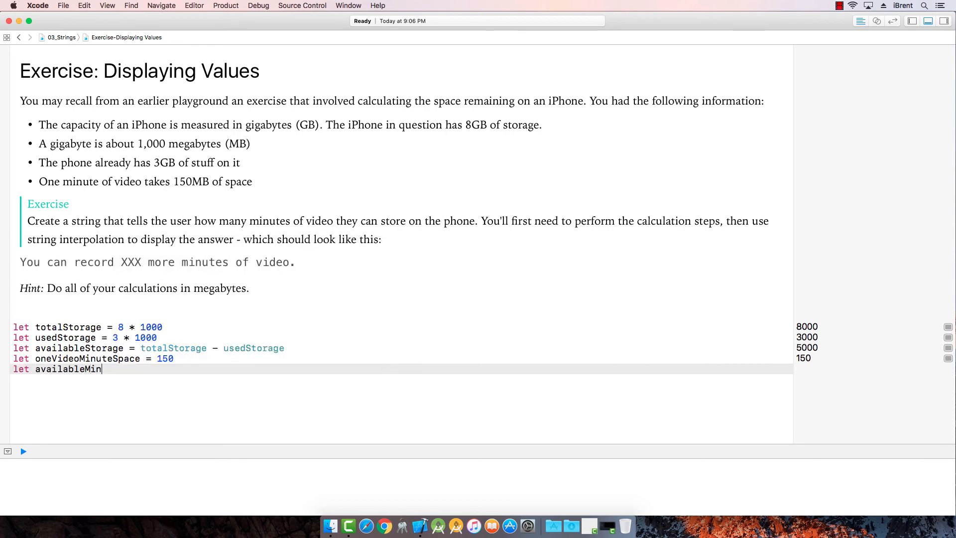
pyautogui.press('backspace')
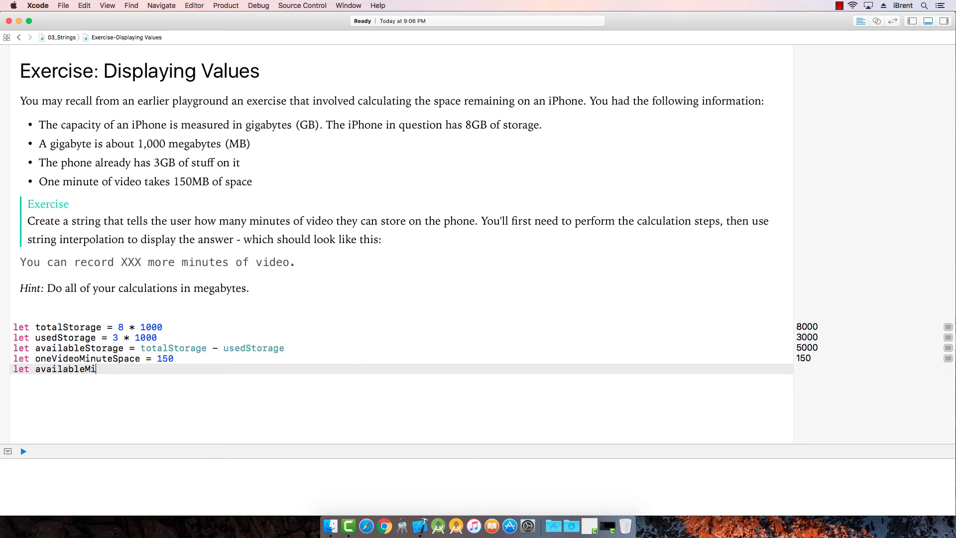
pyautogui.write('nutesOf')
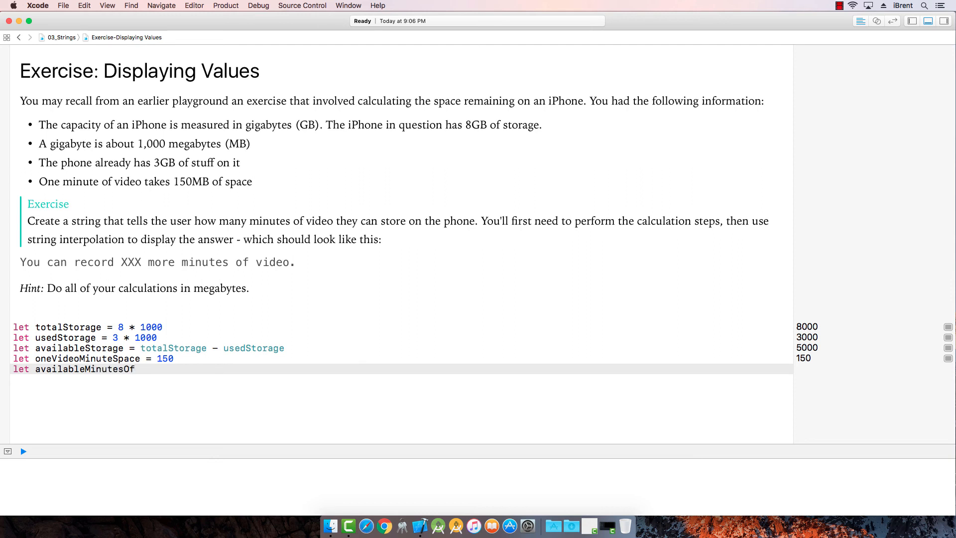
pyautogui.write('Vide')
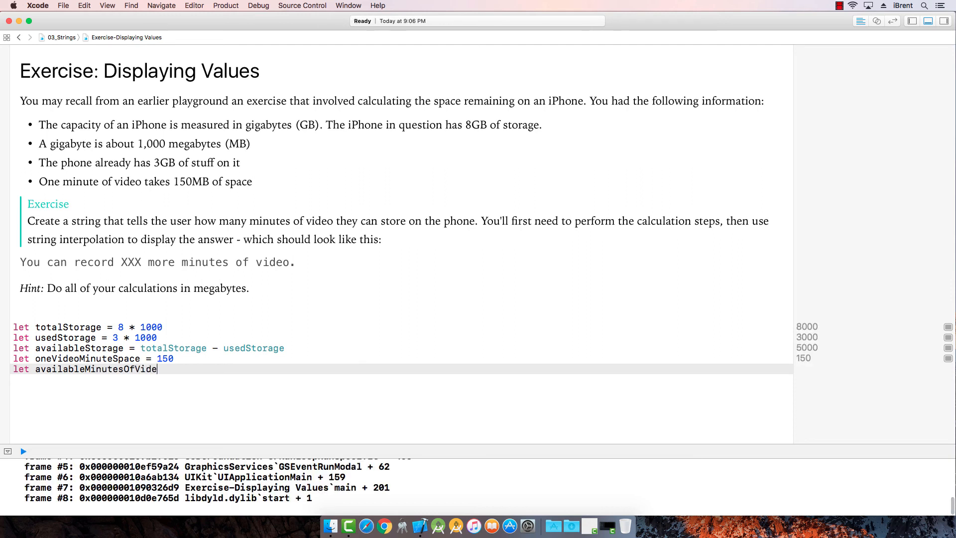
pyautogui.write('oSpace =')
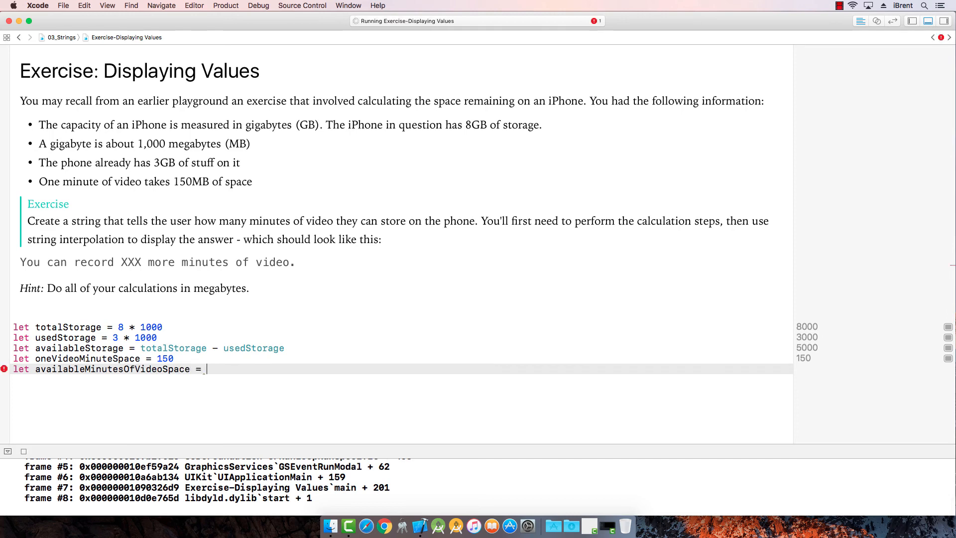
pyautogui.write('available')
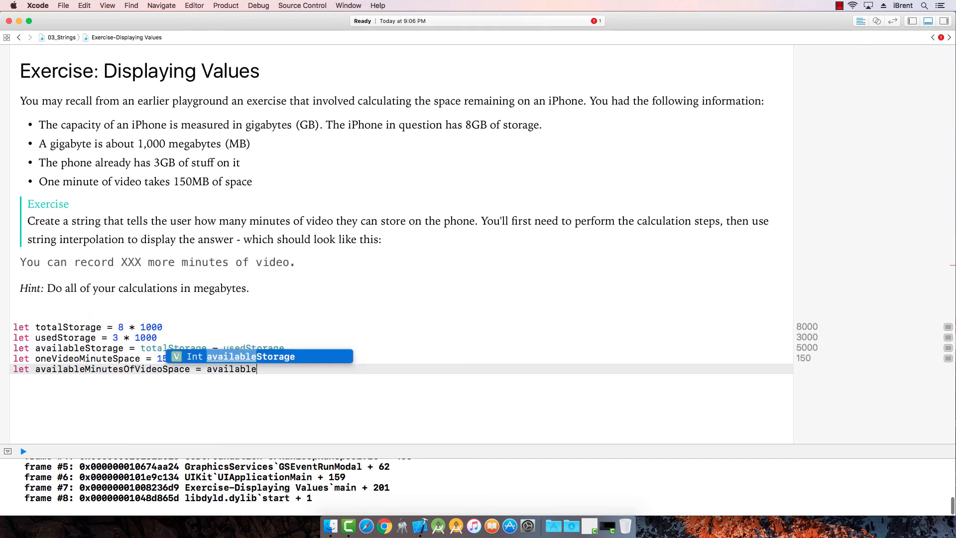
pyautogui.write('Storage /')
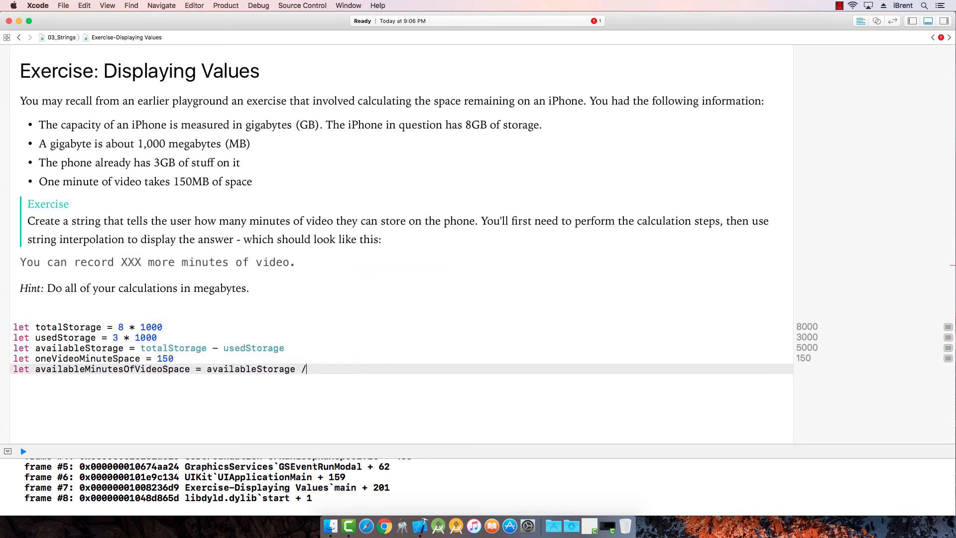
pyautogui.write('oneVideoMinuteSpace')
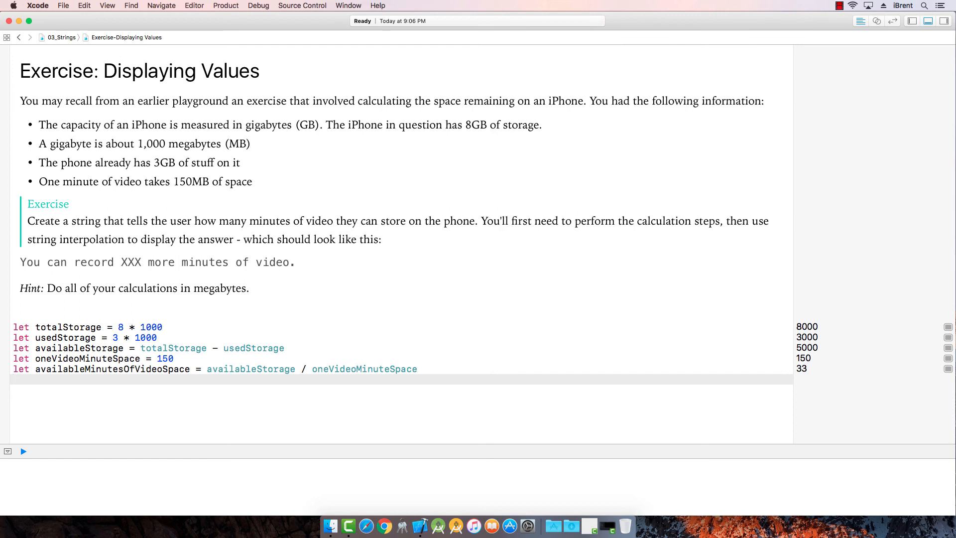
# Step: Declare the constant numberOfVideoMinutesMessage and begin its string value
pyautogui.click(37, 379)
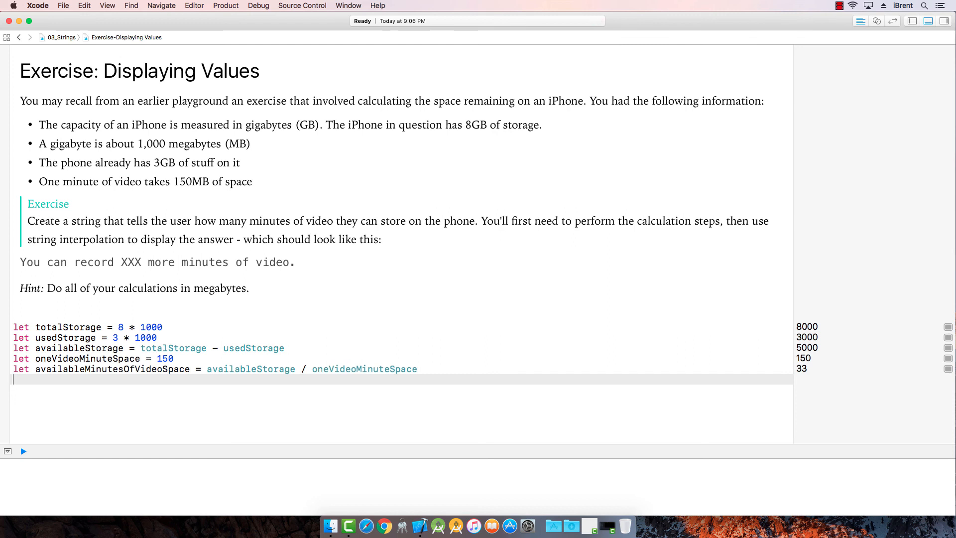
pyautogui.write('let vid')
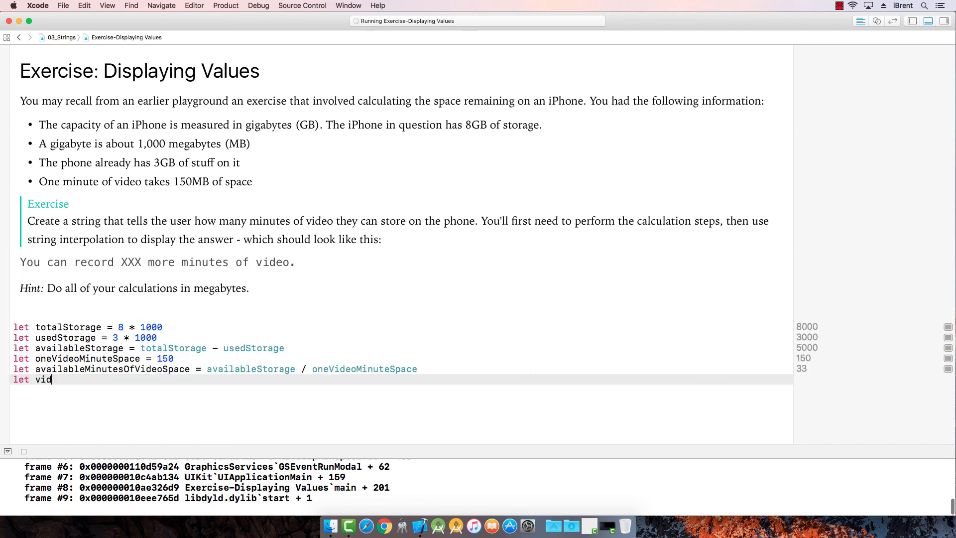
pyautogui.press('Backspace')
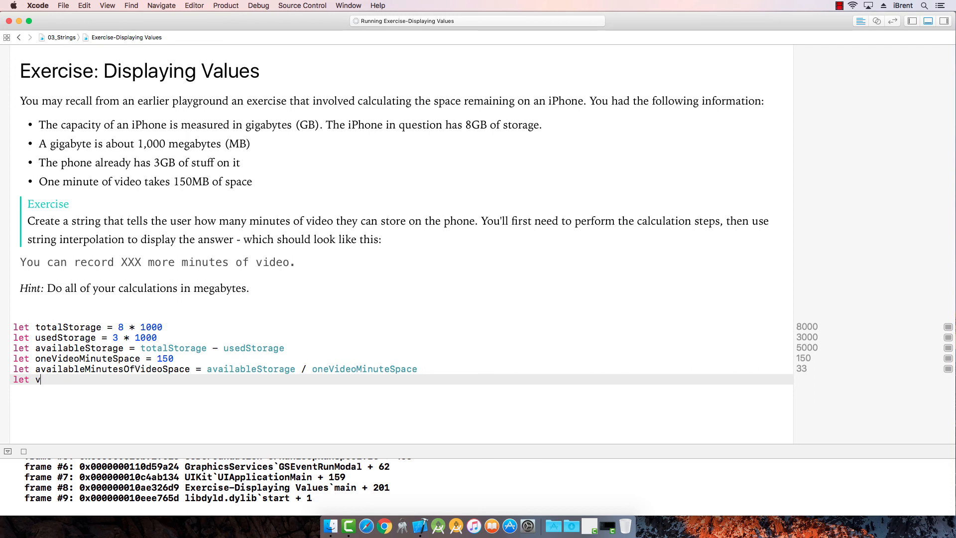
pyautogui.write('umb')
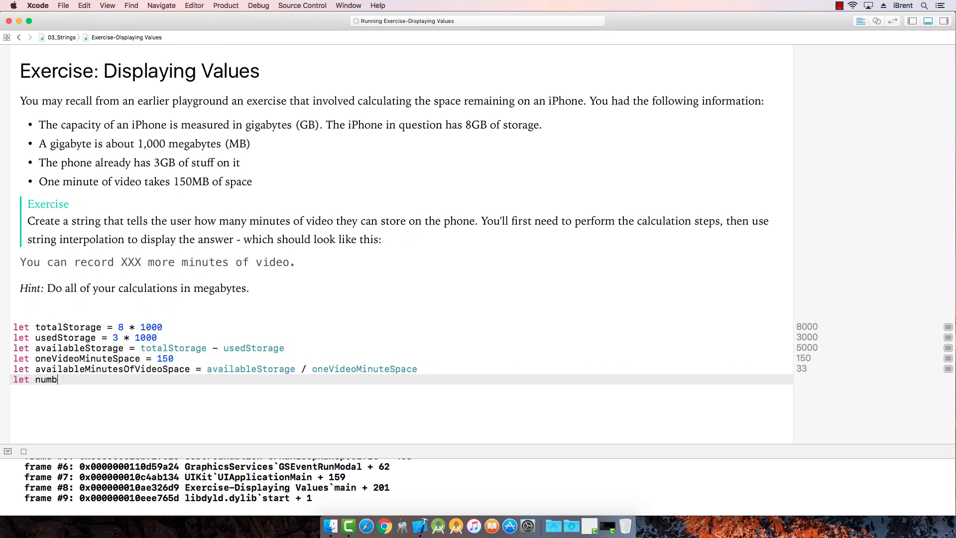
pyautogui.write('erOfVideoMinutes')
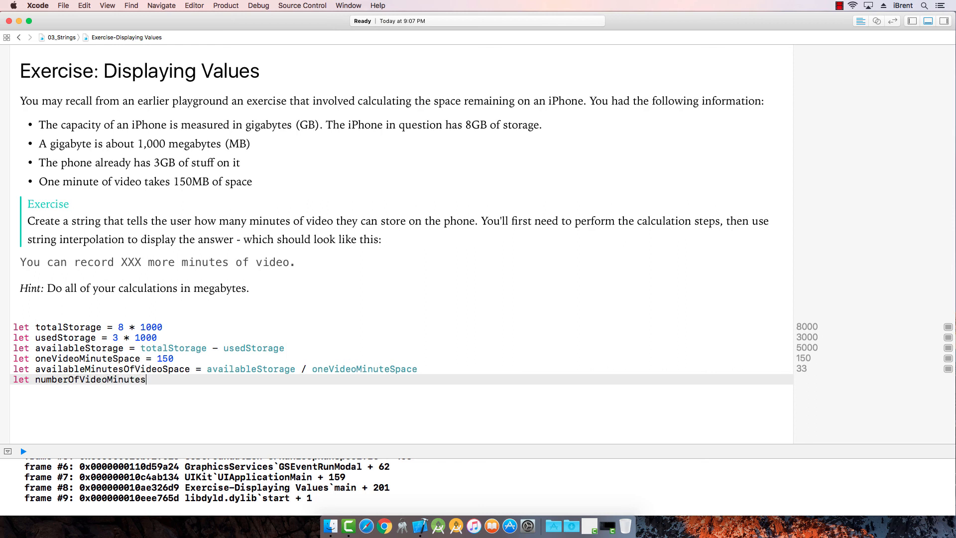
pyautogui.write('Message')
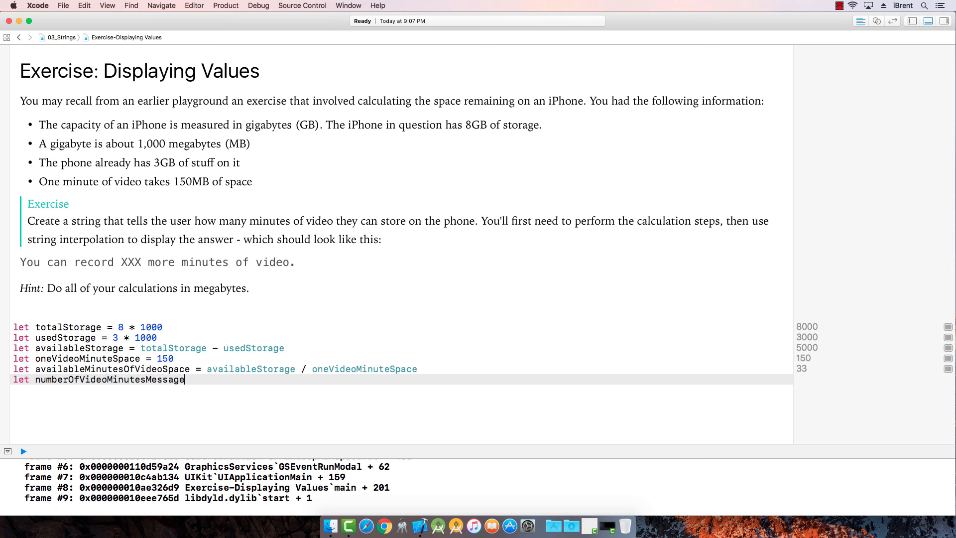
pyautogui.write('= "')
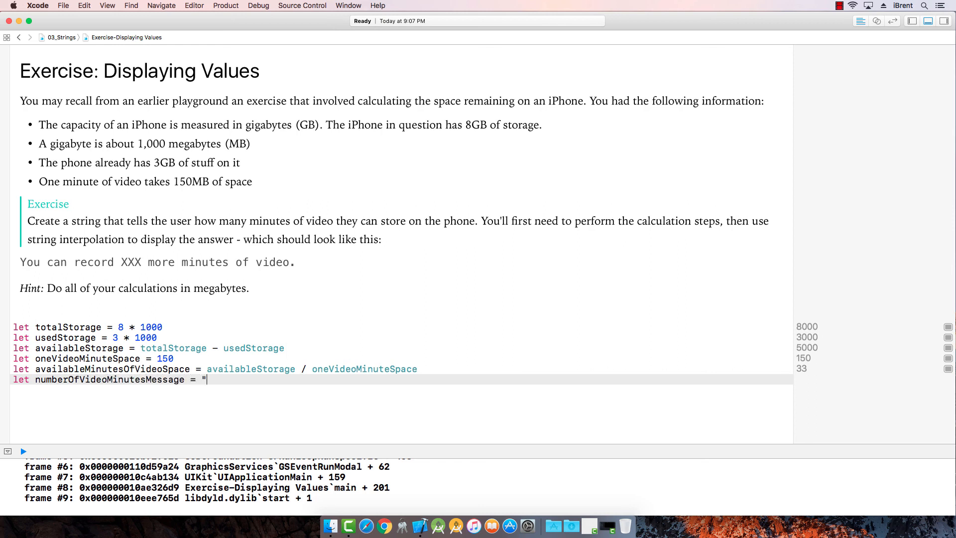
# Step: Write "You can record \(availableMinutesOfVideoSpace) more minutes of video", showing 33
pyautogui.write('You can rec')
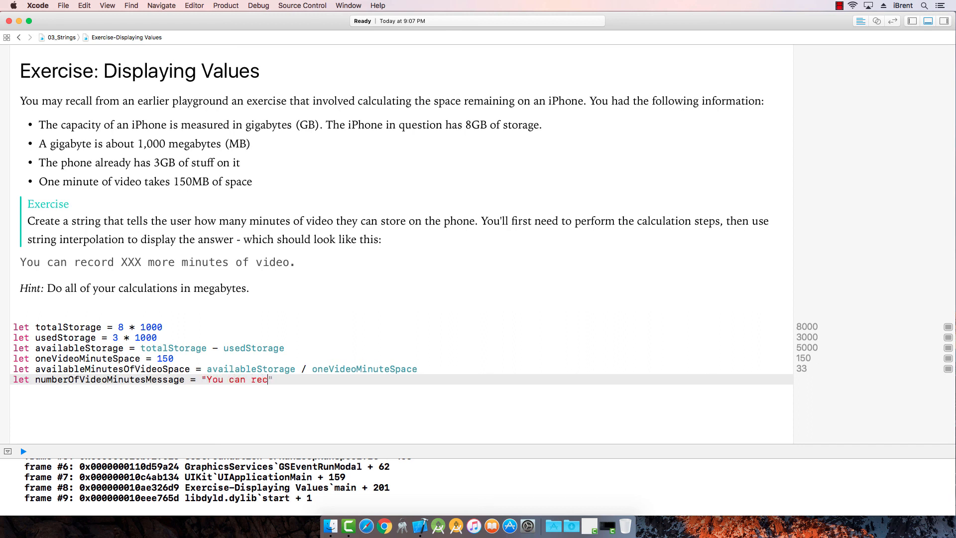
pyautogui.write('ord \\(')
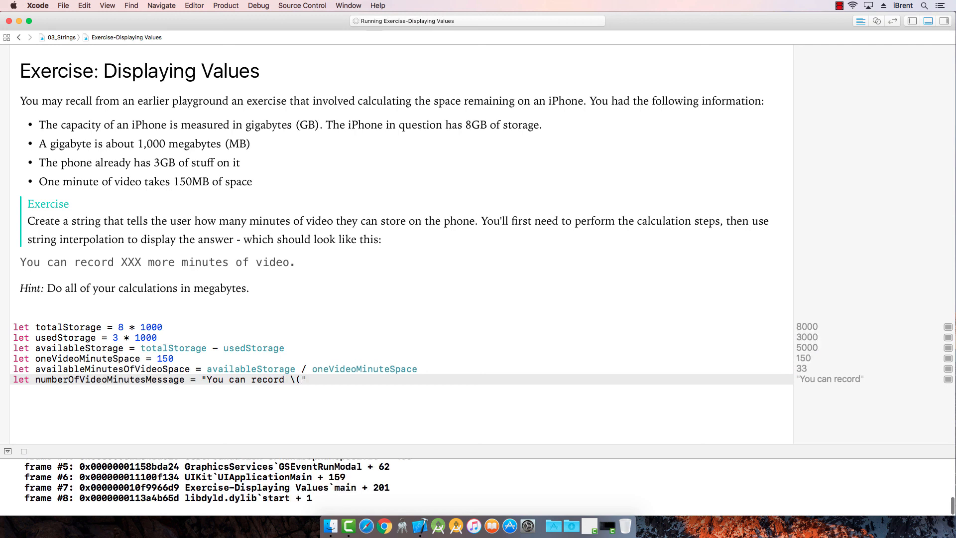
pyautogui.write('availableMinutesOfVid)')
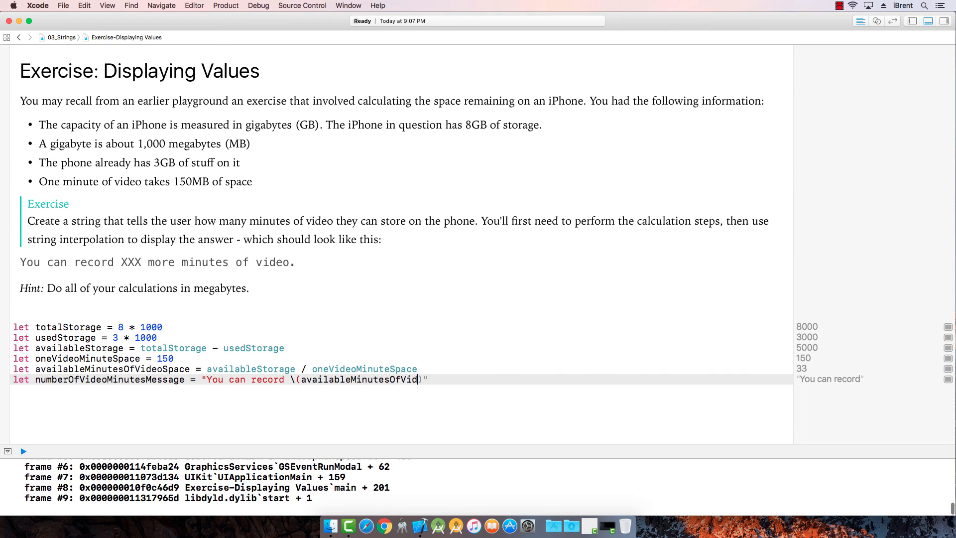
pyautogui.write('eoSpace)')
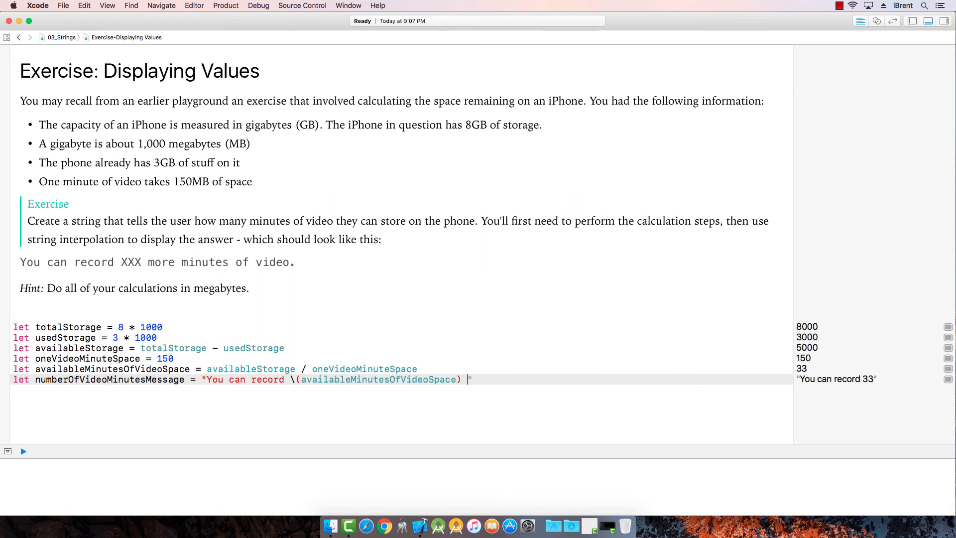
pyautogui.write('more minutes')
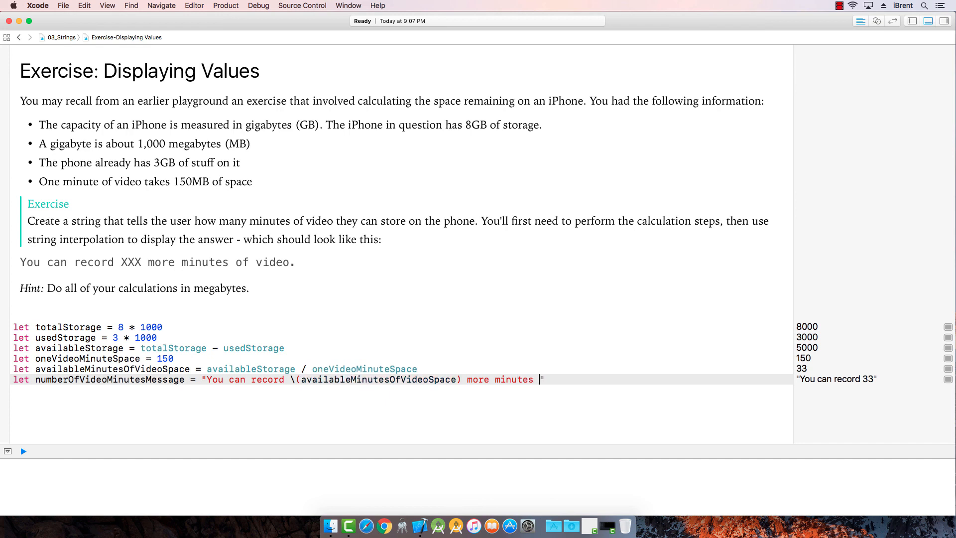
pyautogui.write('of video"')
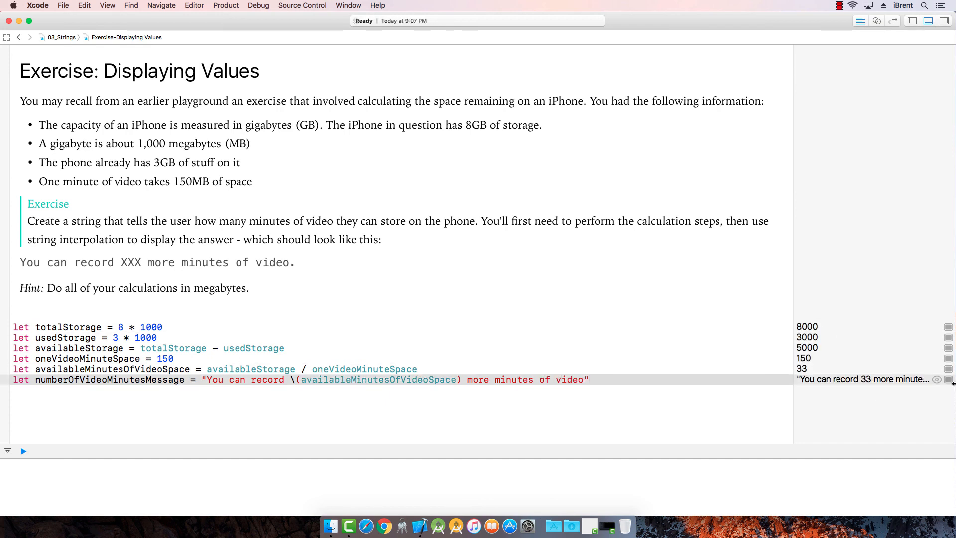
pyautogui.click(938, 379)
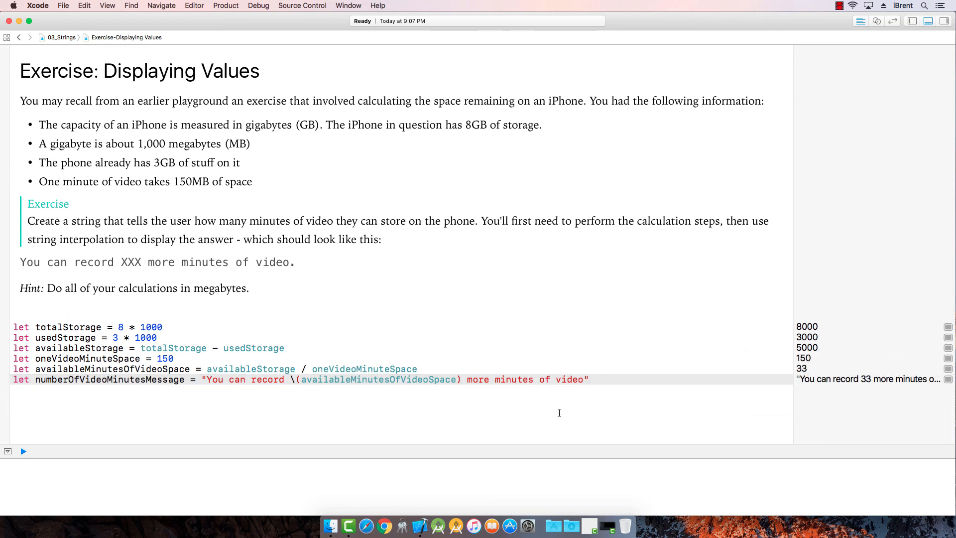
pyautogui.scroll(-3)
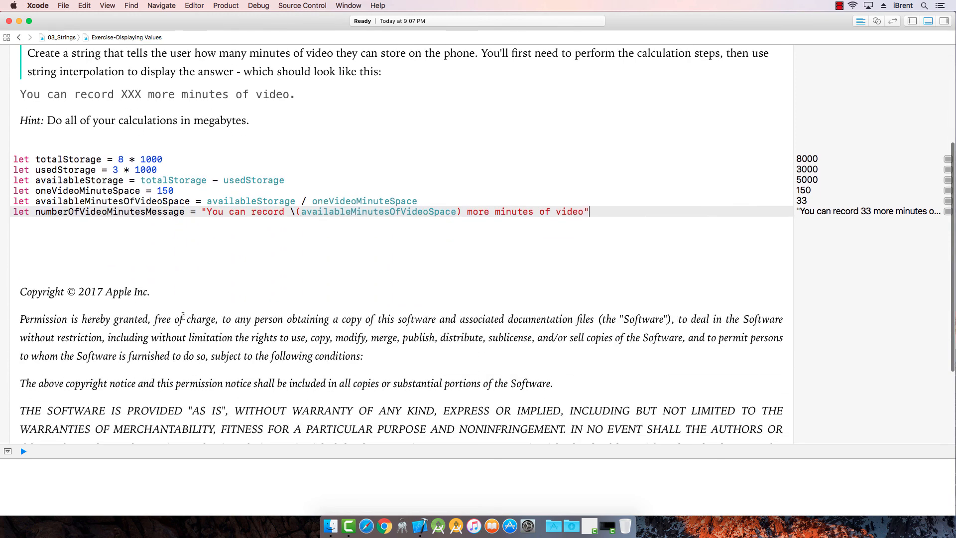
pyautogui.scroll(3)
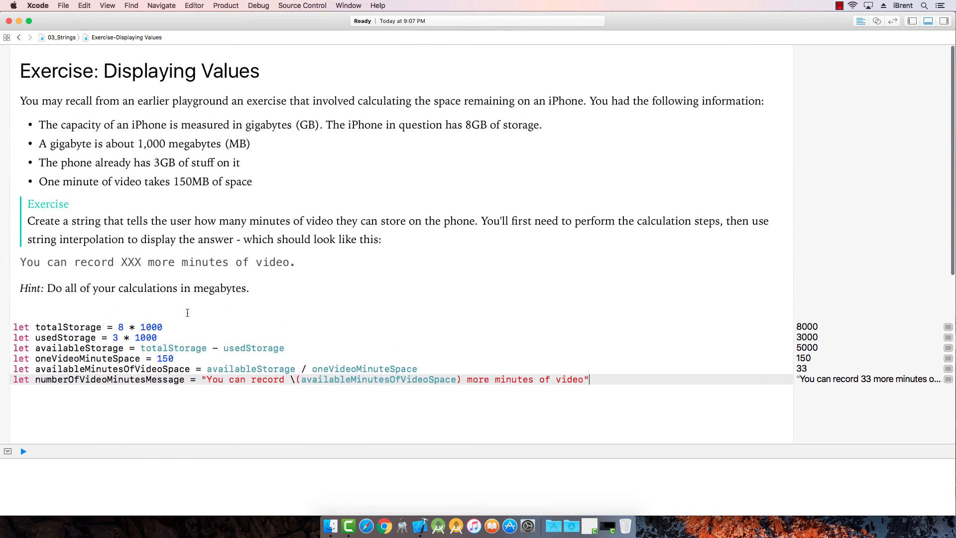